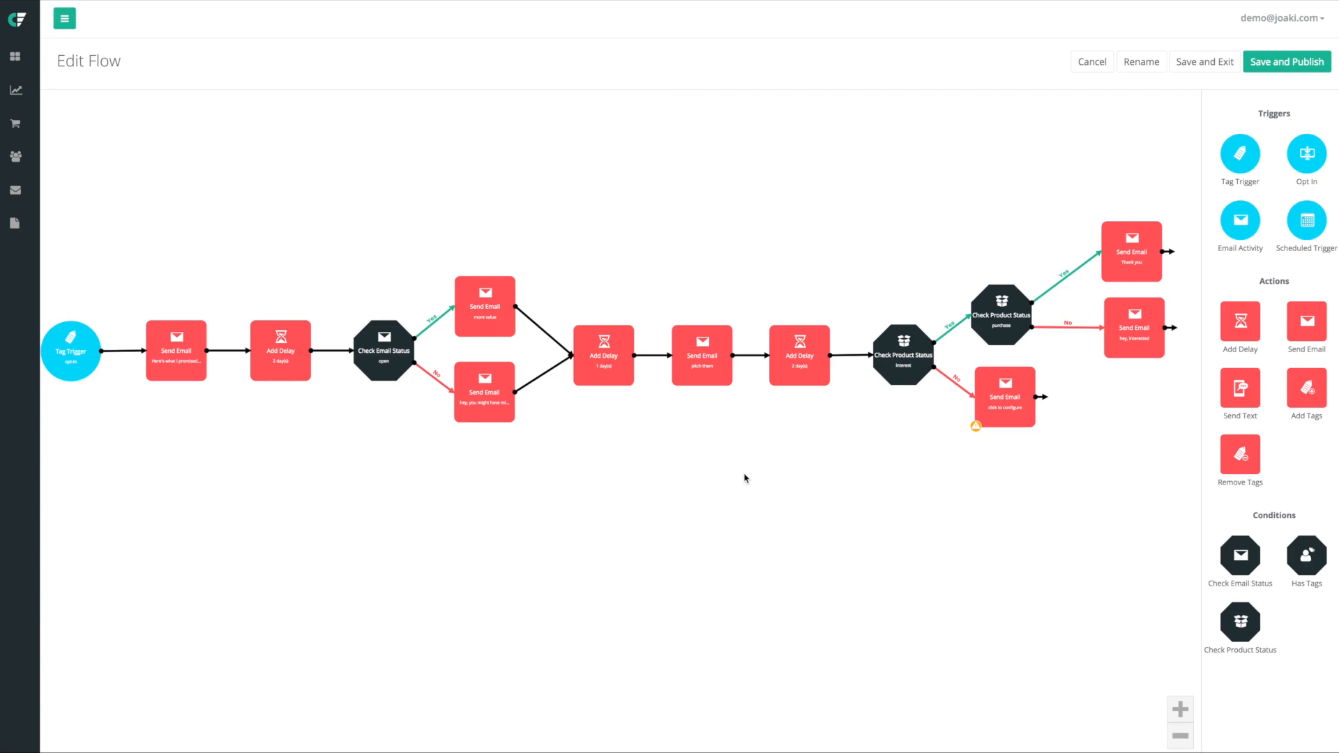
mouse_move(562, 517)
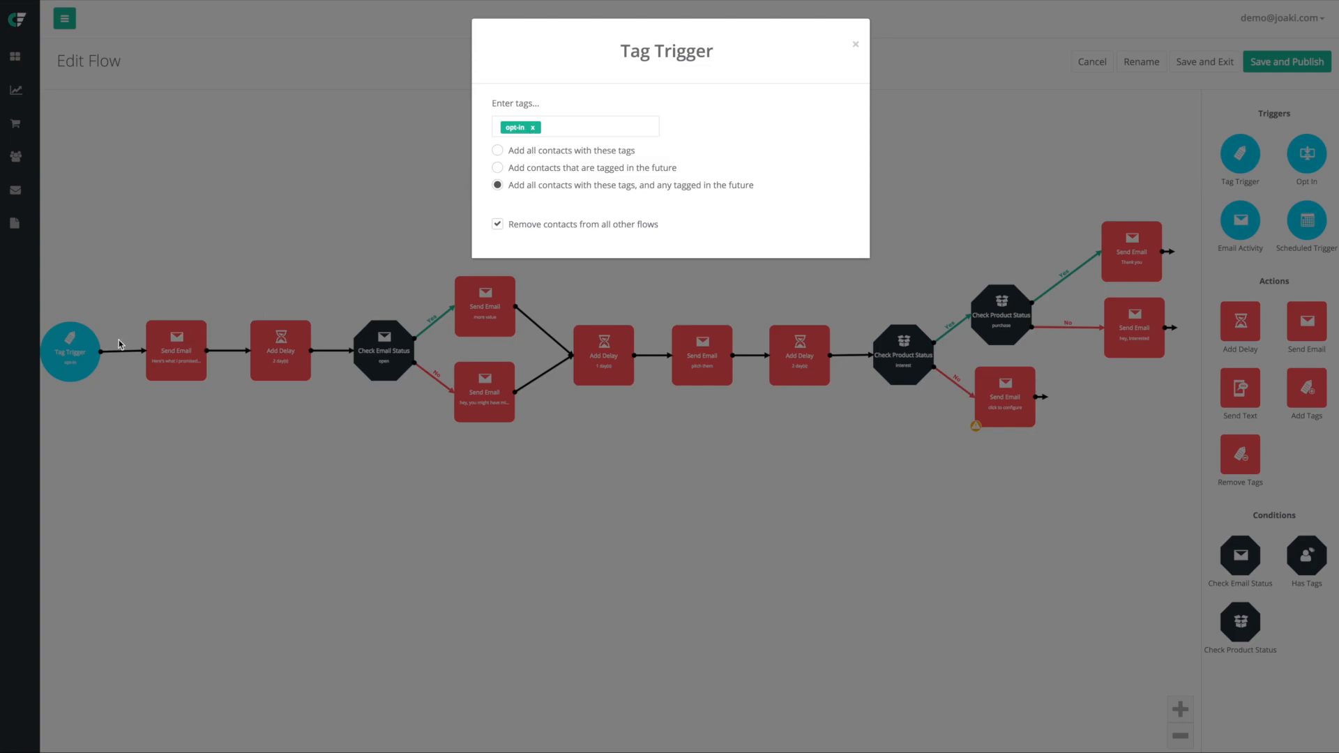
Close the opt-in Tag Trigger dialog and return to the Landing Pages list
click(855, 43)
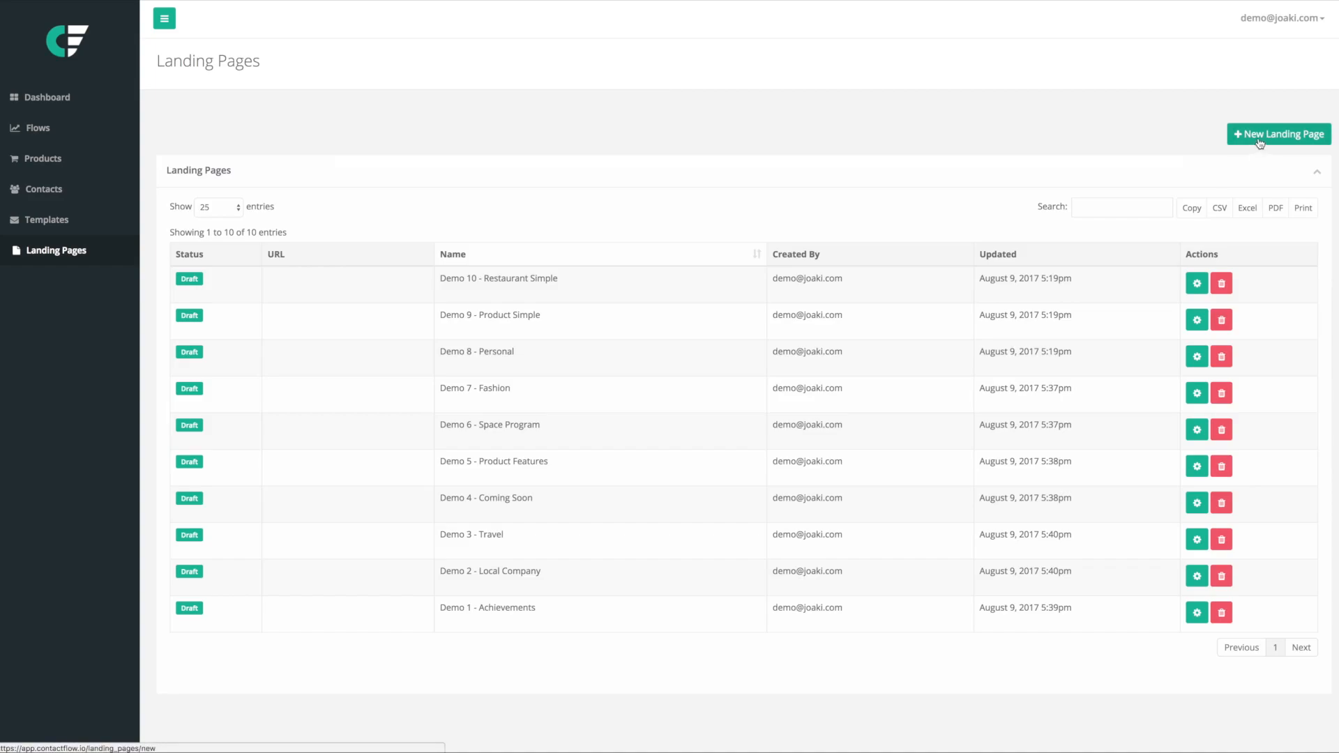
Start a new landing page and browse the section templates in the right panel
click(1279, 134)
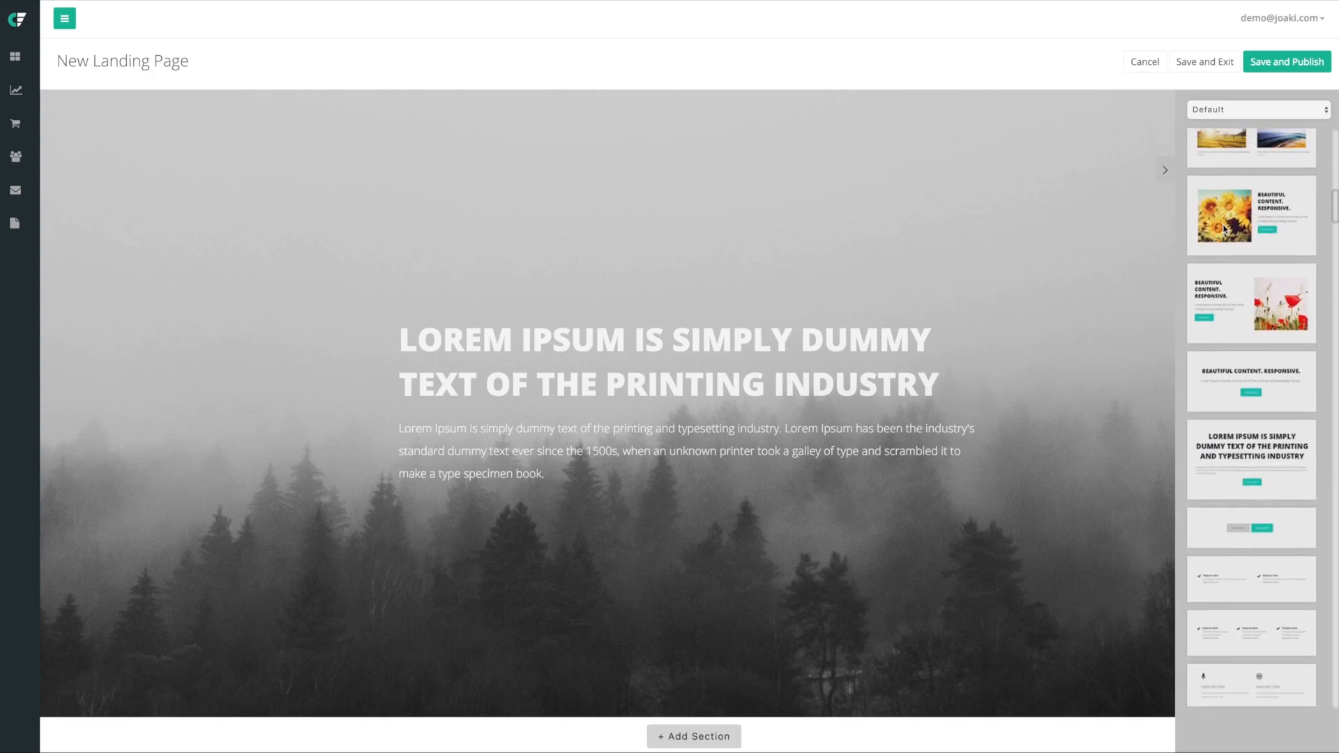
scroll(down, 3)
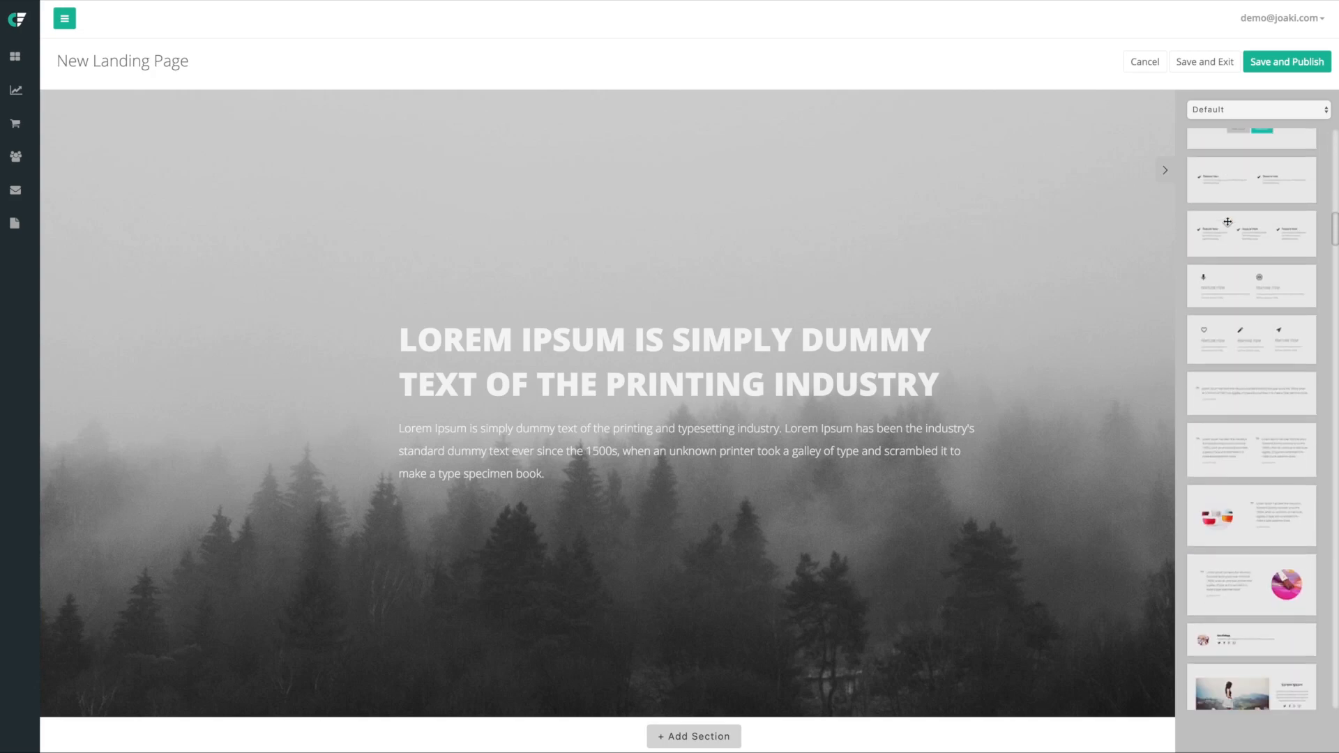
scroll(down, 3)
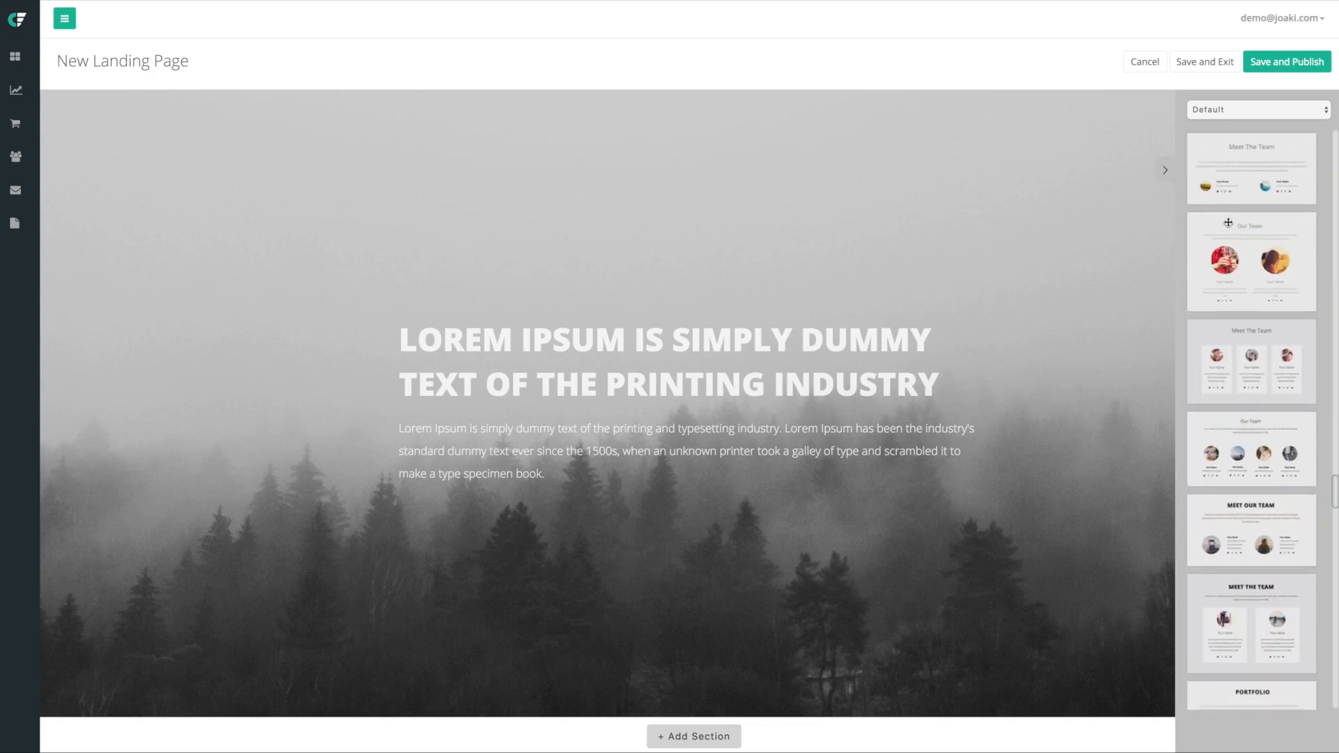
scroll(down, 3)
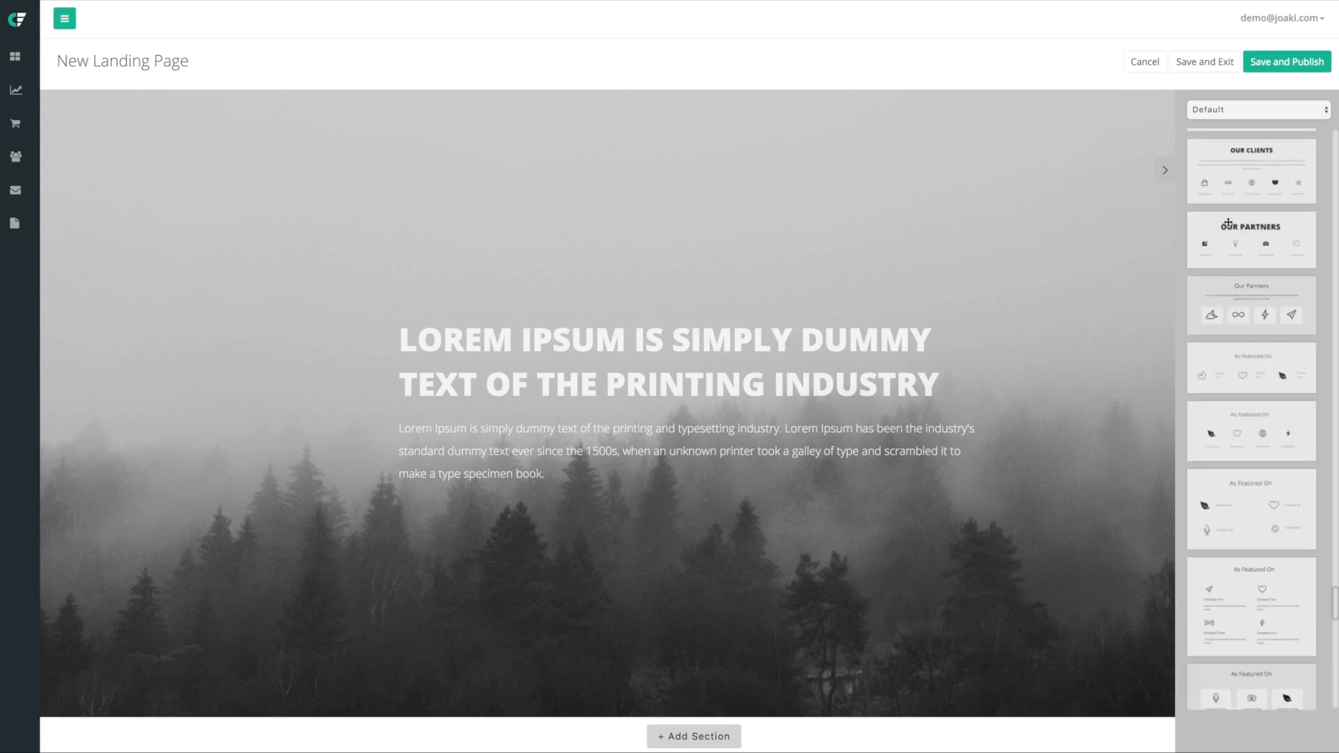
scroll(down, 3)
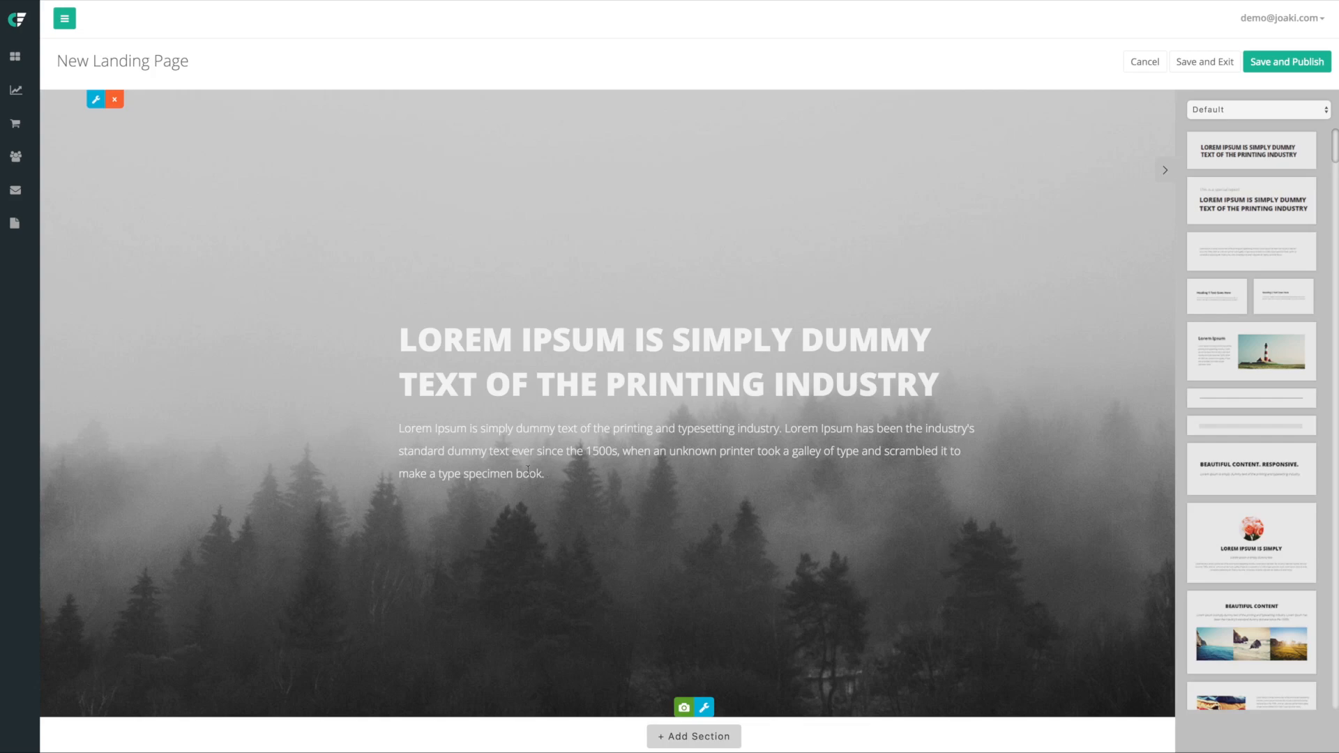
mouse_move(96, 100)
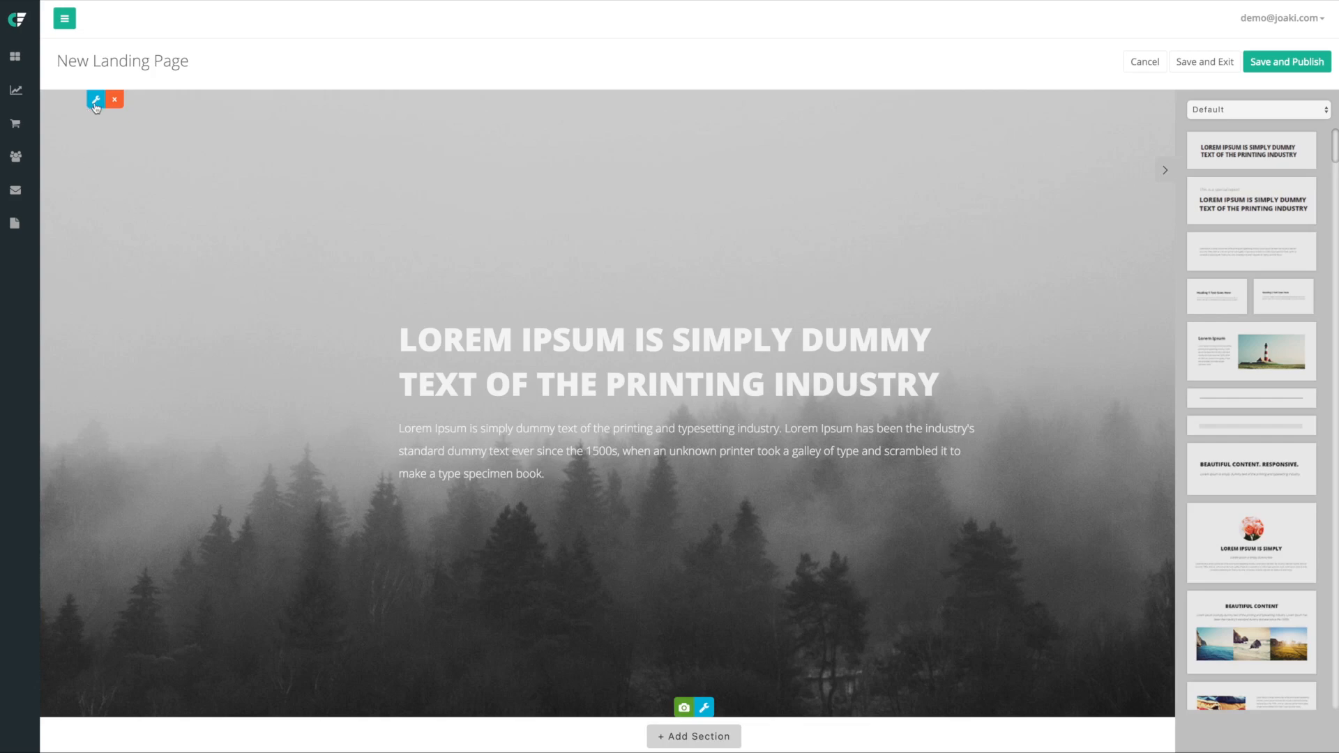
In Section Settings, give the forest hero a smaller height and enable the scroll-down icon
click(95, 99)
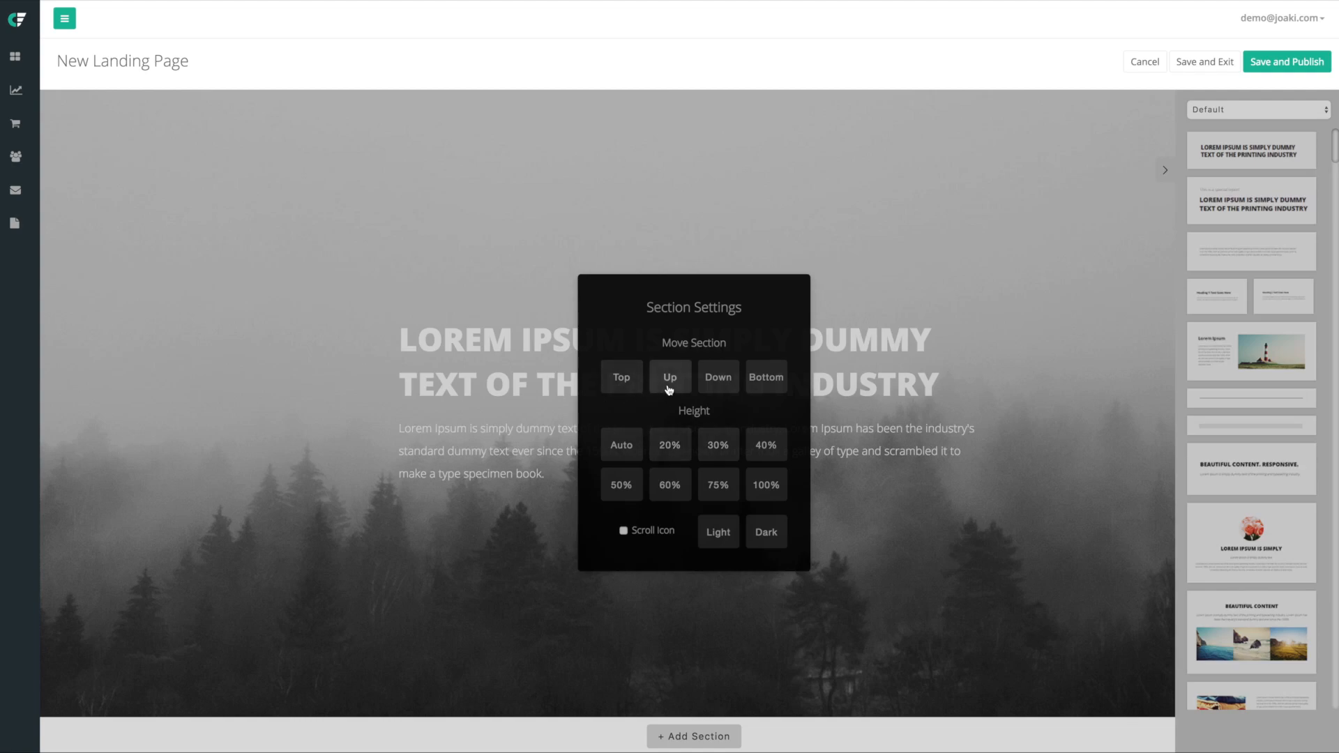
mouse_move(487, 463)
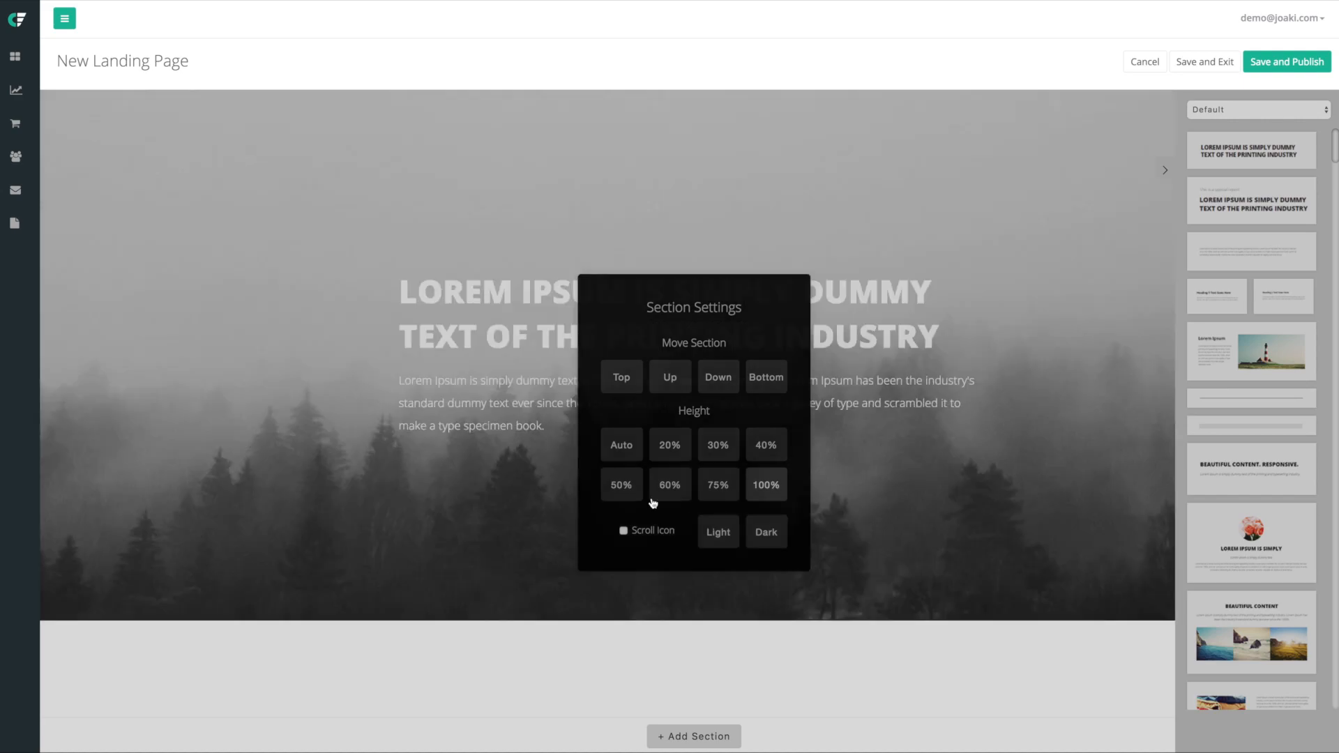
click(766, 484)
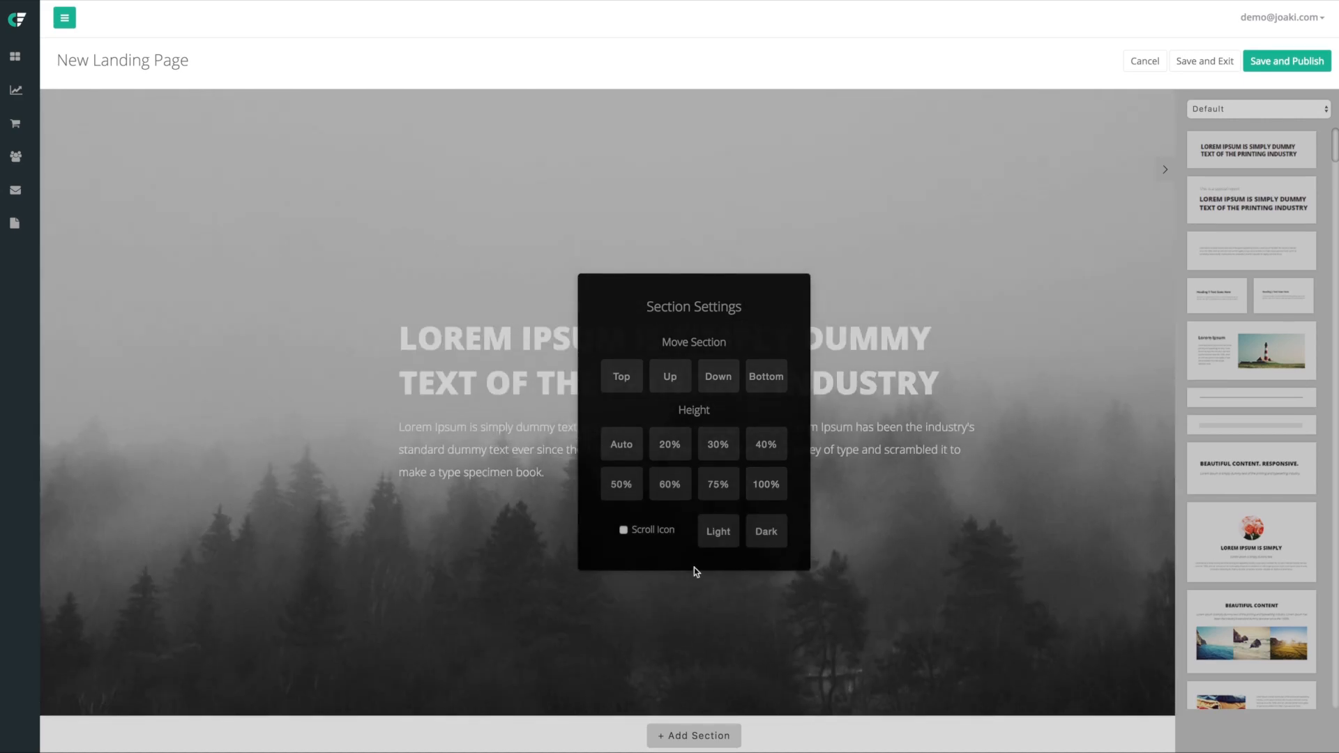
mouse_move(634, 565)
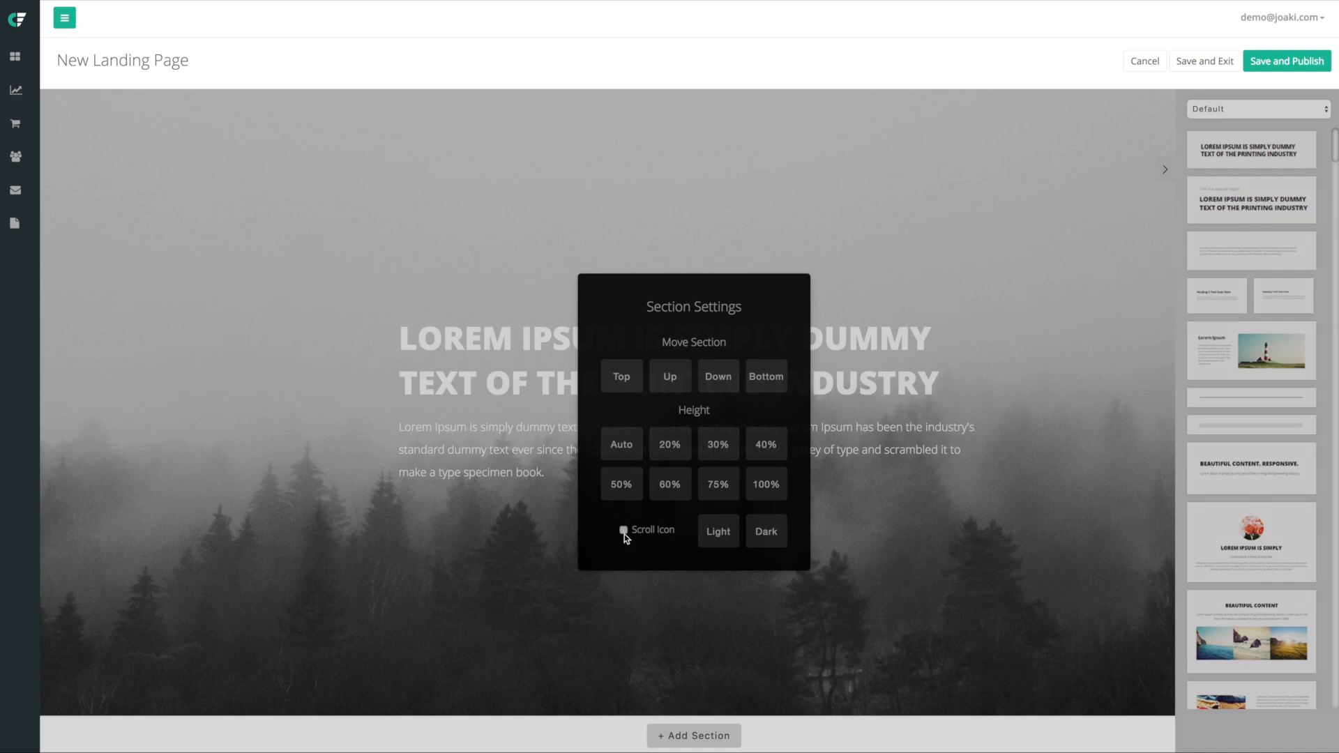
click(623, 530)
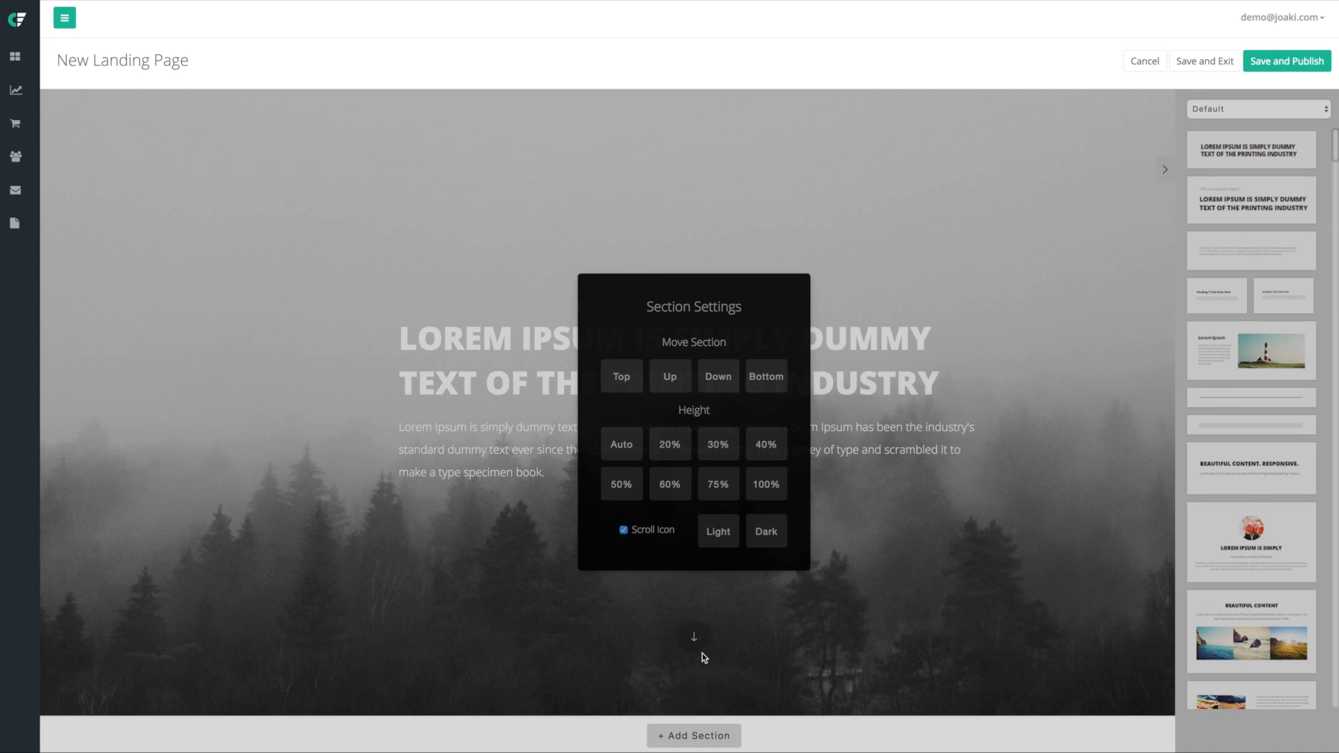
mouse_move(698, 669)
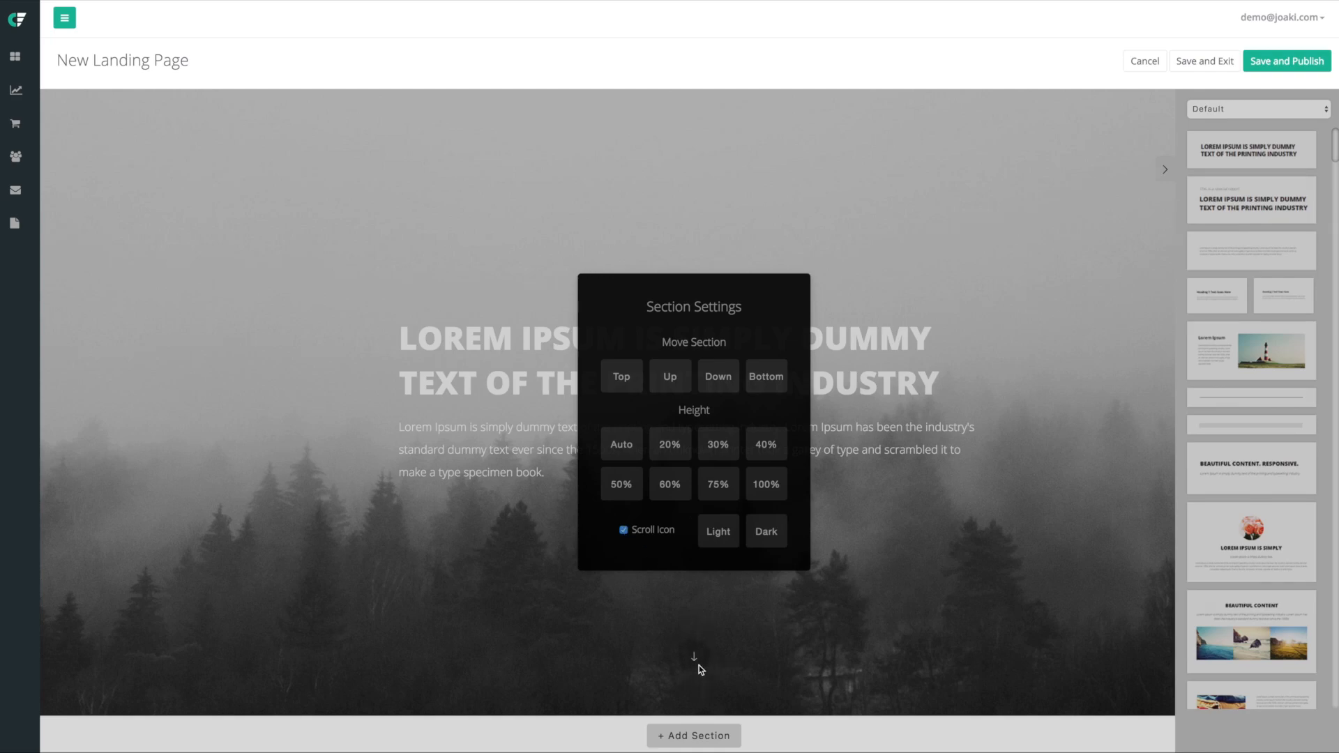
click(624, 530)
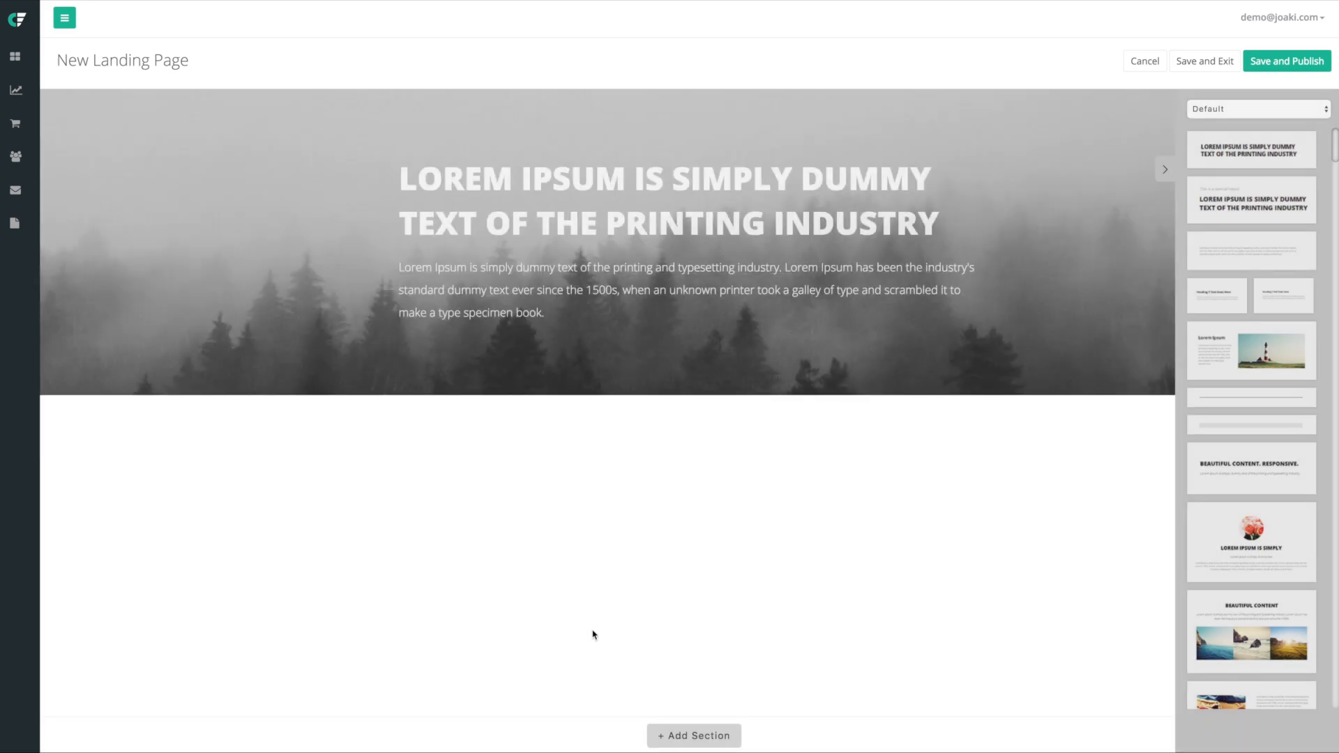
mouse_move(657, 588)
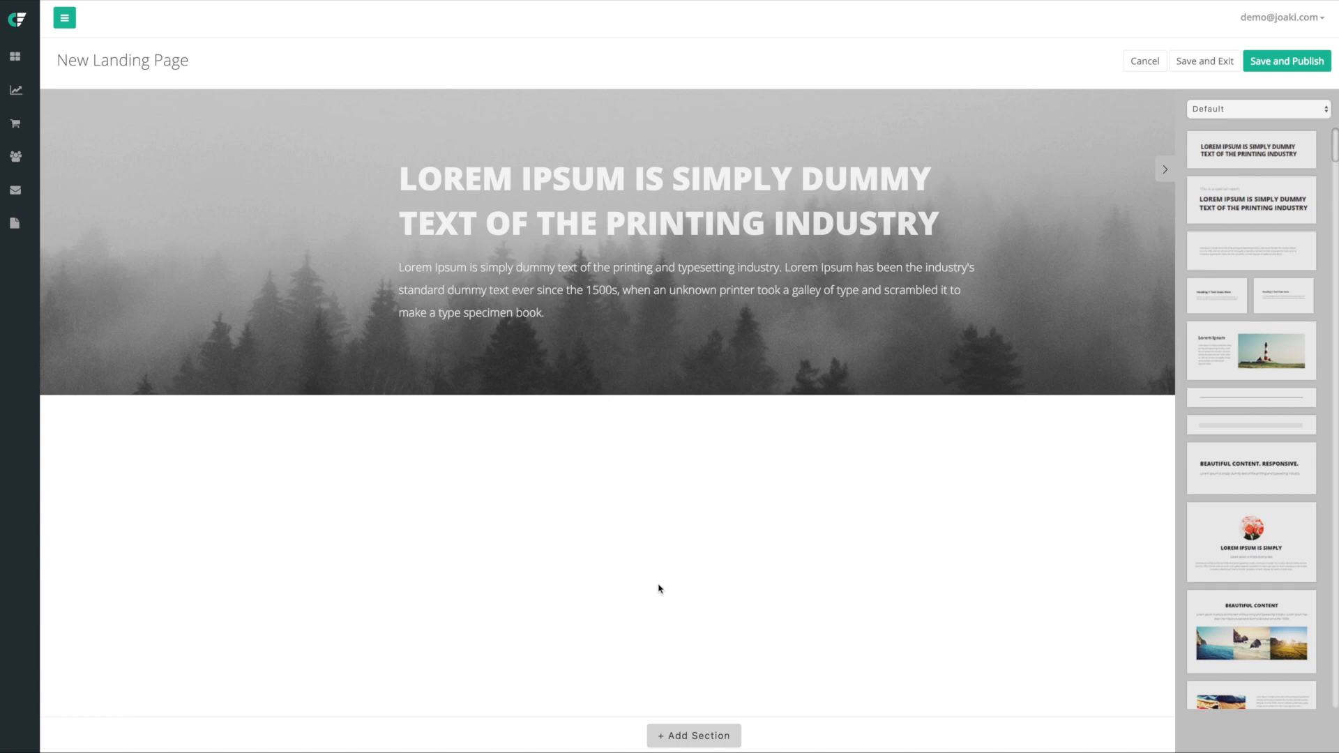
mouse_move(410, 339)
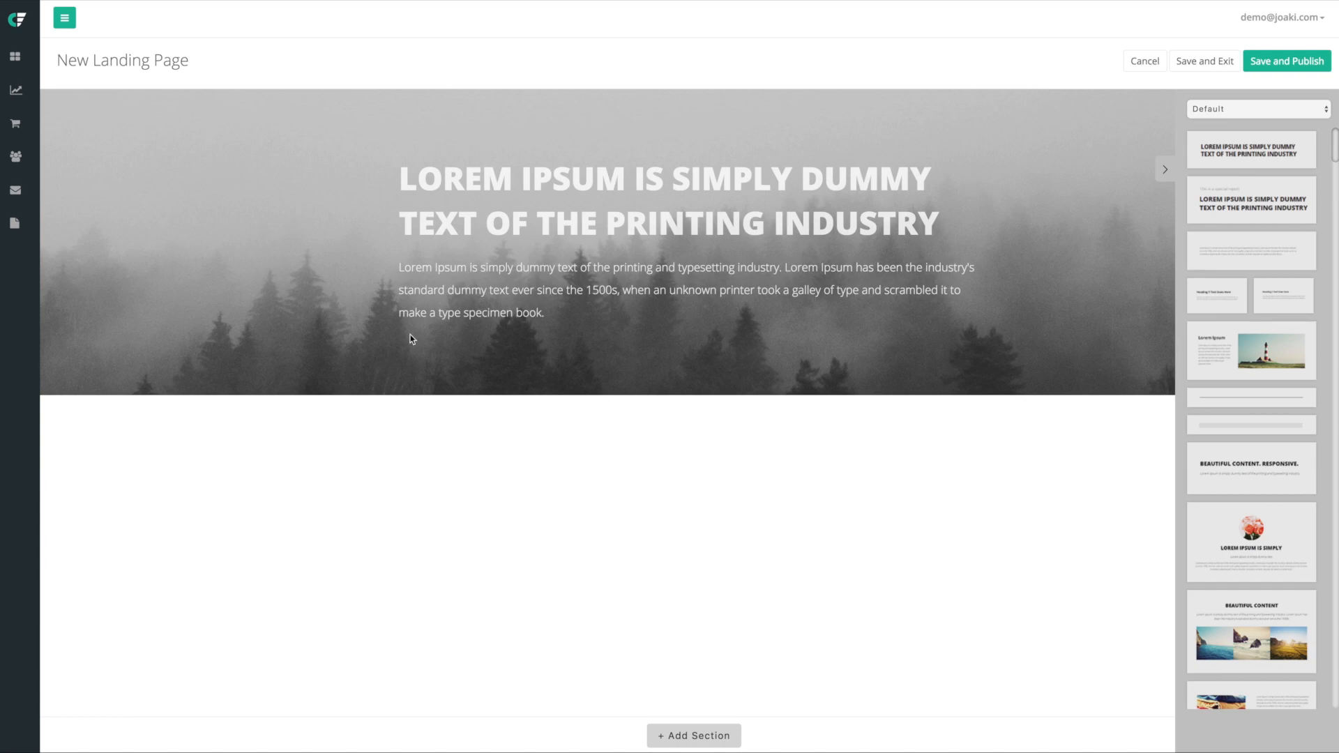
mouse_move(738, 448)
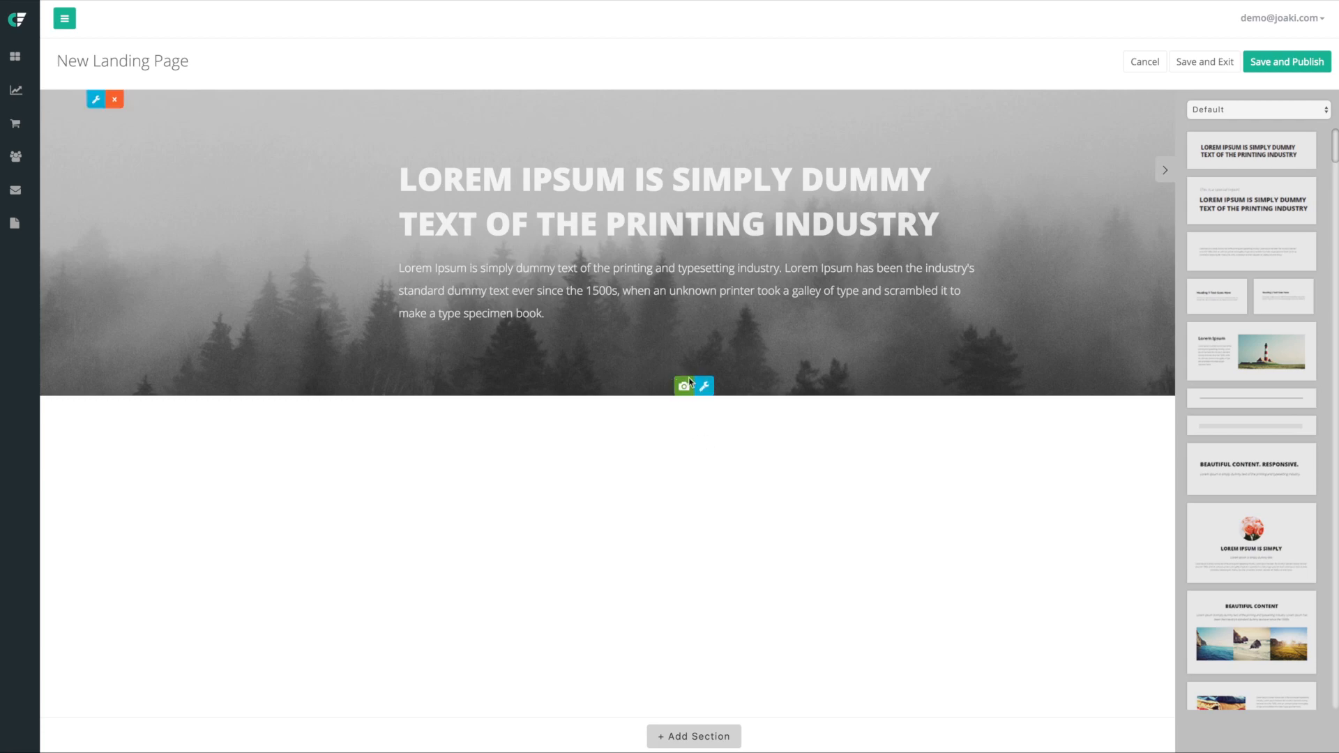
In Box Settings, try grey and coloured backgrounds, leaving the hero text dark over the image
click(705, 386)
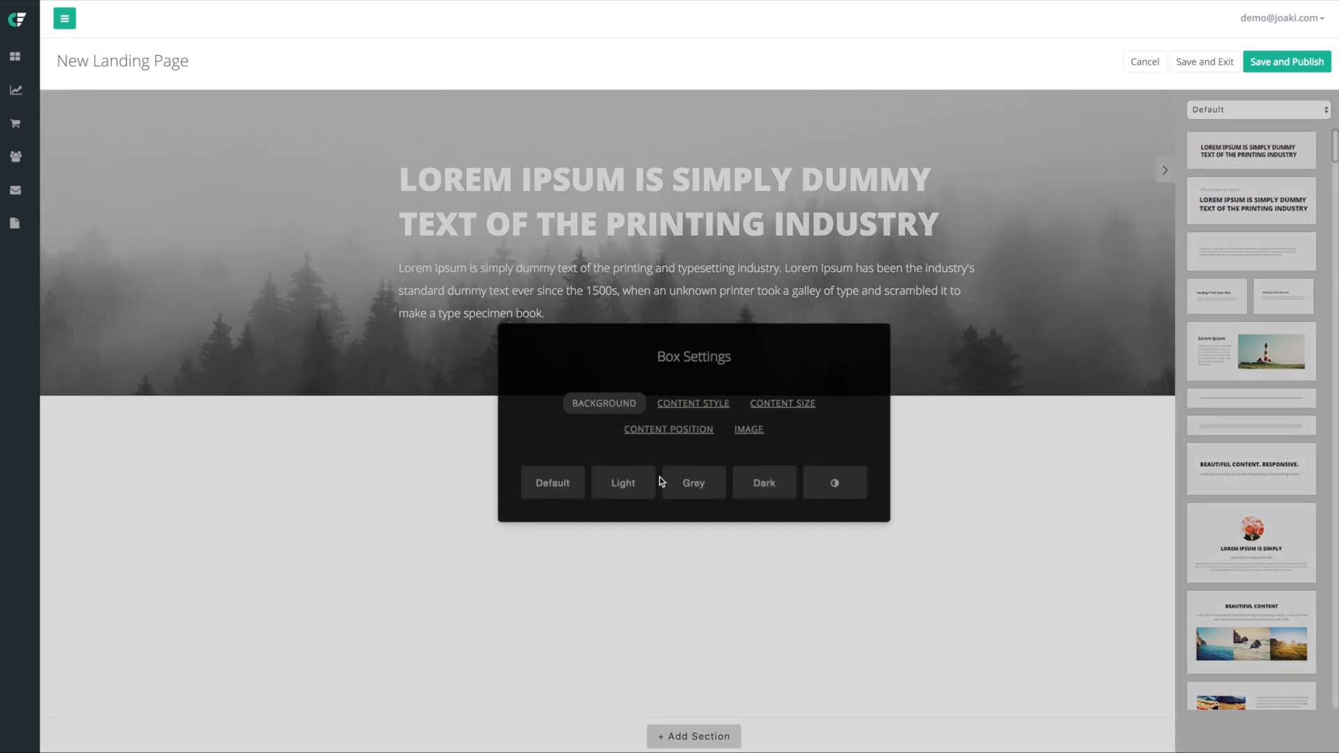
click(553, 481)
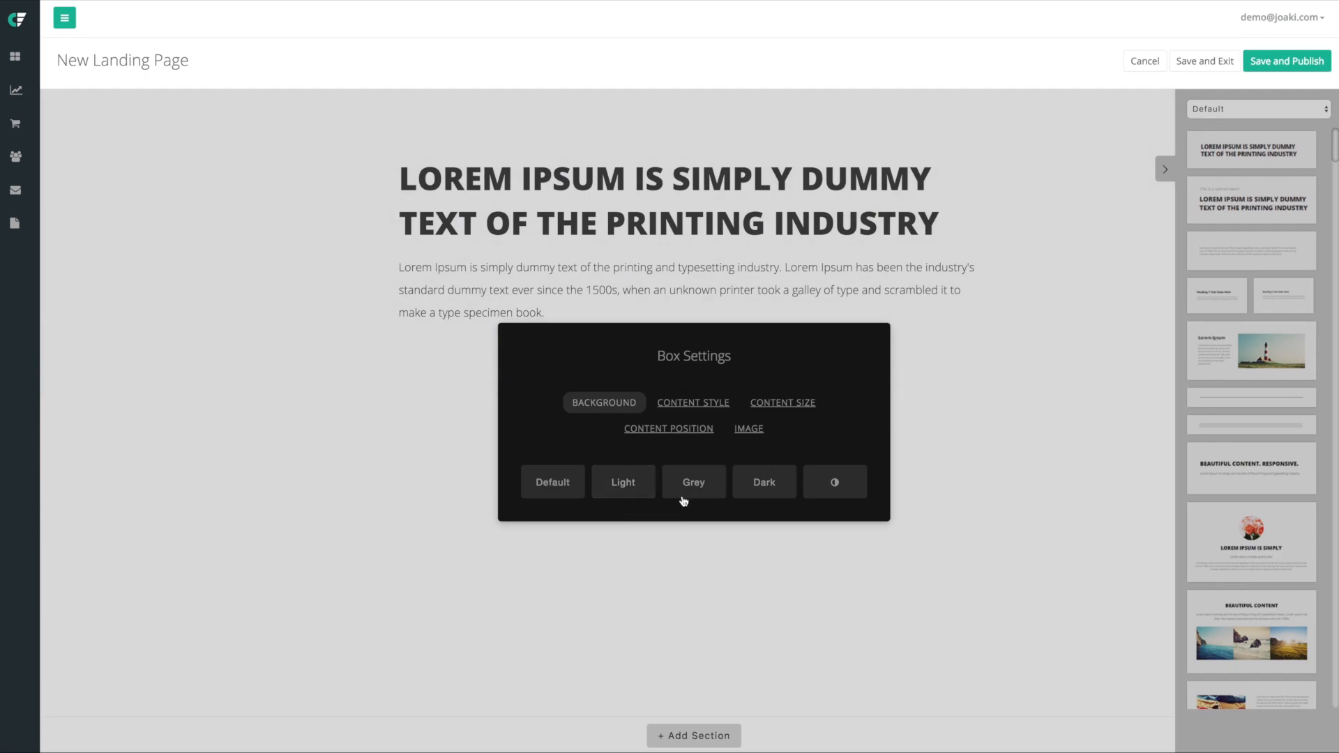
click(834, 482)
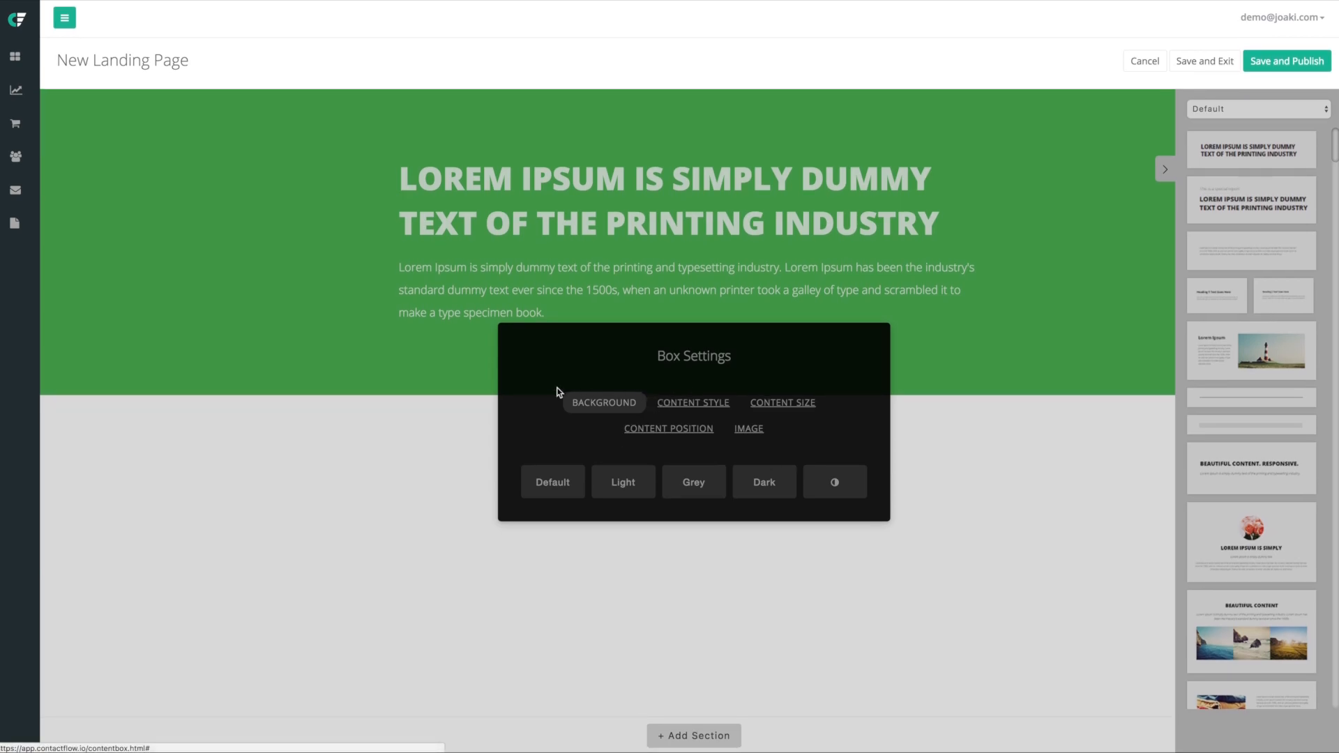
mouse_move(708, 421)
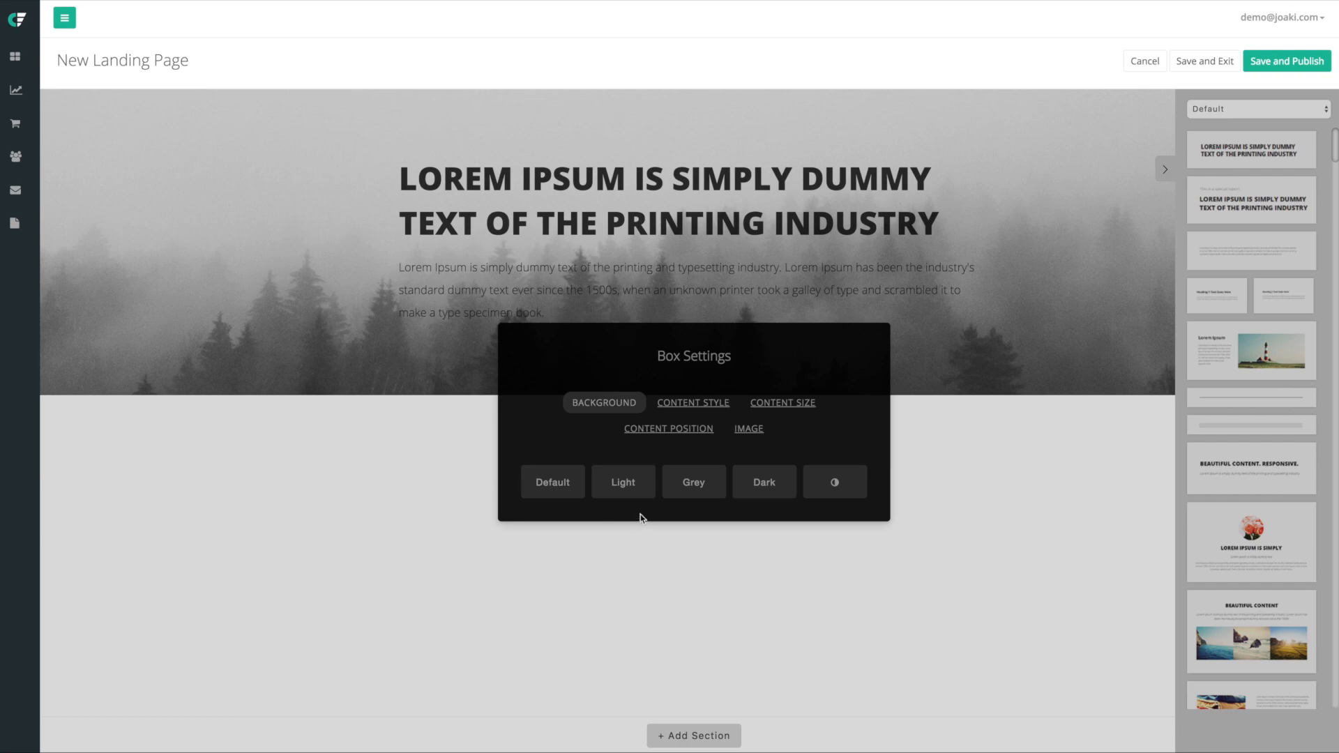
click(693, 481)
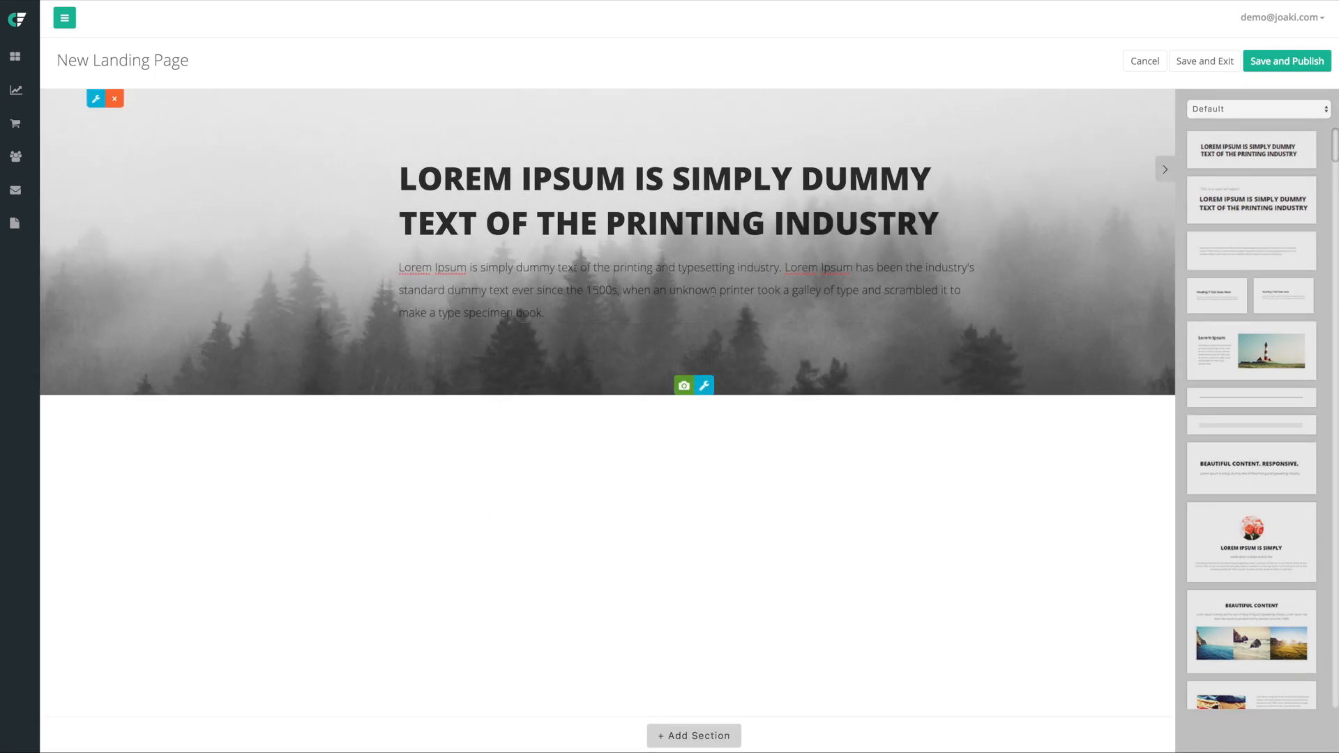
Insert a sign-up form with First Name, Last Name, Email and Submit below the hero text
click(667, 246)
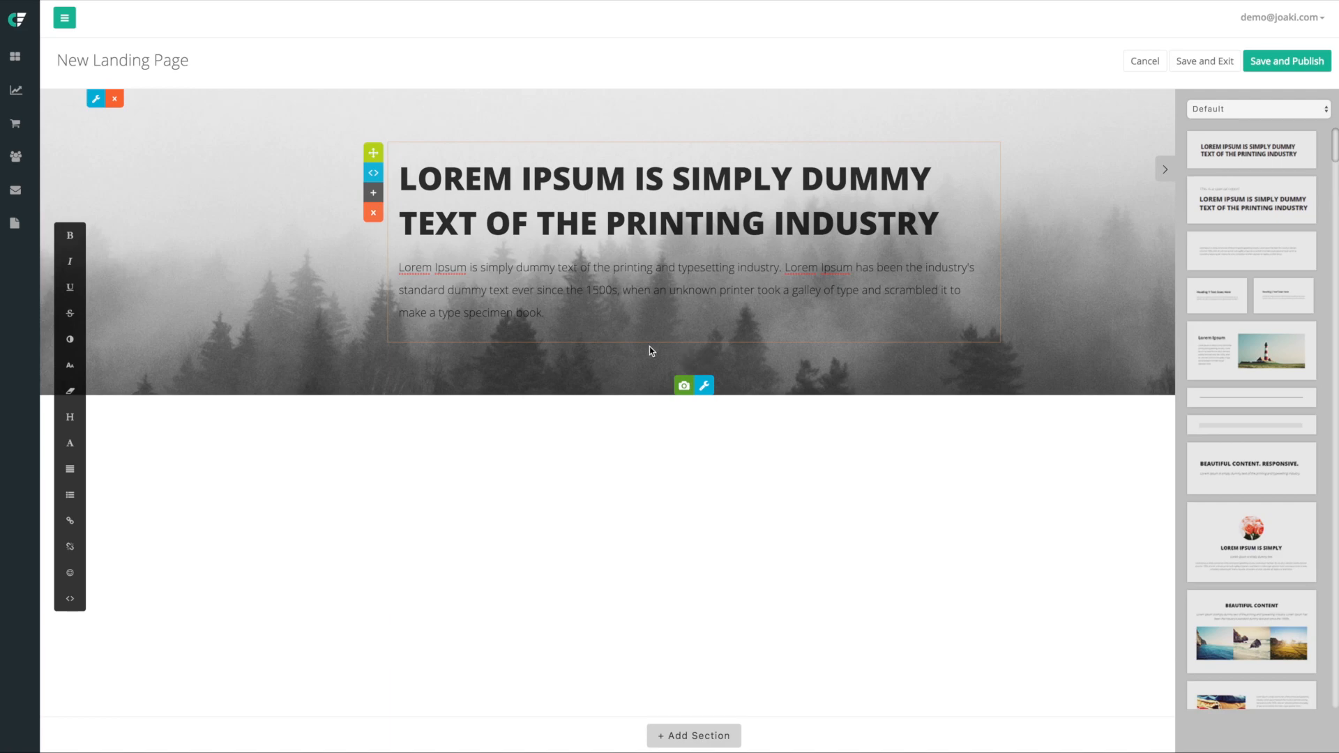
scroll(down, 3)
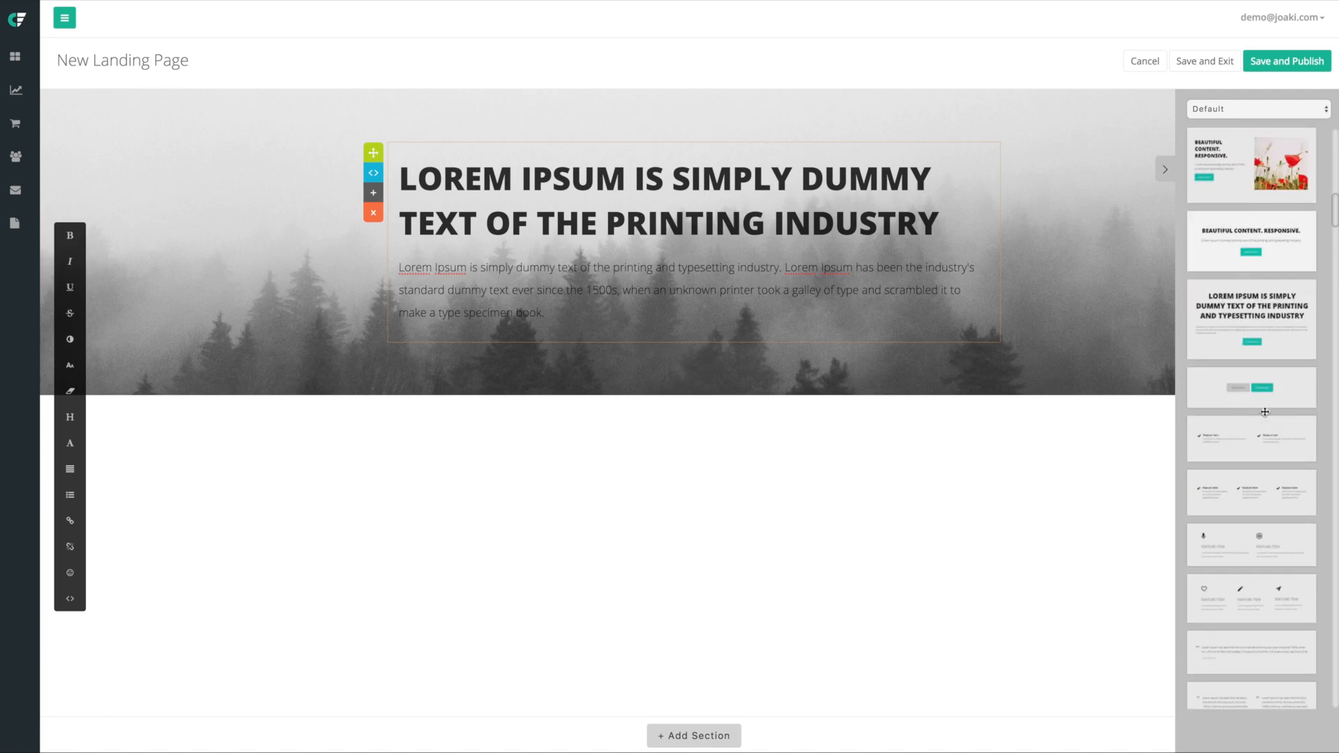
scroll(down, 3)
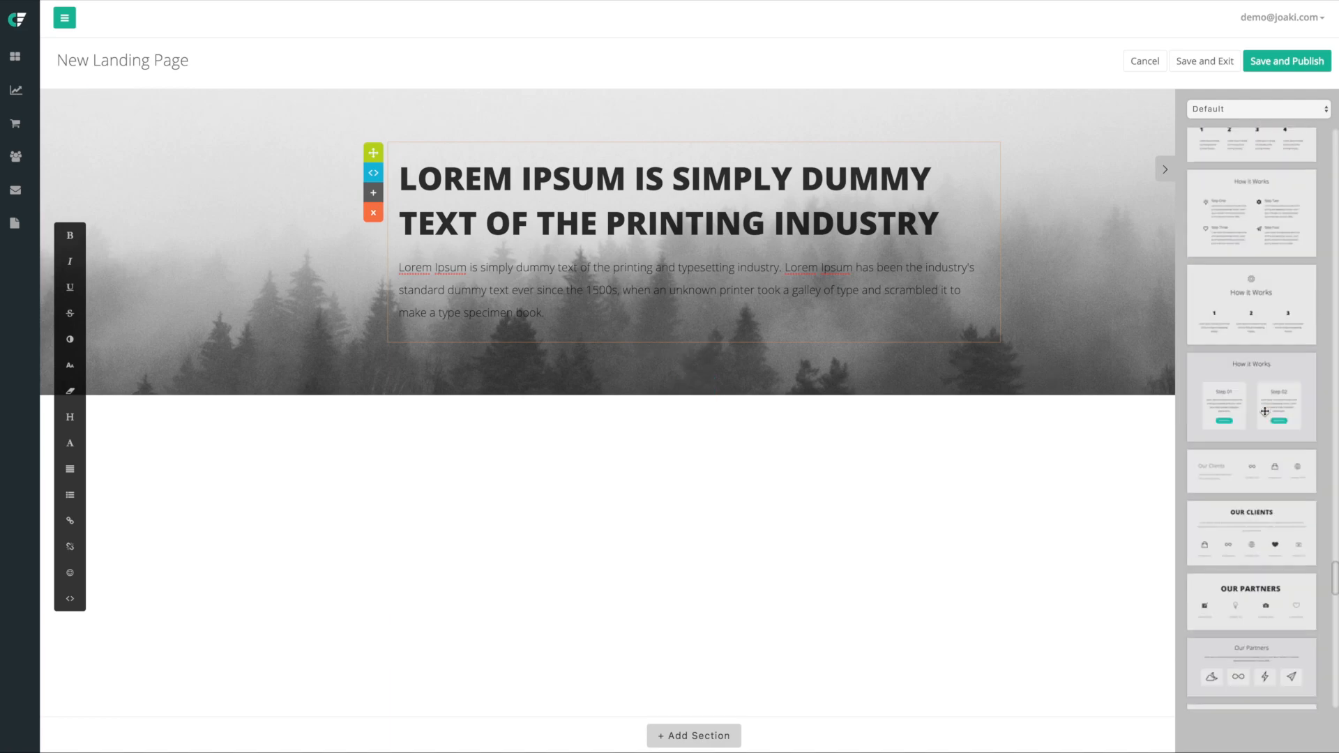
scroll(down, 3)
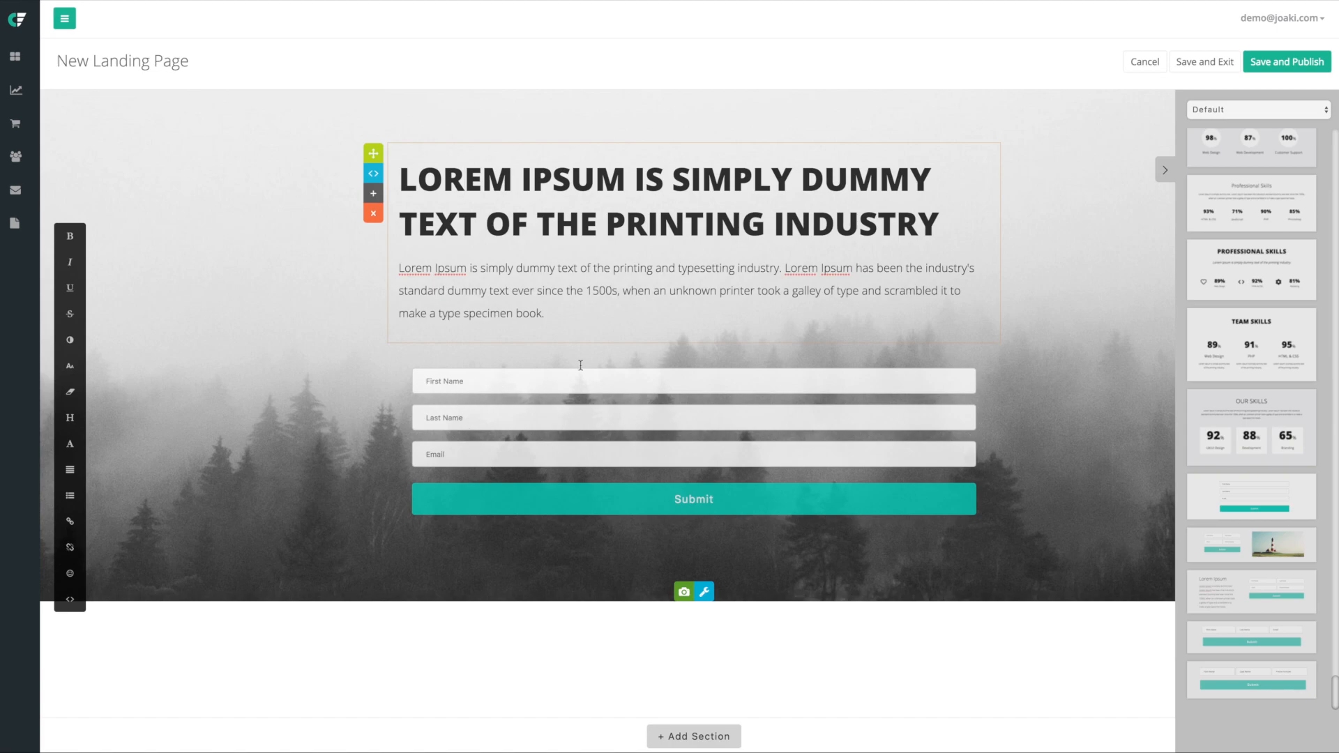
mouse_move(972, 283)
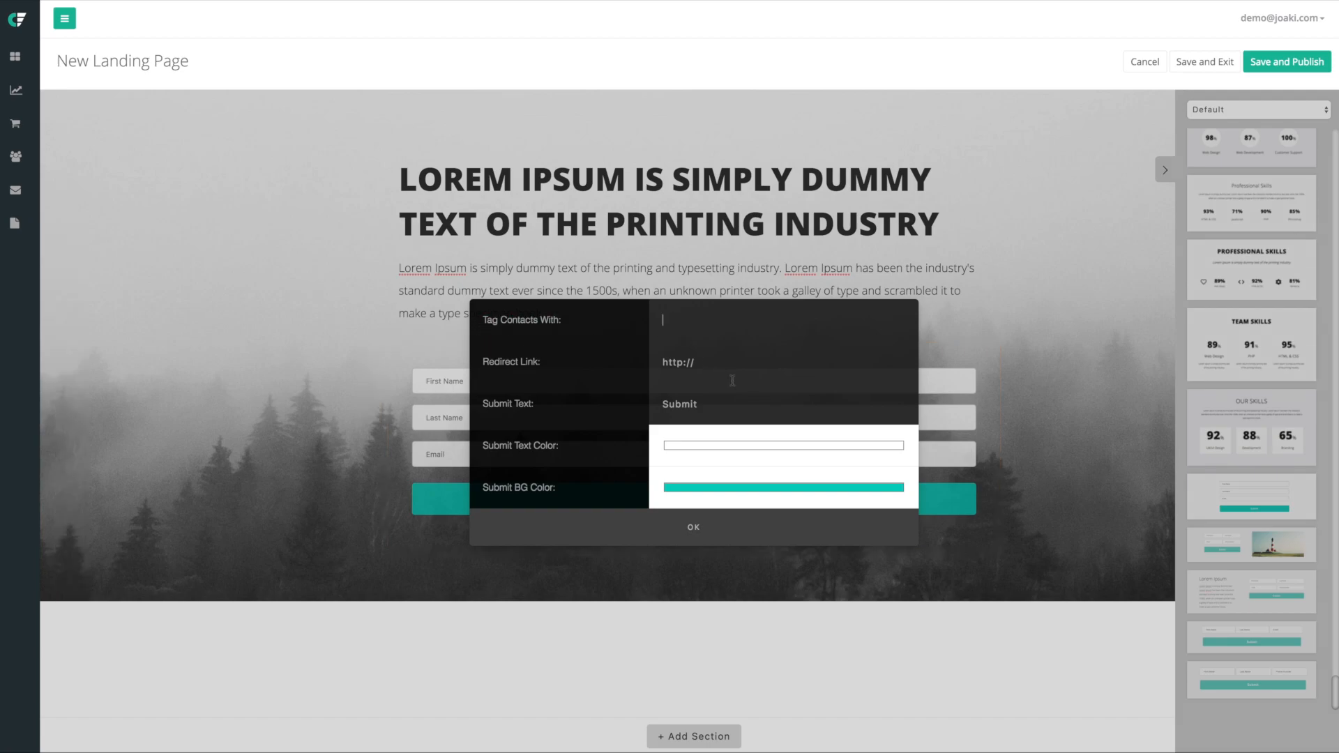
text(opt-in)
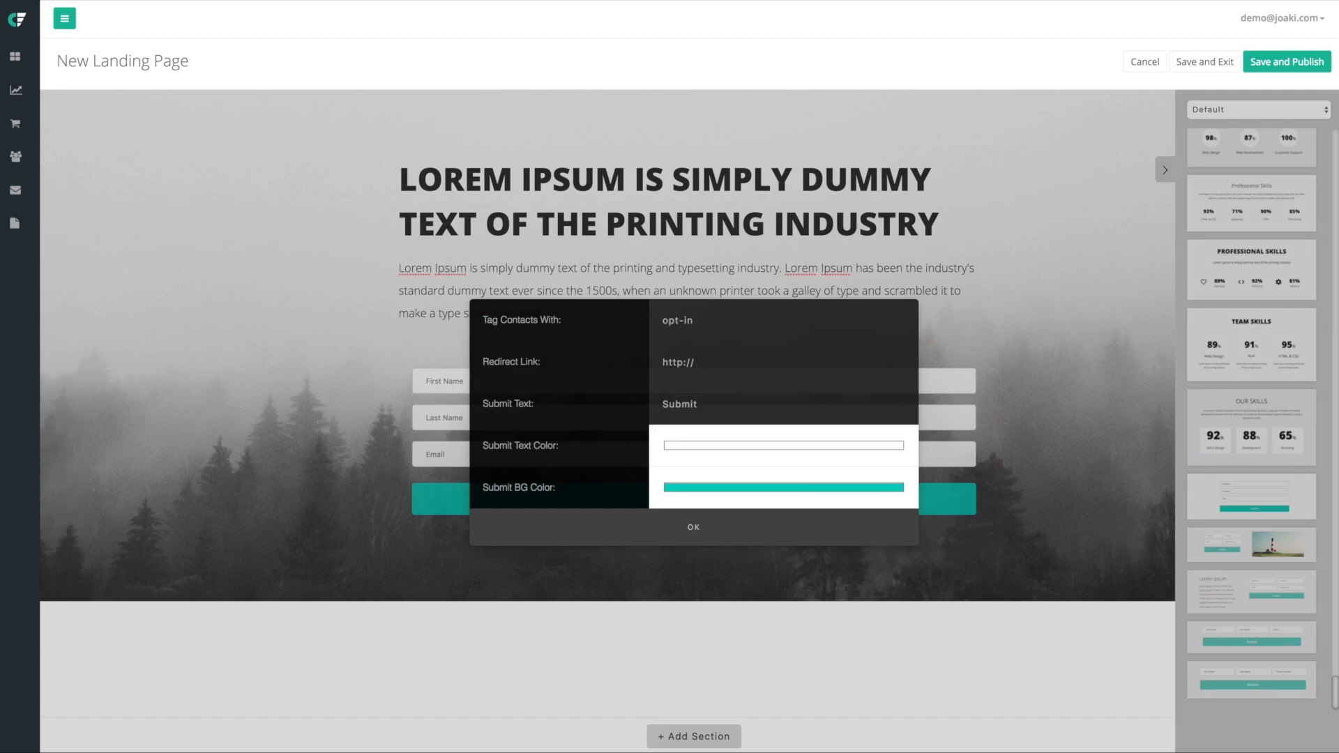
double_click(677, 321)
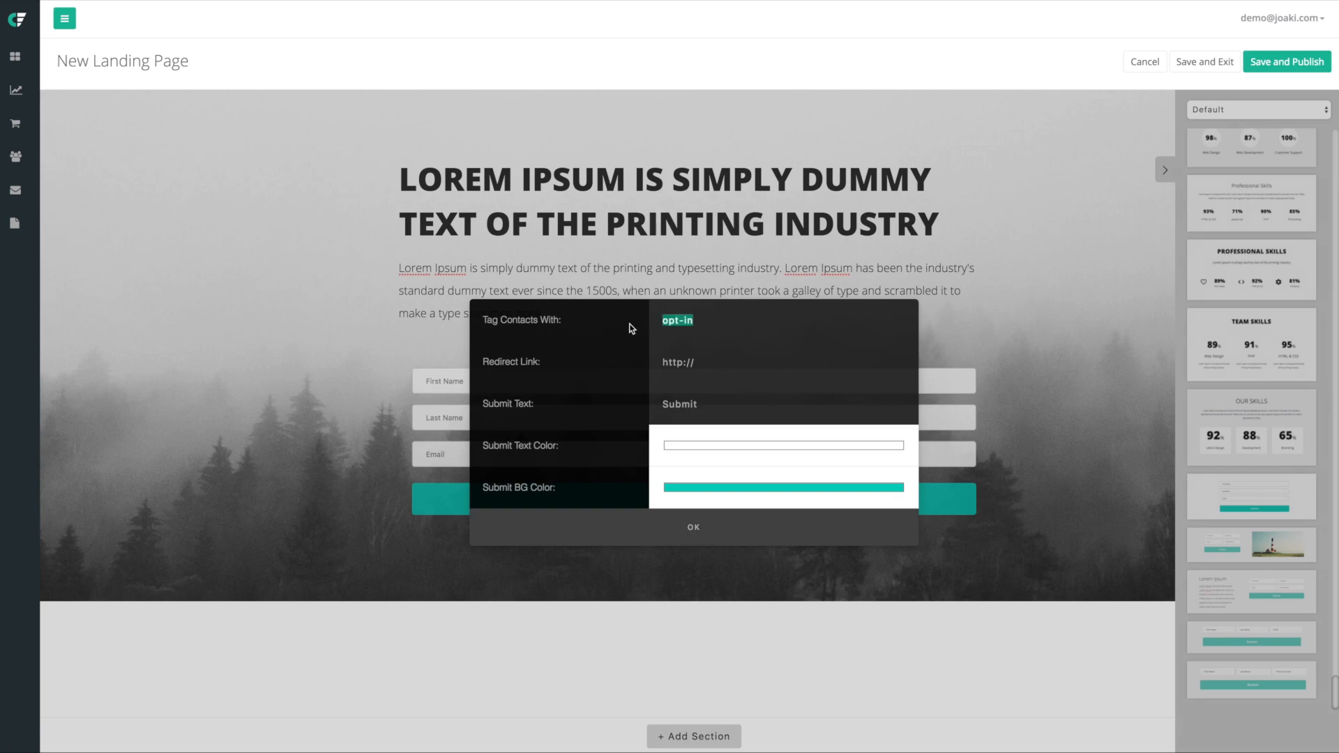
mouse_move(211, 339)
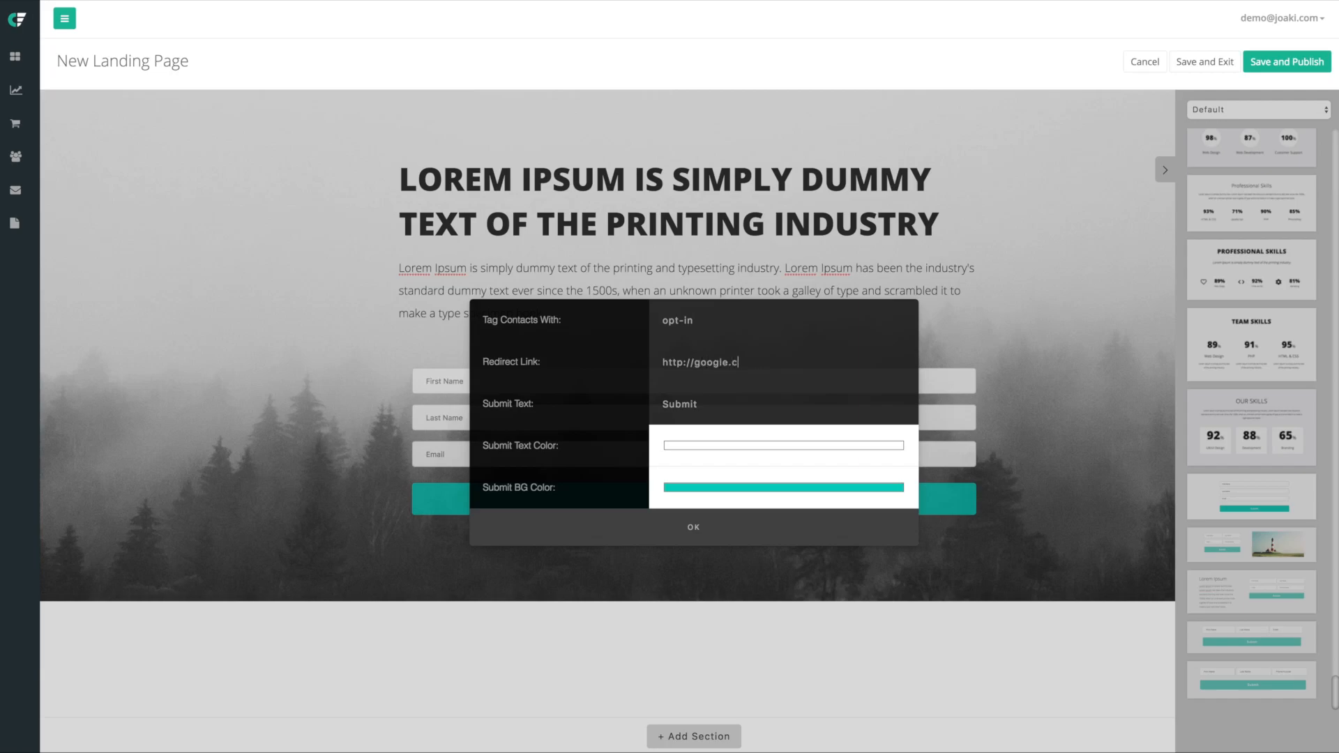
text(om)
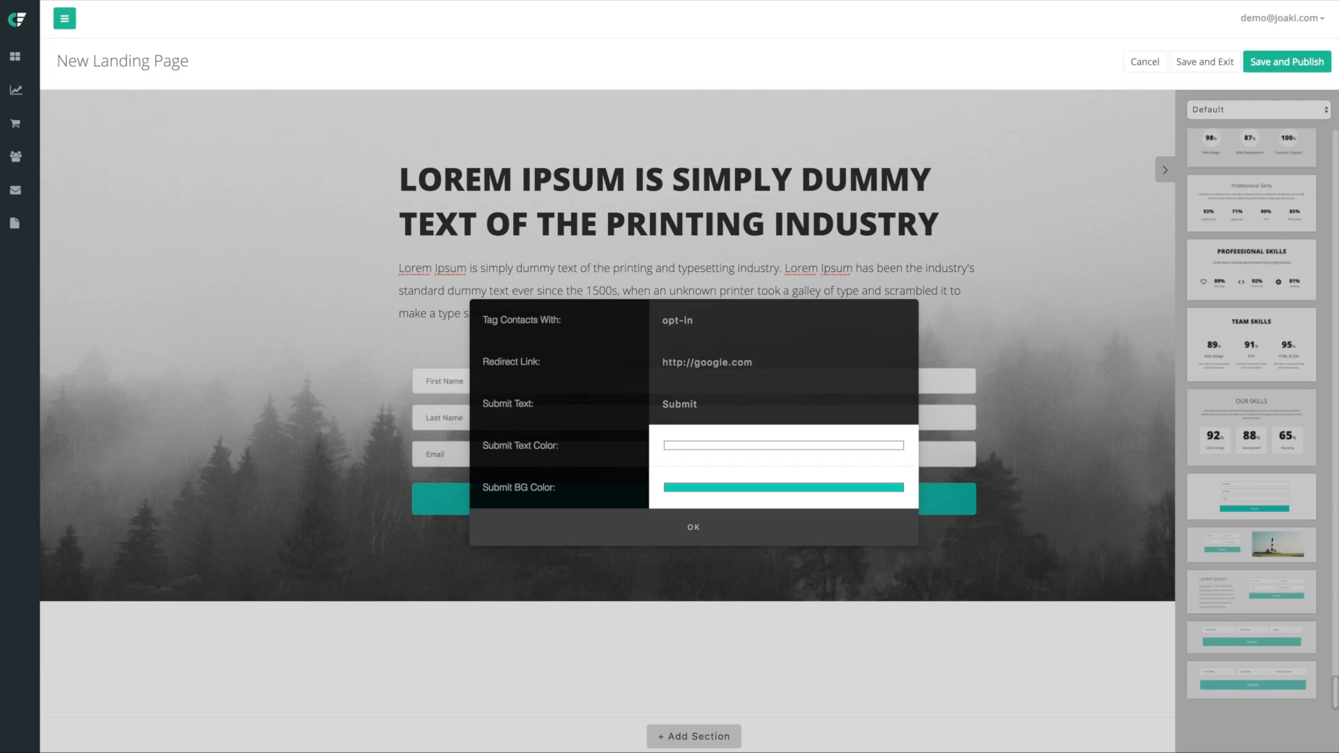
mouse_move(460, 501)
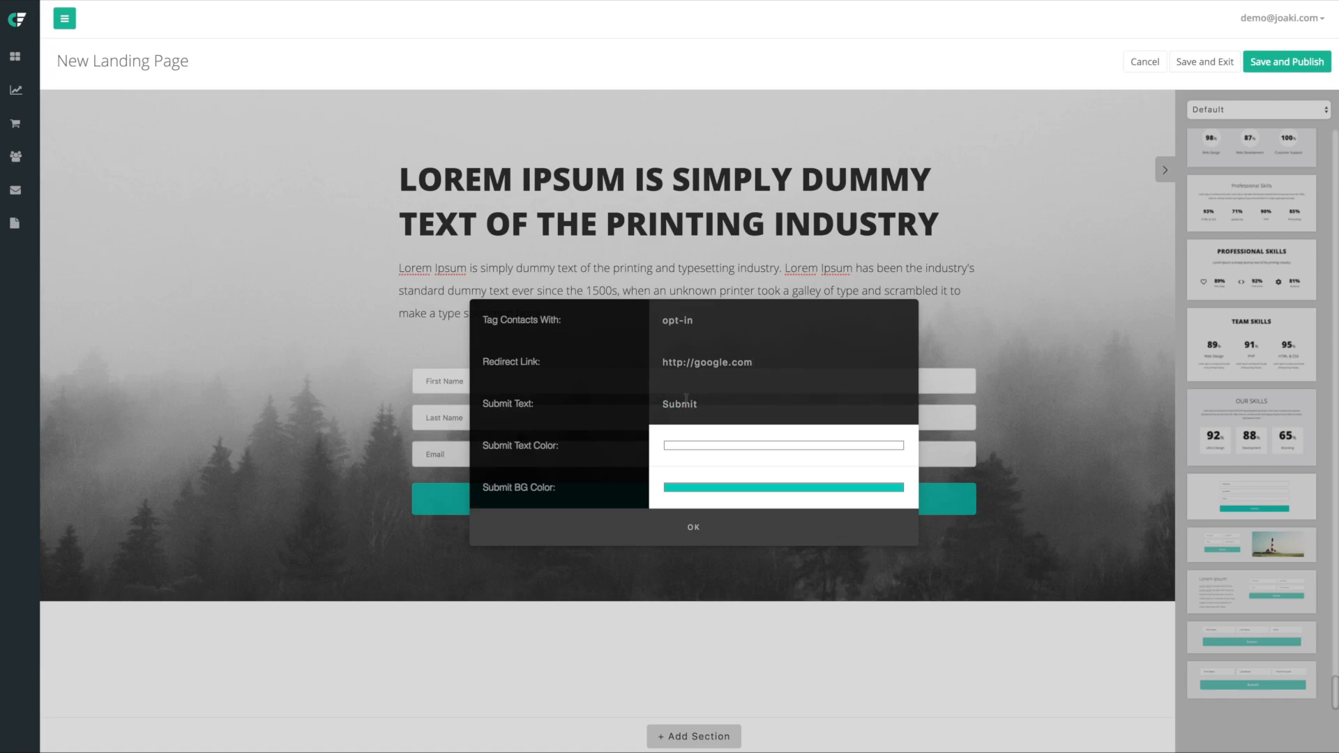
double_click(679, 405)
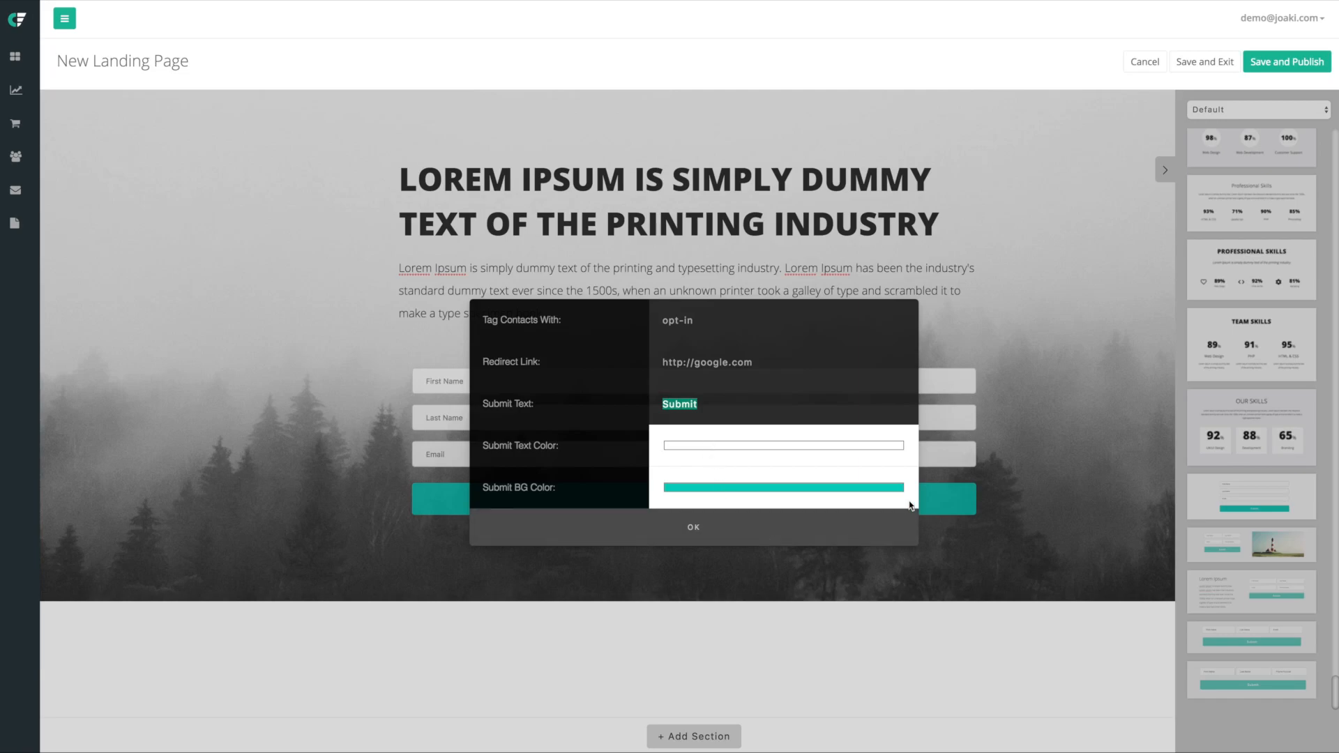
click(693, 528)
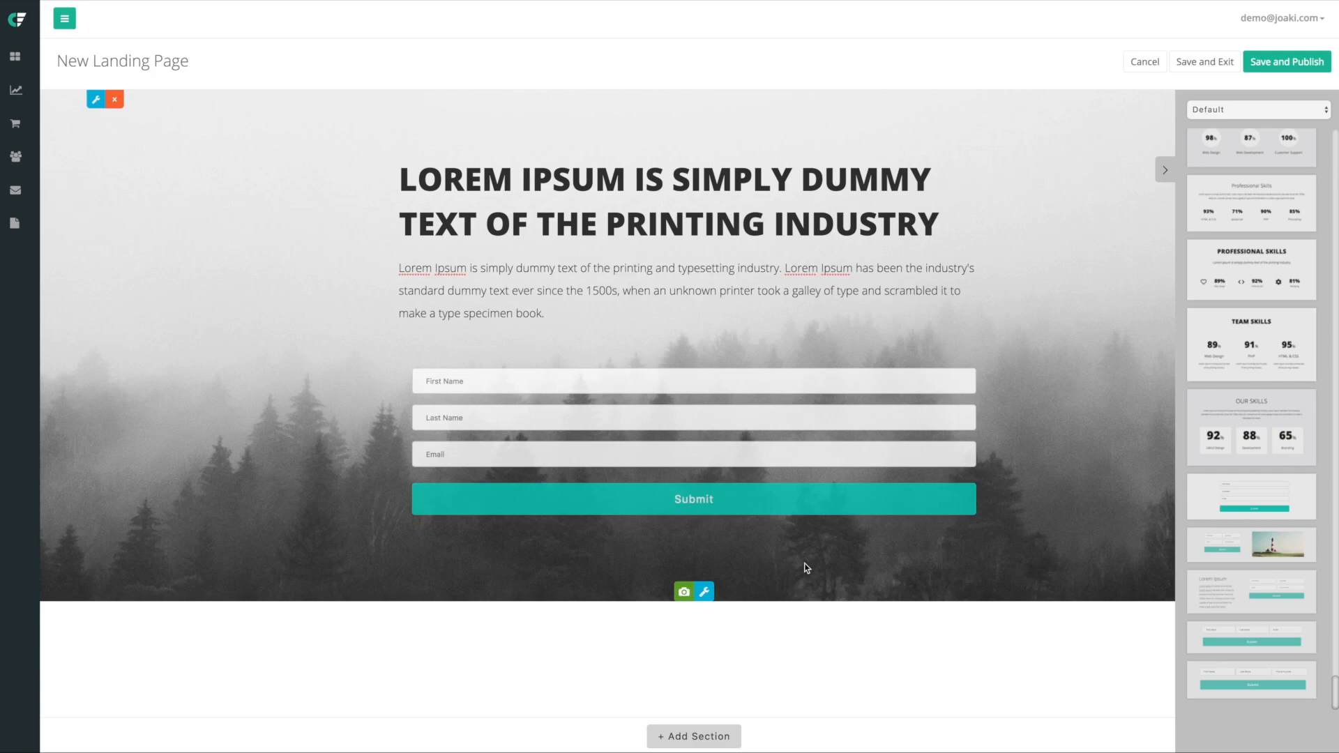
mouse_move(332, 381)
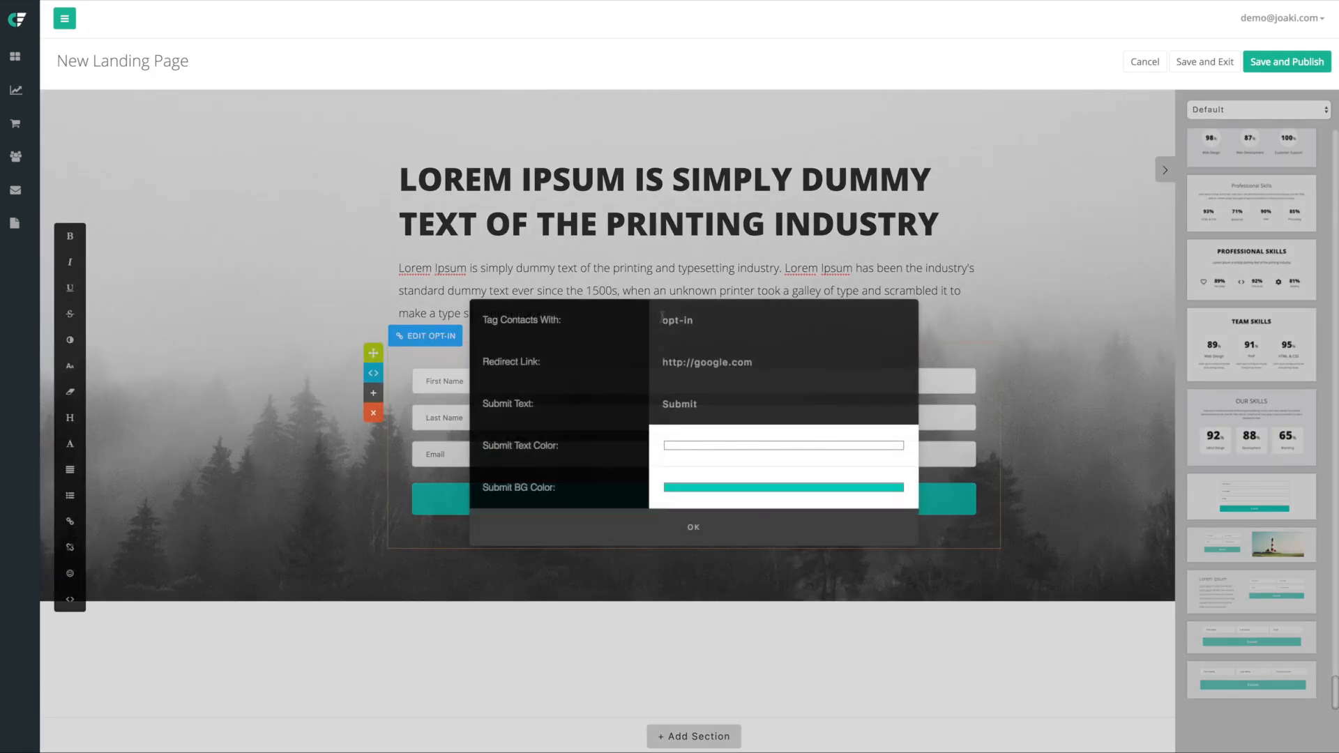
click(693, 527)
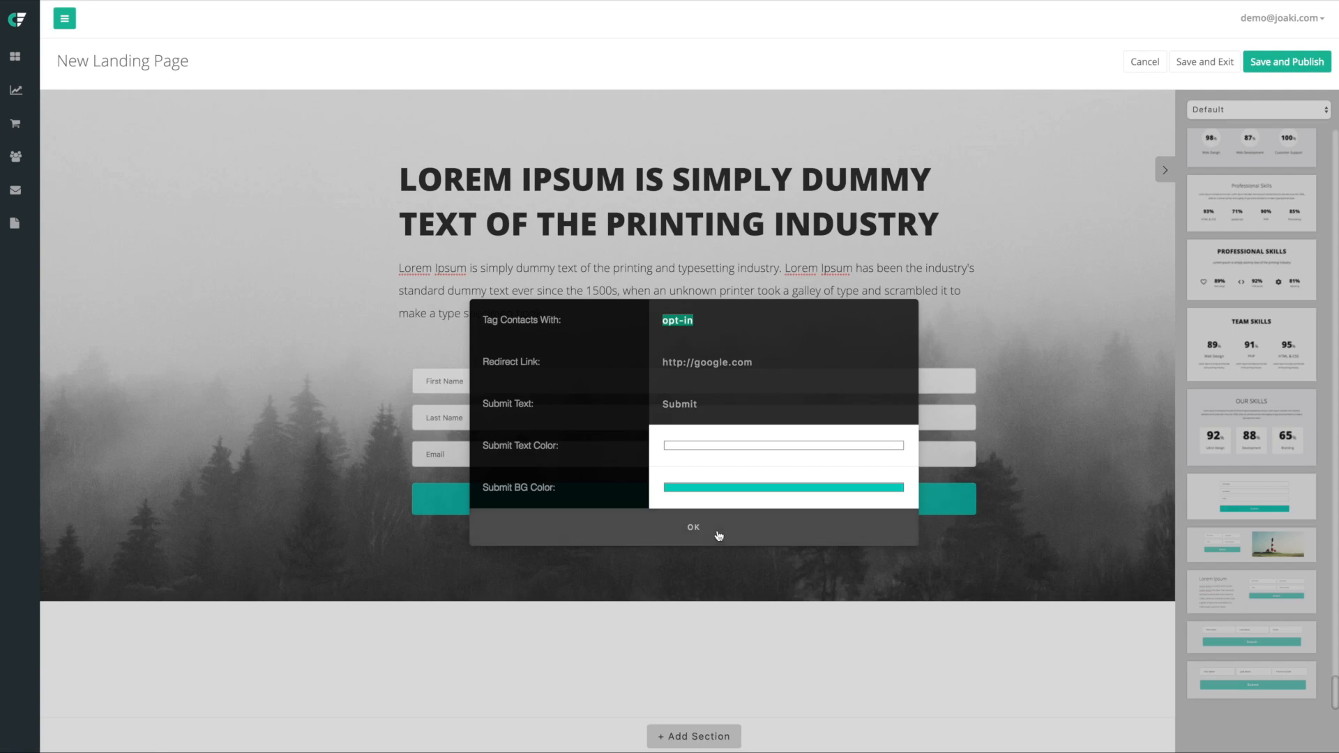
click(693, 527)
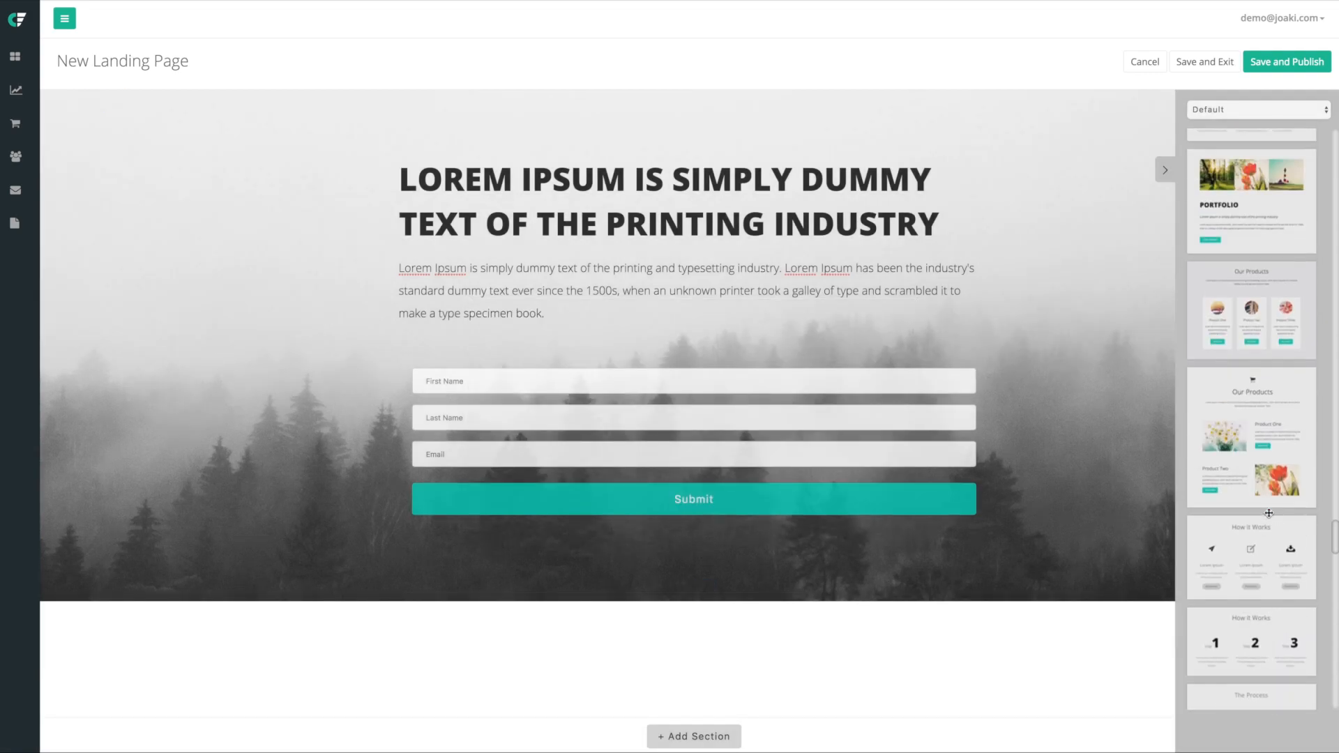
Add an image-with-text section showing a forest photo beside Lorem Ipsum below the form
scroll(down, 3)
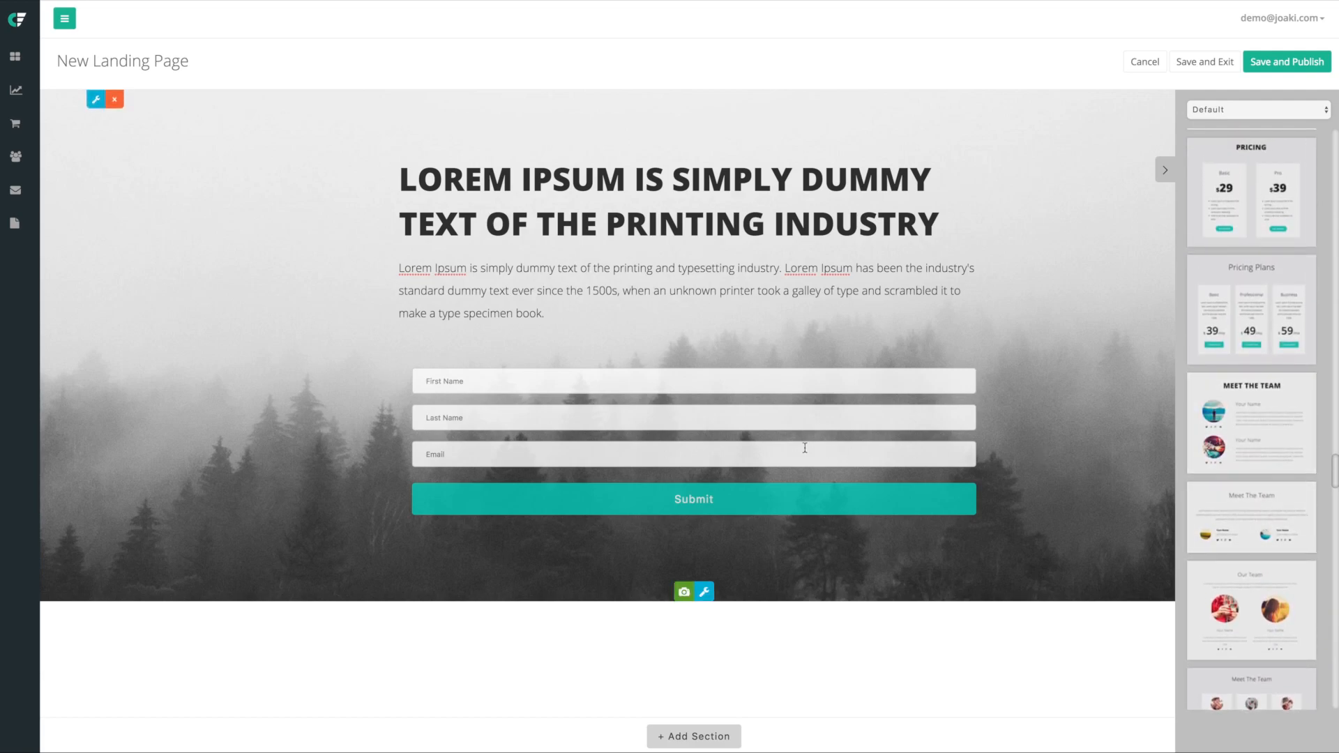
click(693, 499)
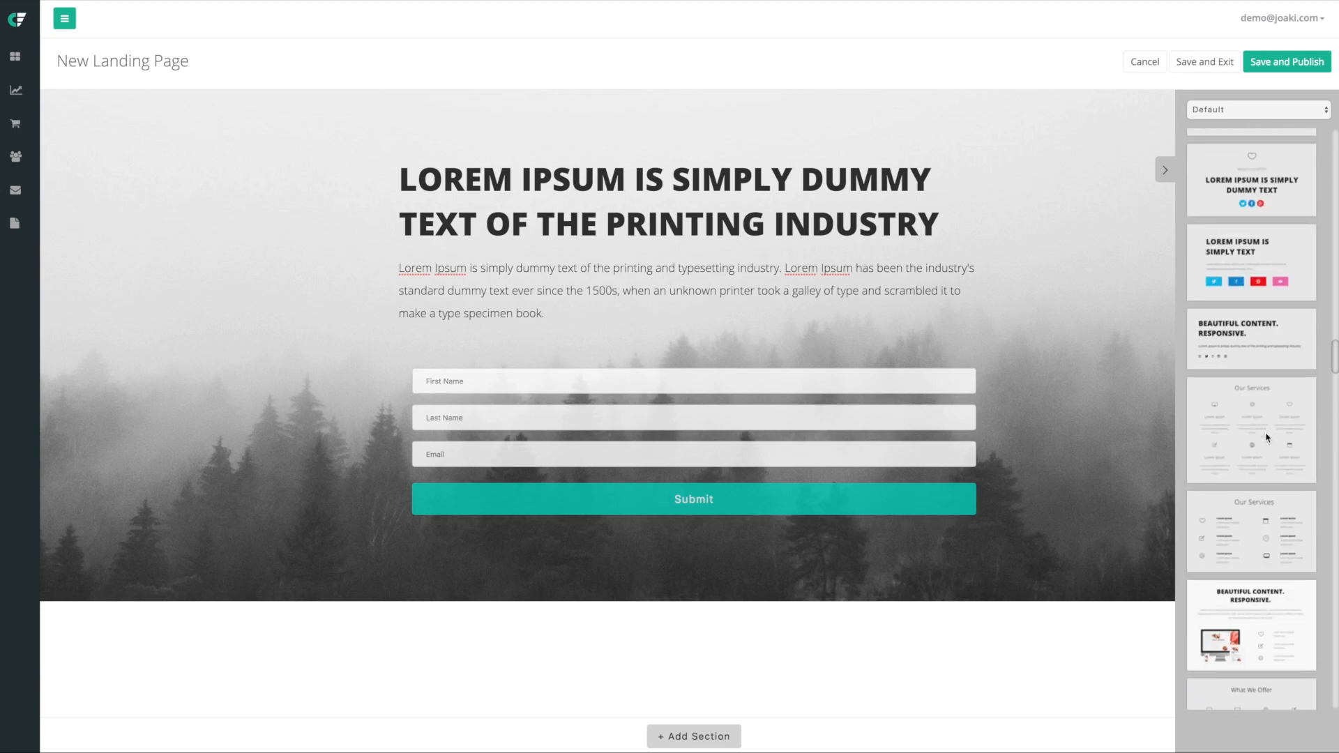
scroll(down, 3)
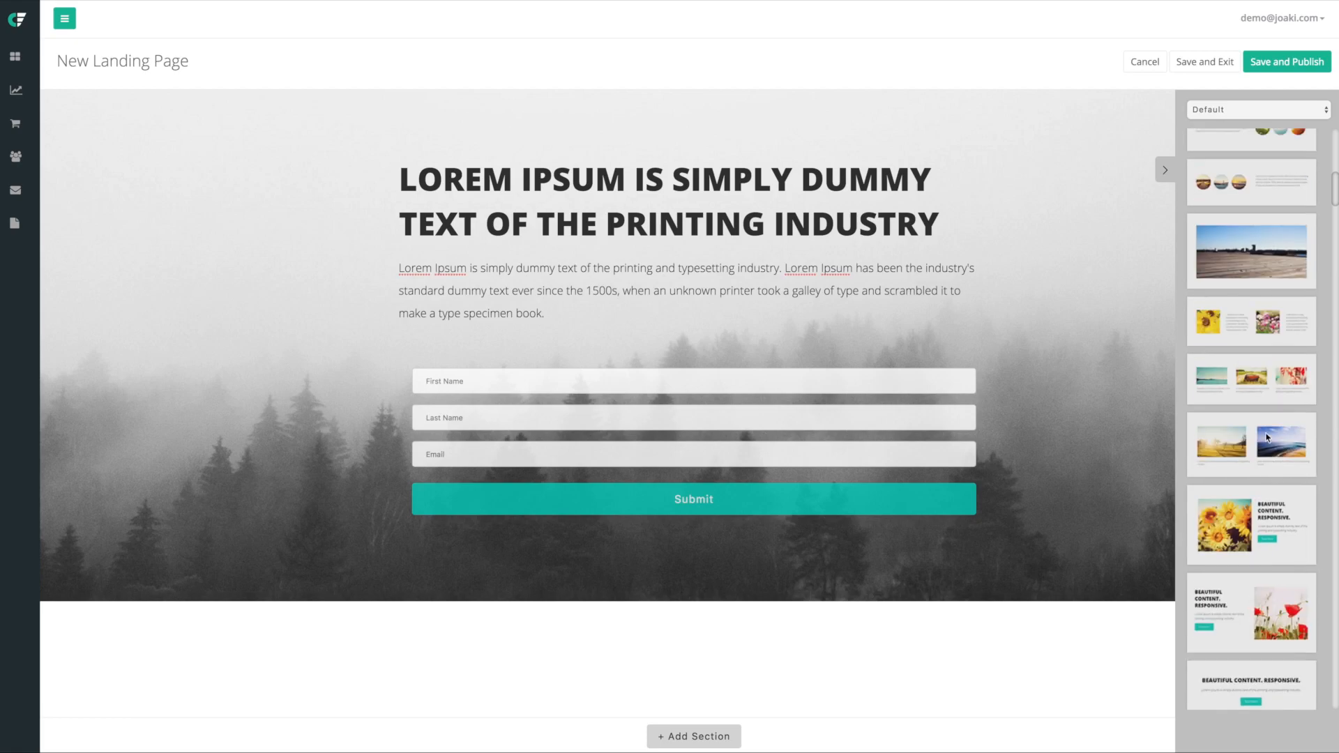
scroll(down, 3)
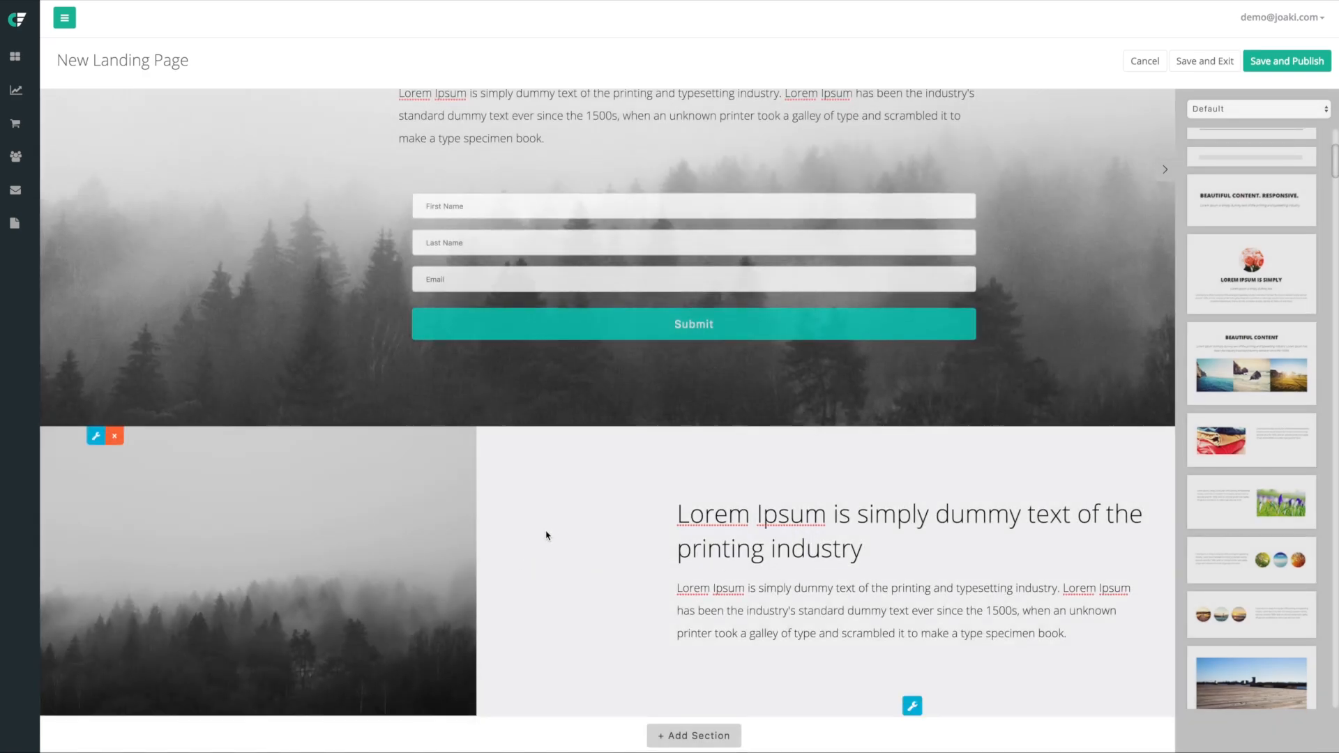
Widen the new section's photo column, then delete the whole image-and-text section
click(911, 706)
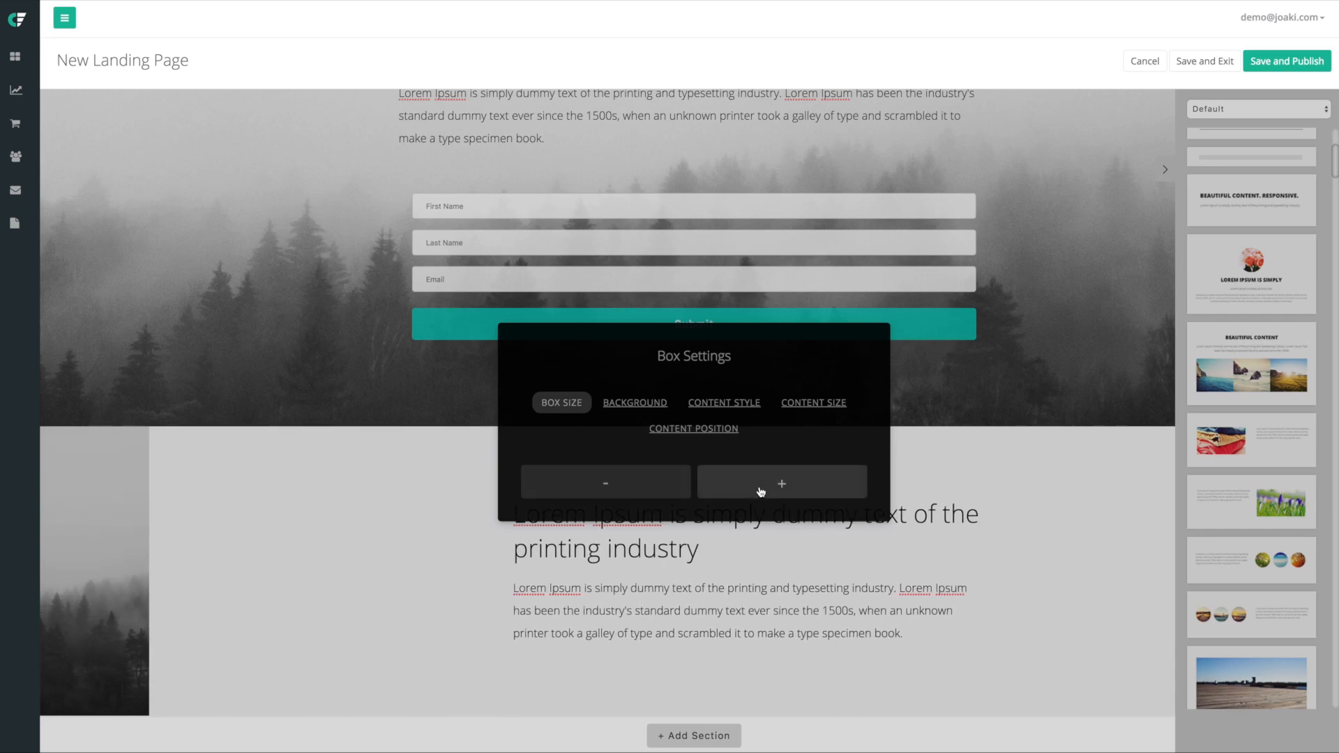
click(779, 483)
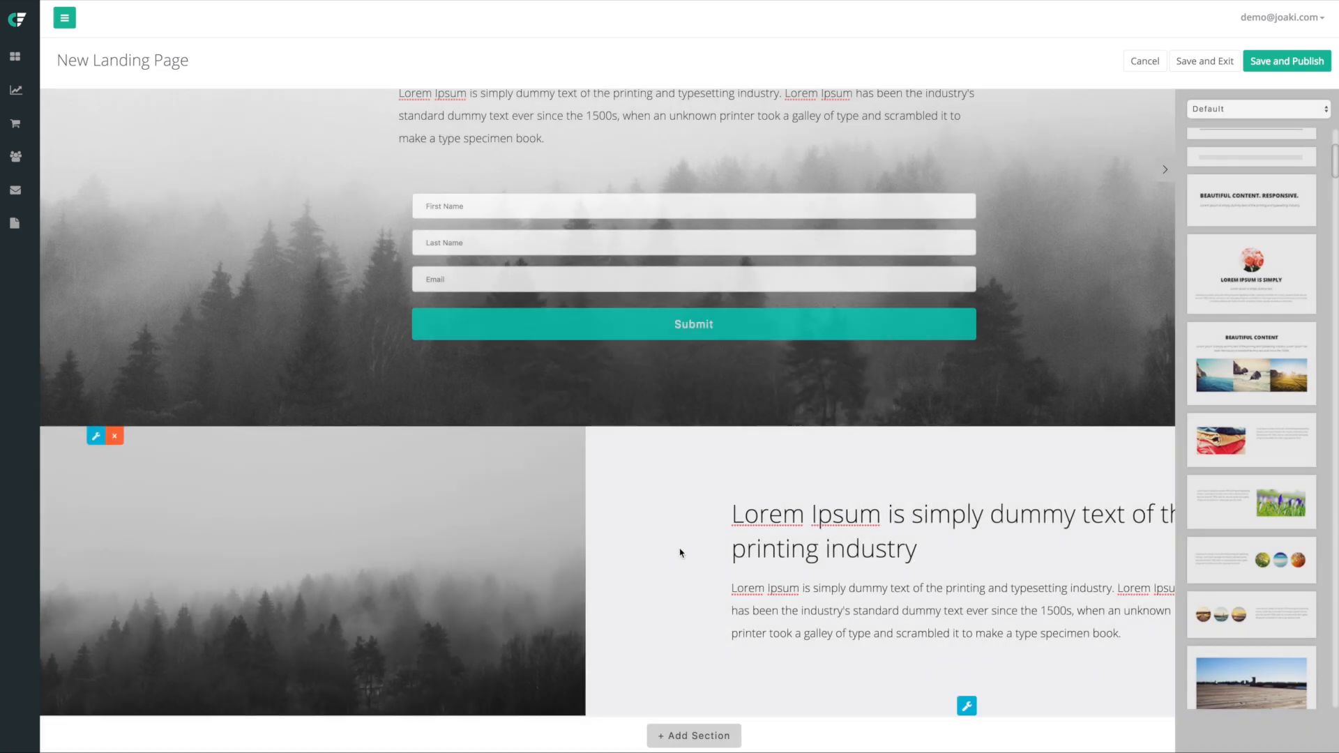
mouse_move(618, 565)
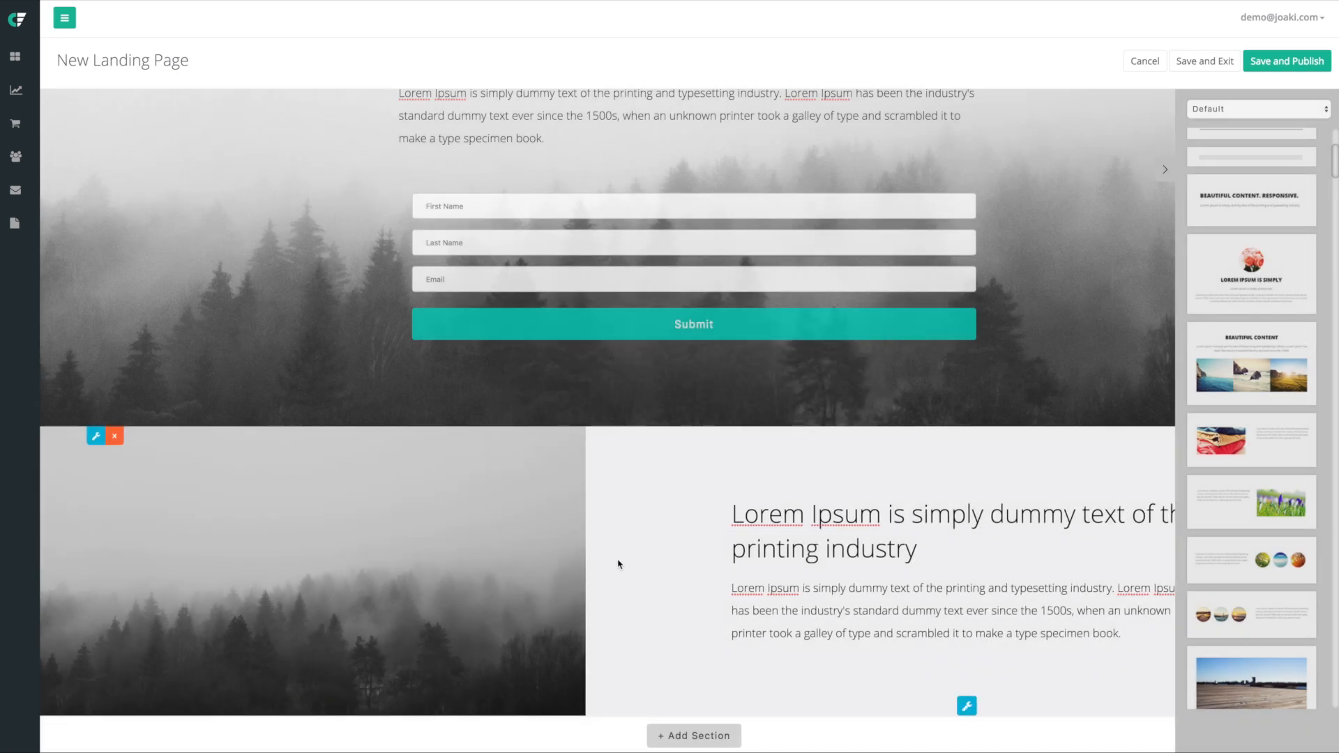
click(113, 435)
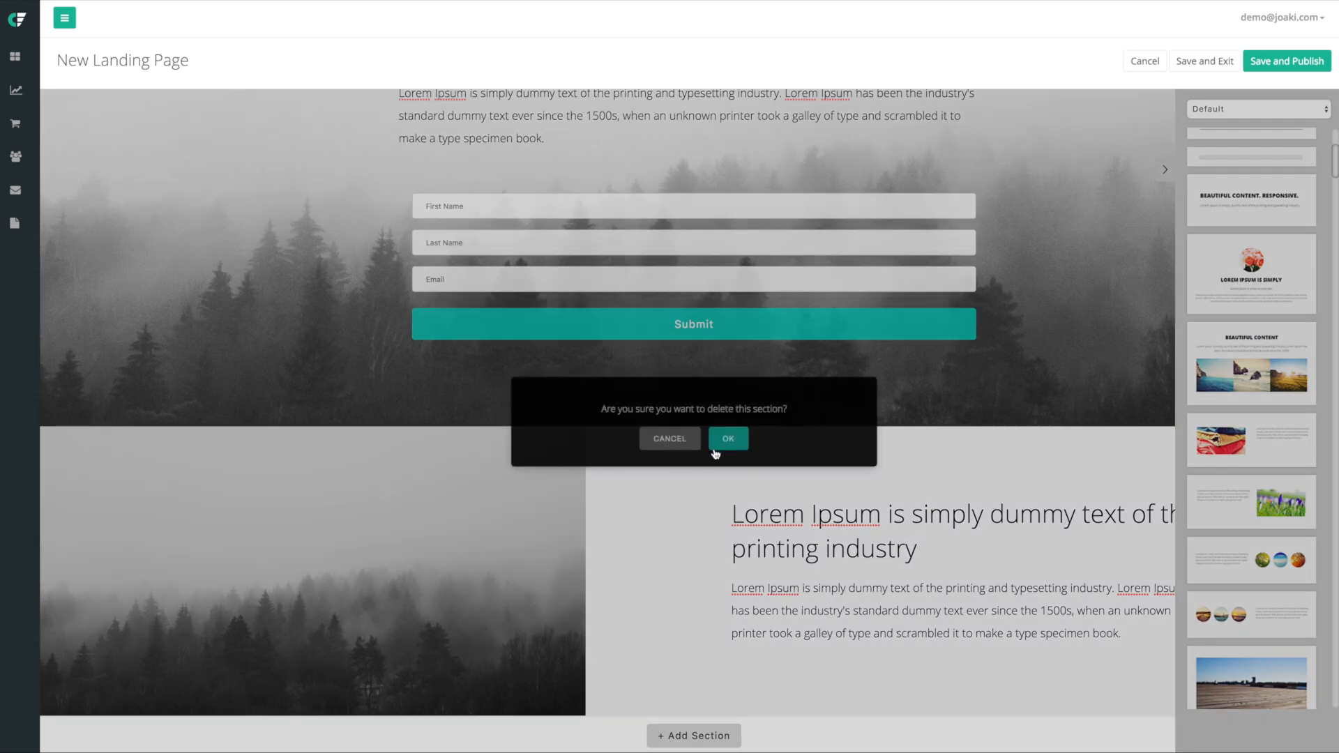
click(727, 438)
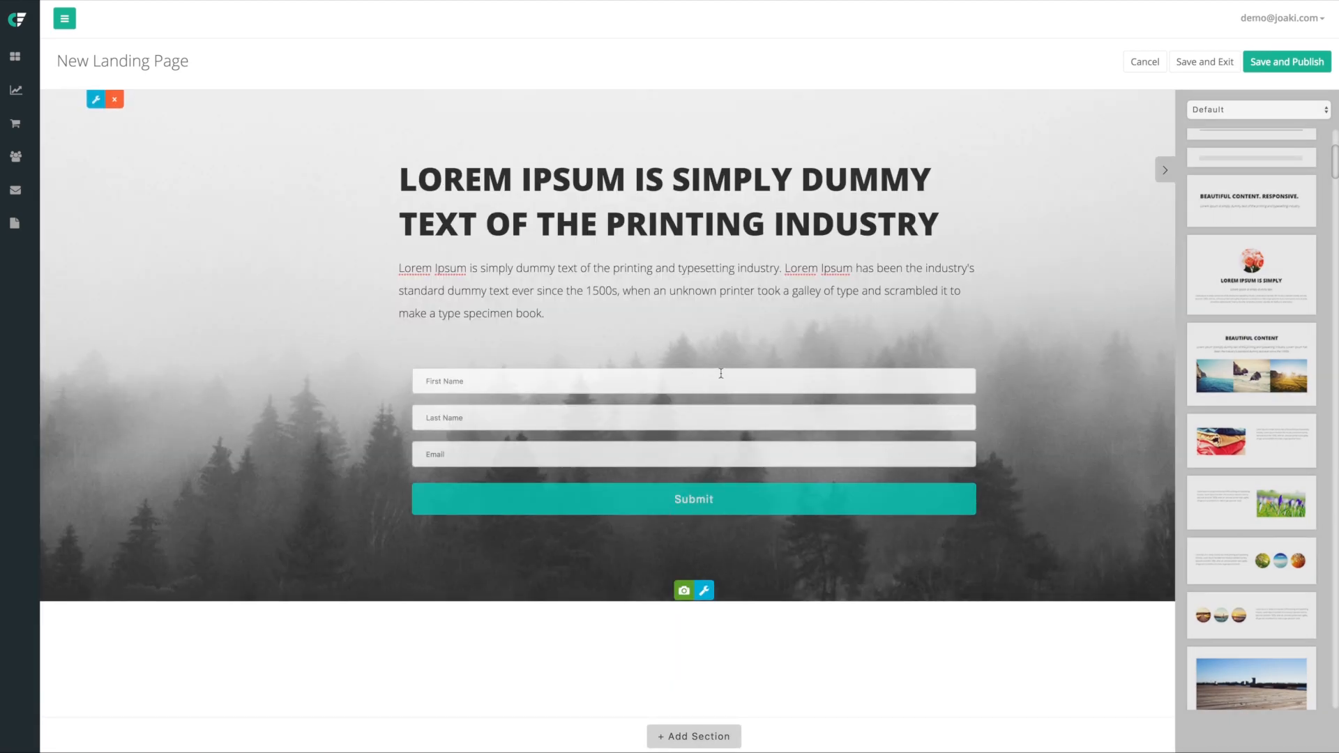
Save and publish the landing page under the name 'opt in'
click(693, 427)
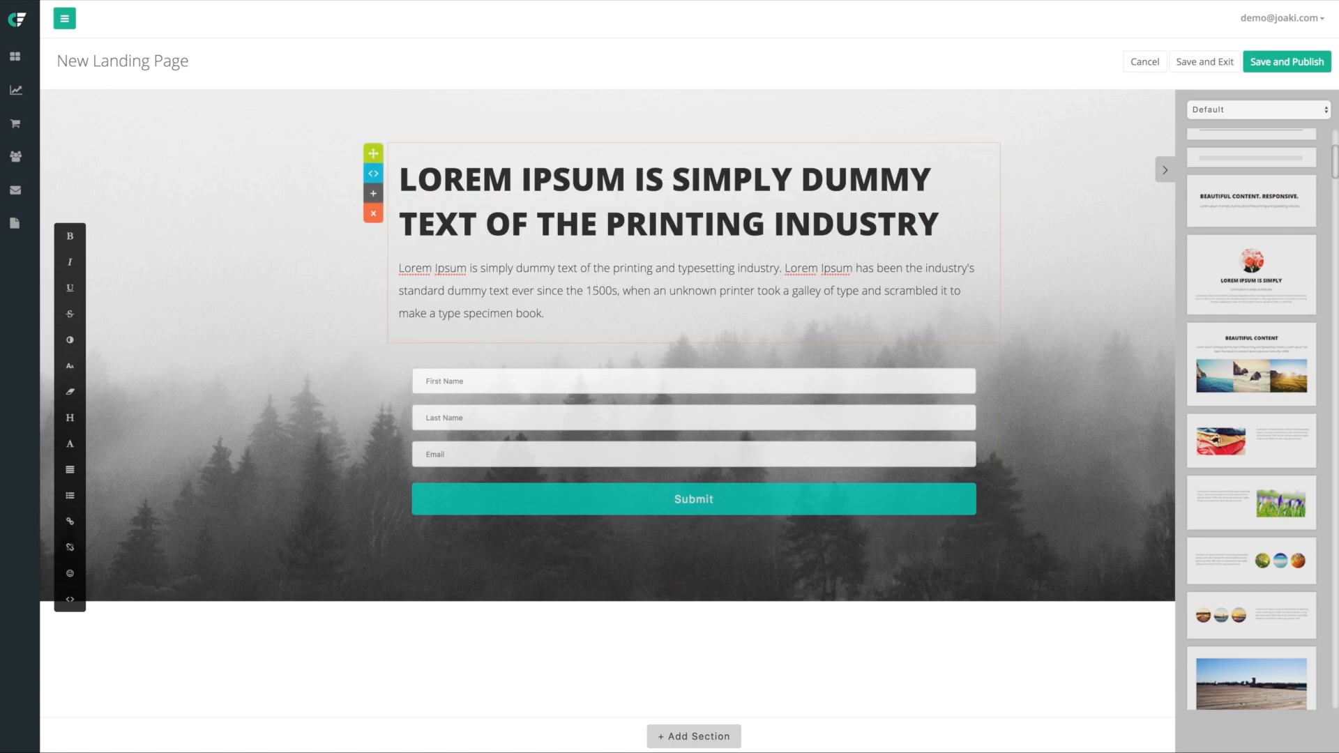
click(1286, 60)
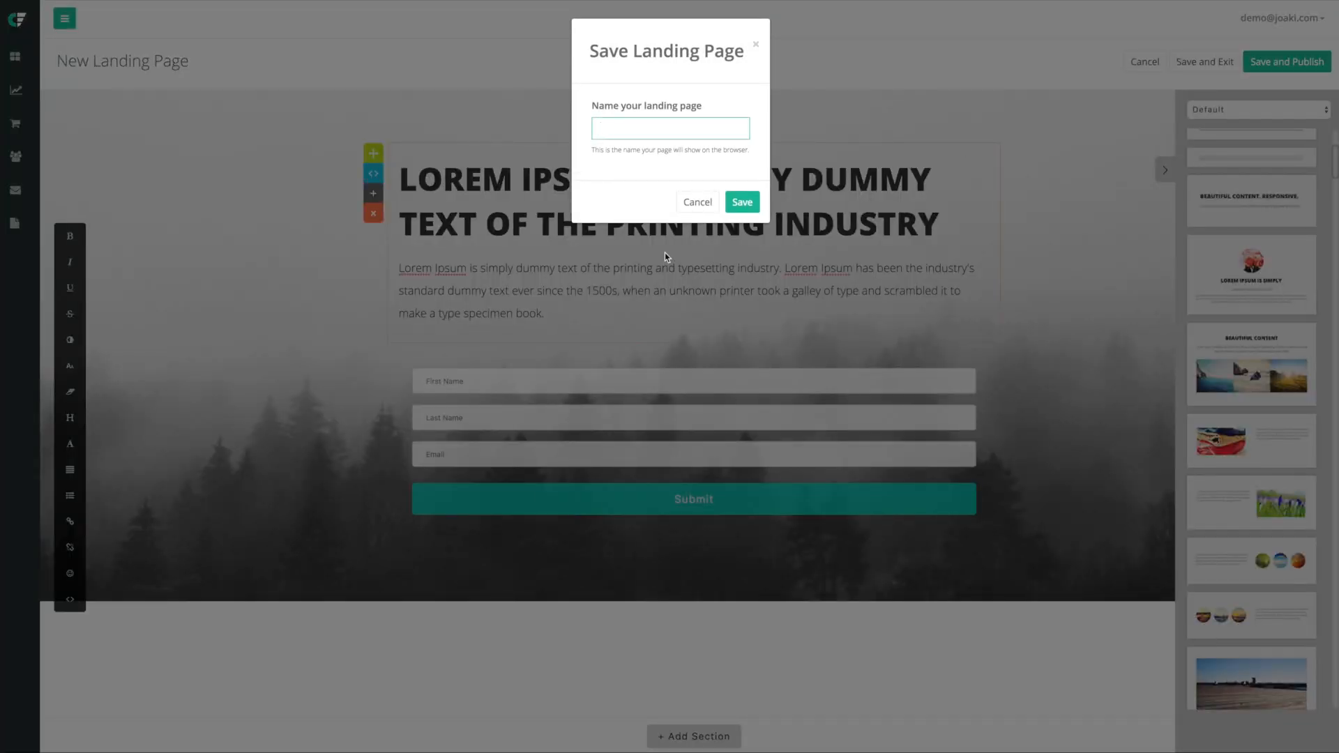
text(opt in)
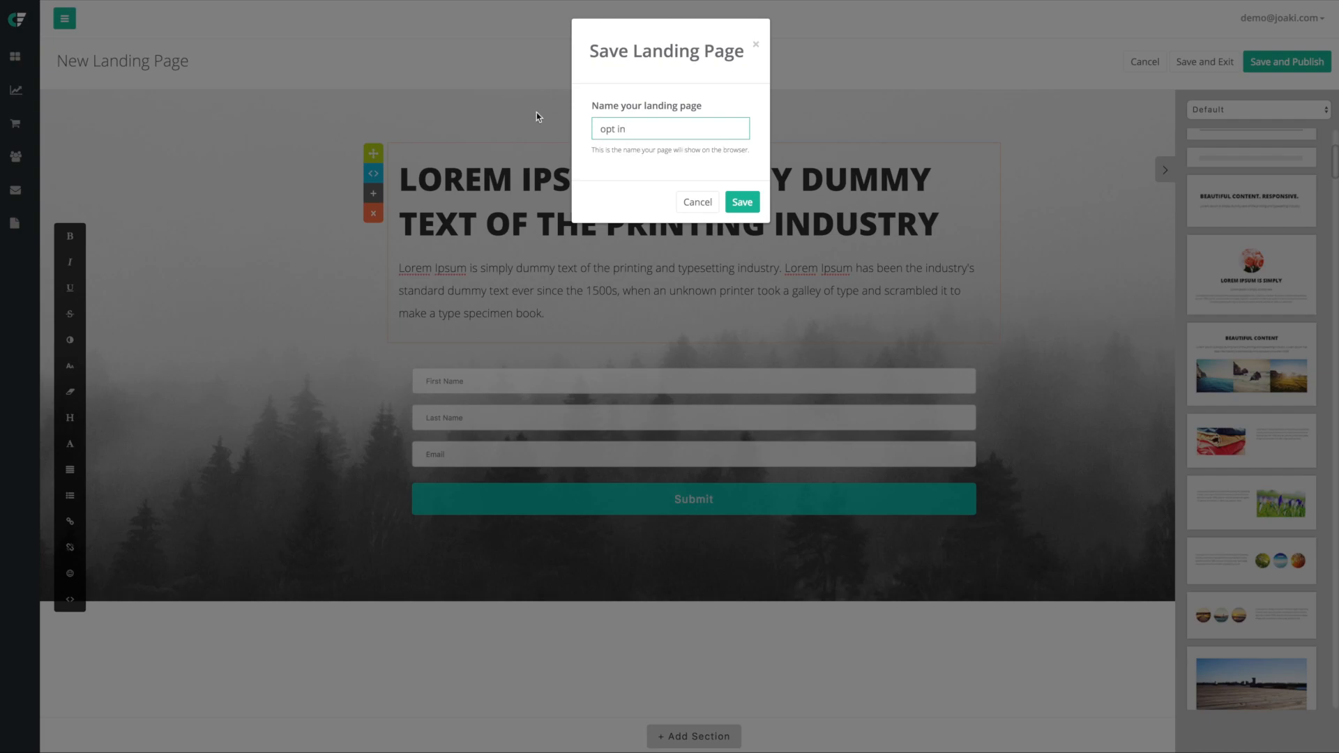
click(741, 203)
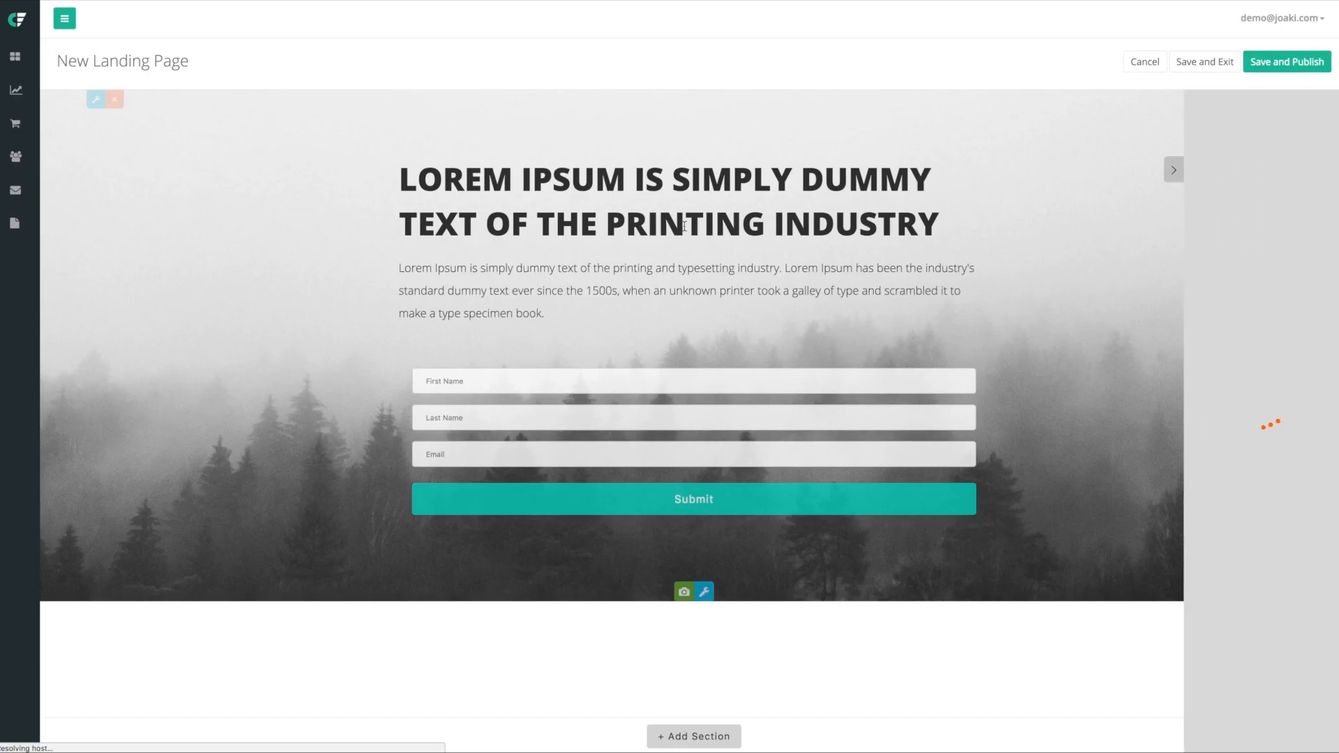
click(1286, 61)
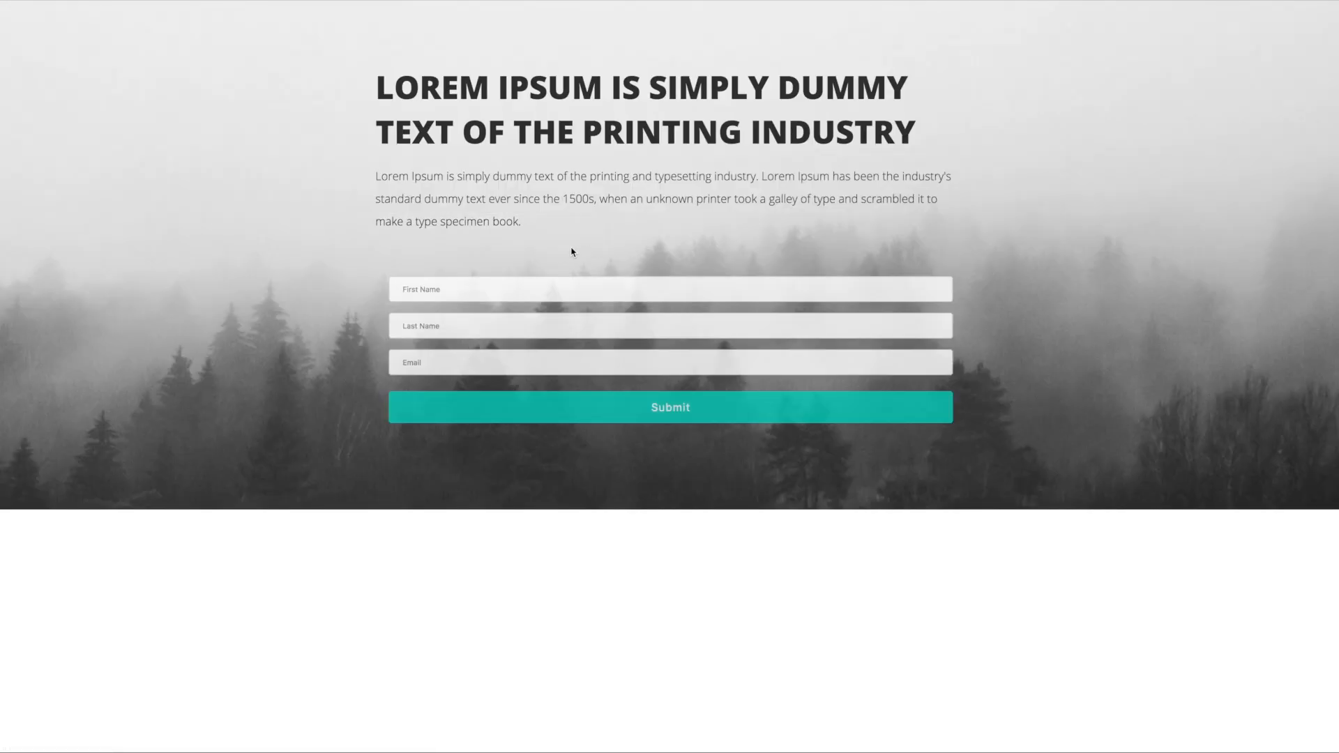
mouse_move(554, 249)
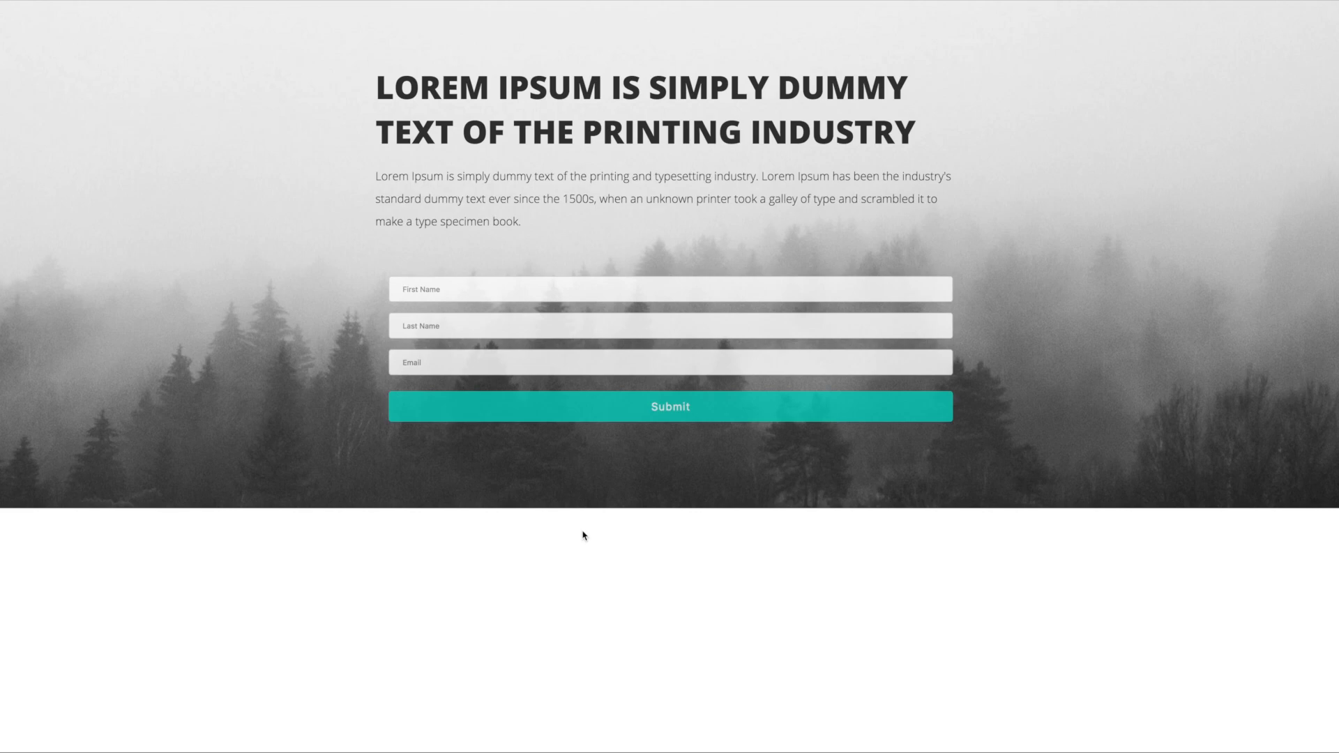
mouse_move(636, 651)
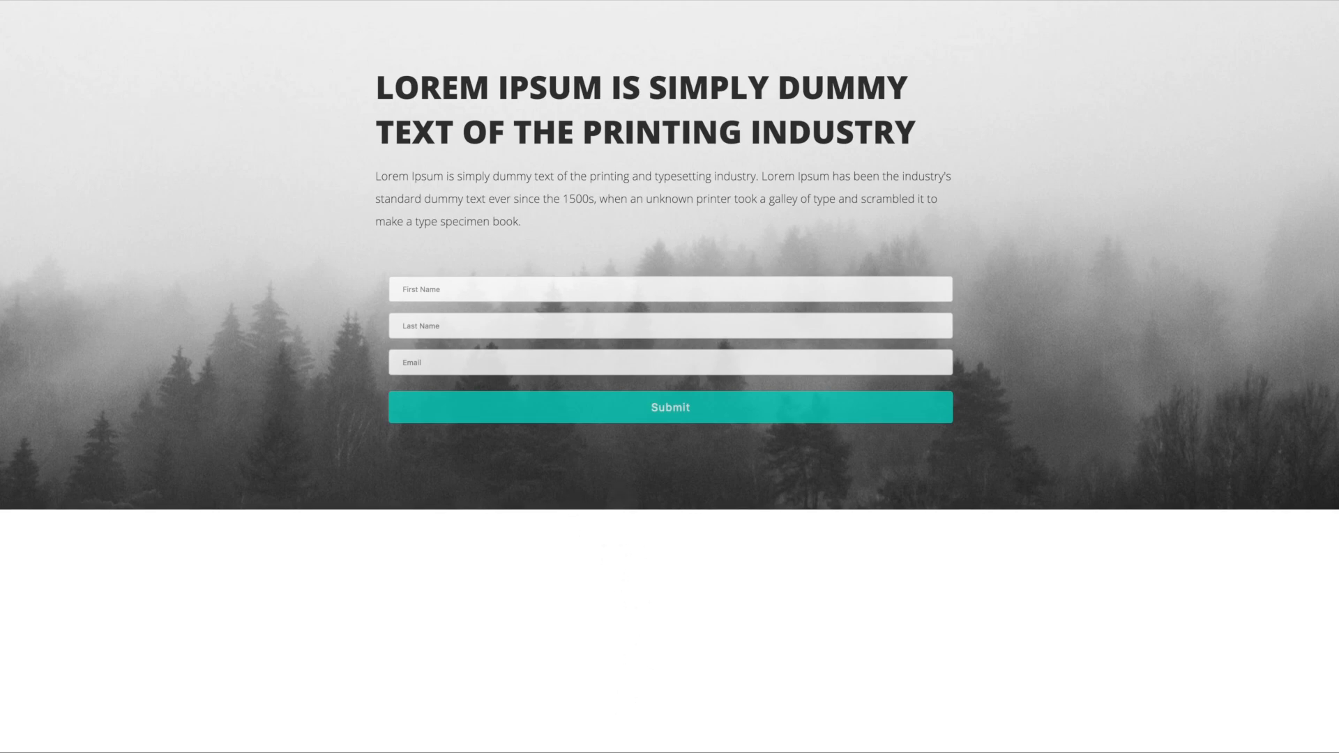
Leave the live preview; 'opt in' now shows as Published with its URL
click(670, 407)
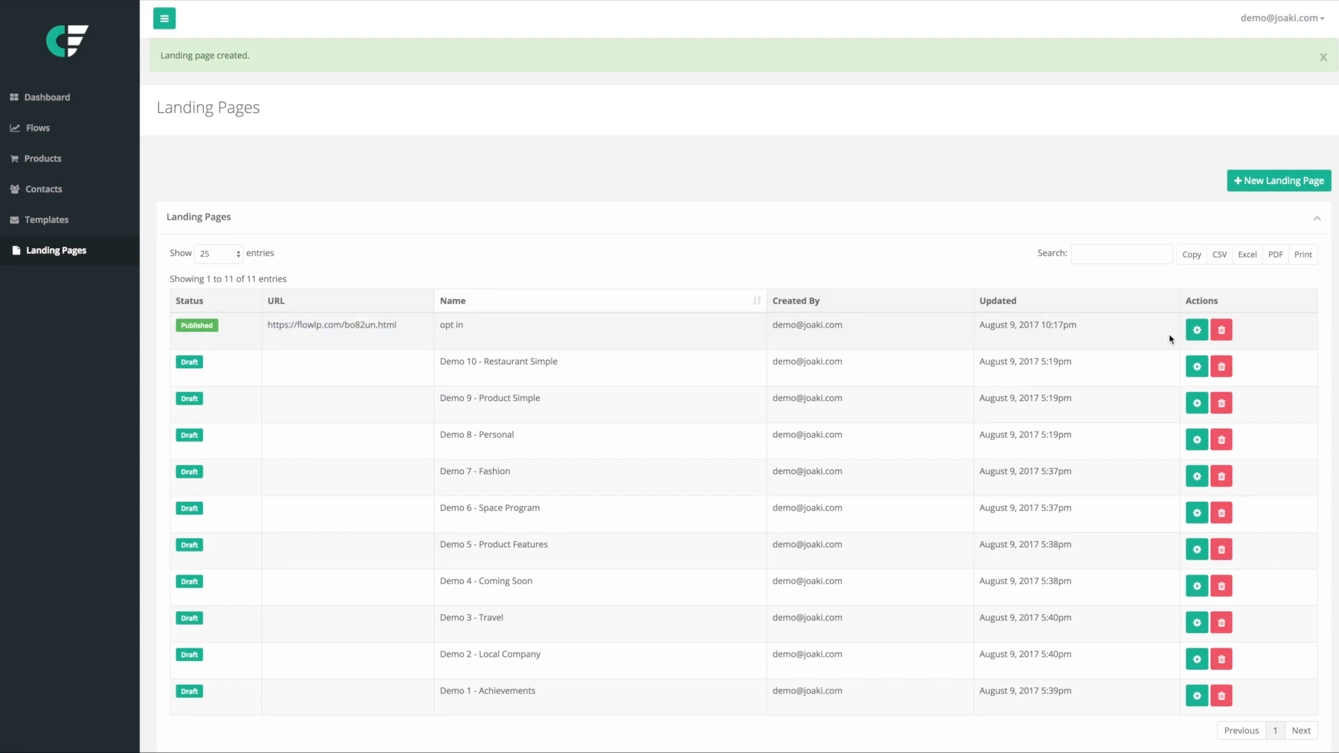
Save the 'opt in' landing page and return to the Landing Pages list
click(1195, 329)
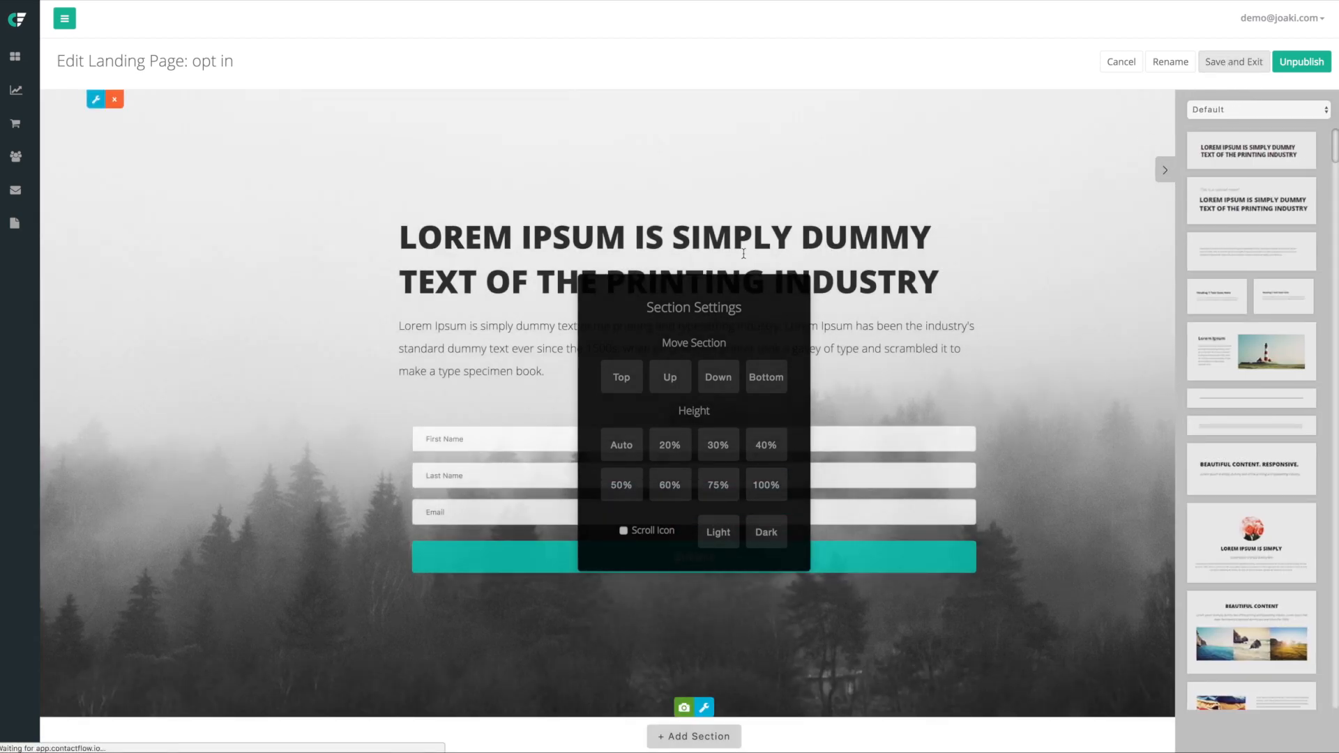
click(1232, 61)
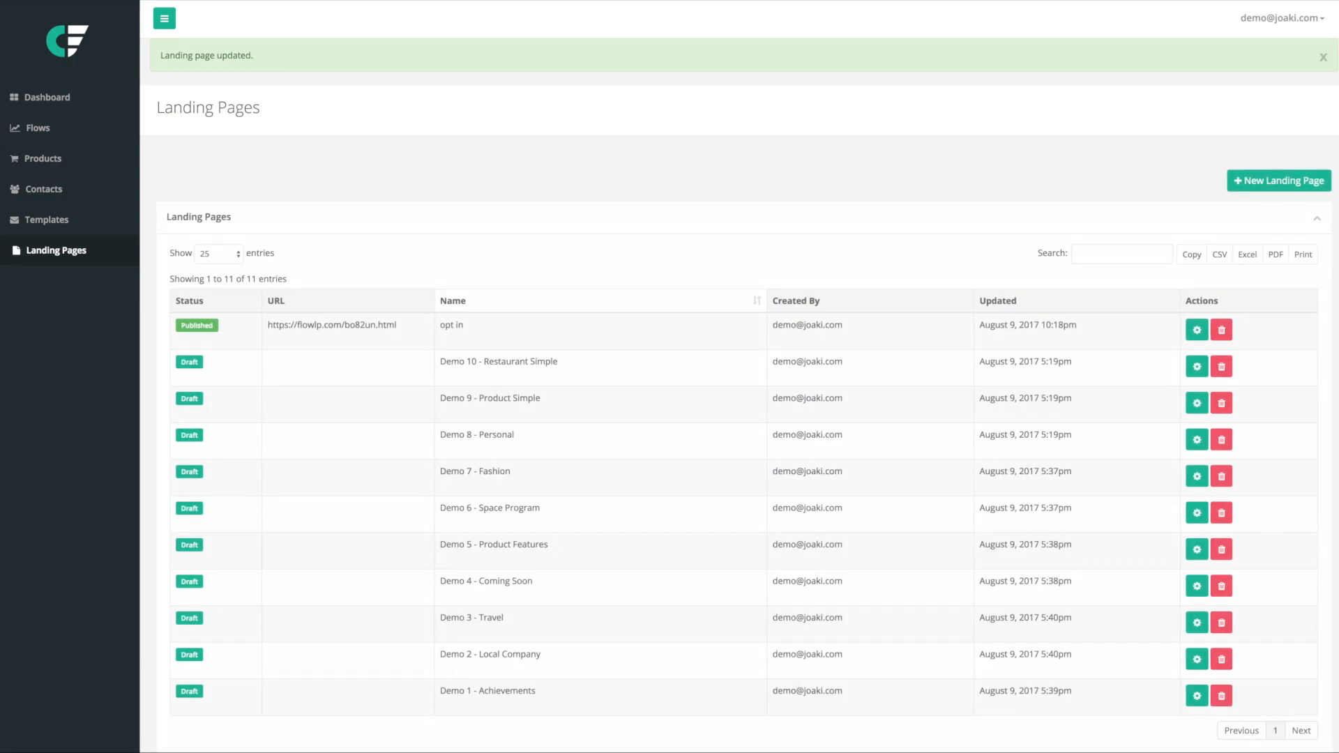
Select the whole live flowlp.com URL of the published 'opt in' page
click(332, 325)
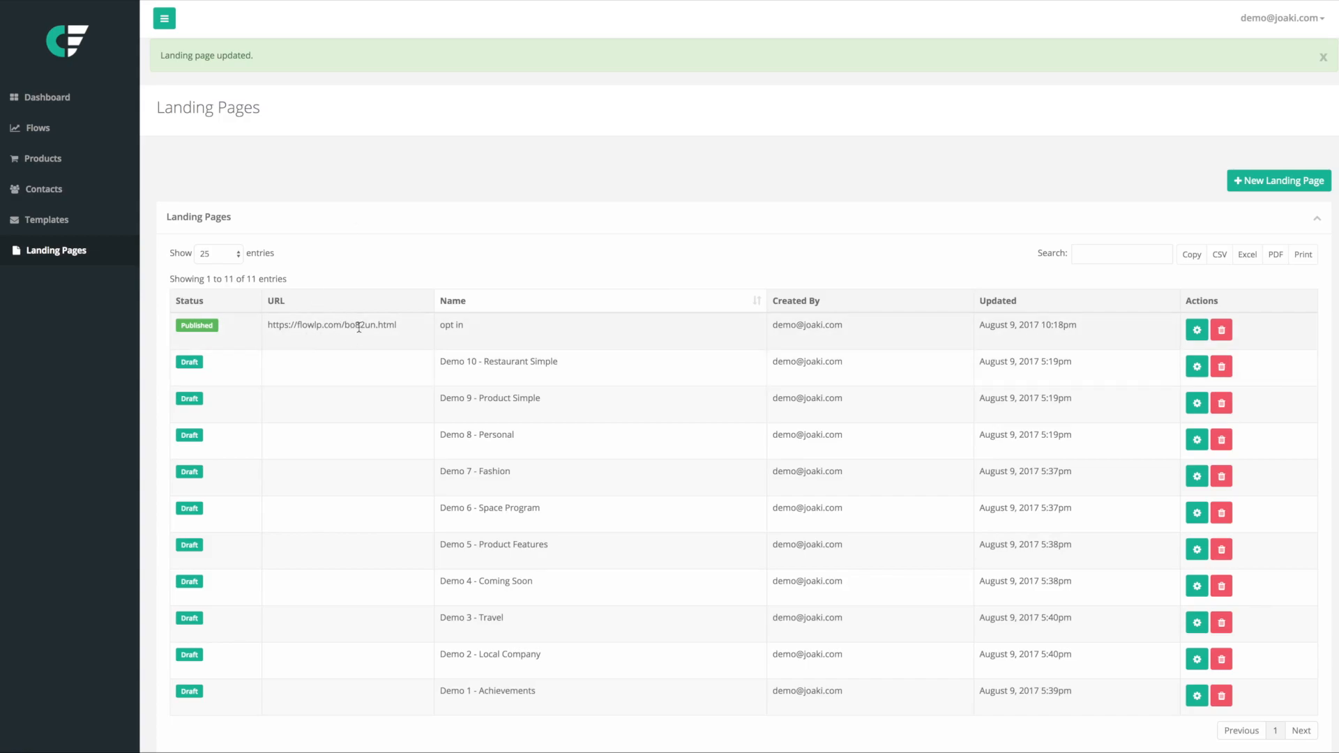
double_click(310, 325)
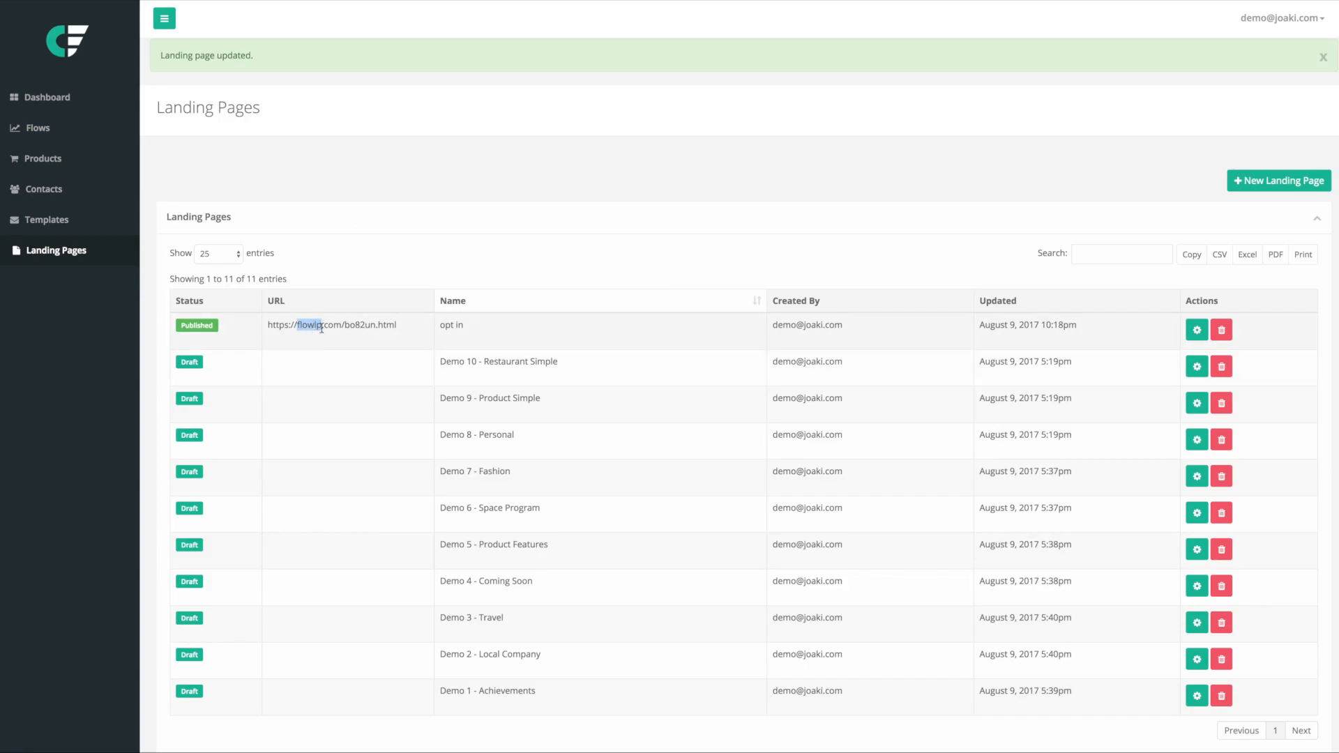
triple_click(332, 325)
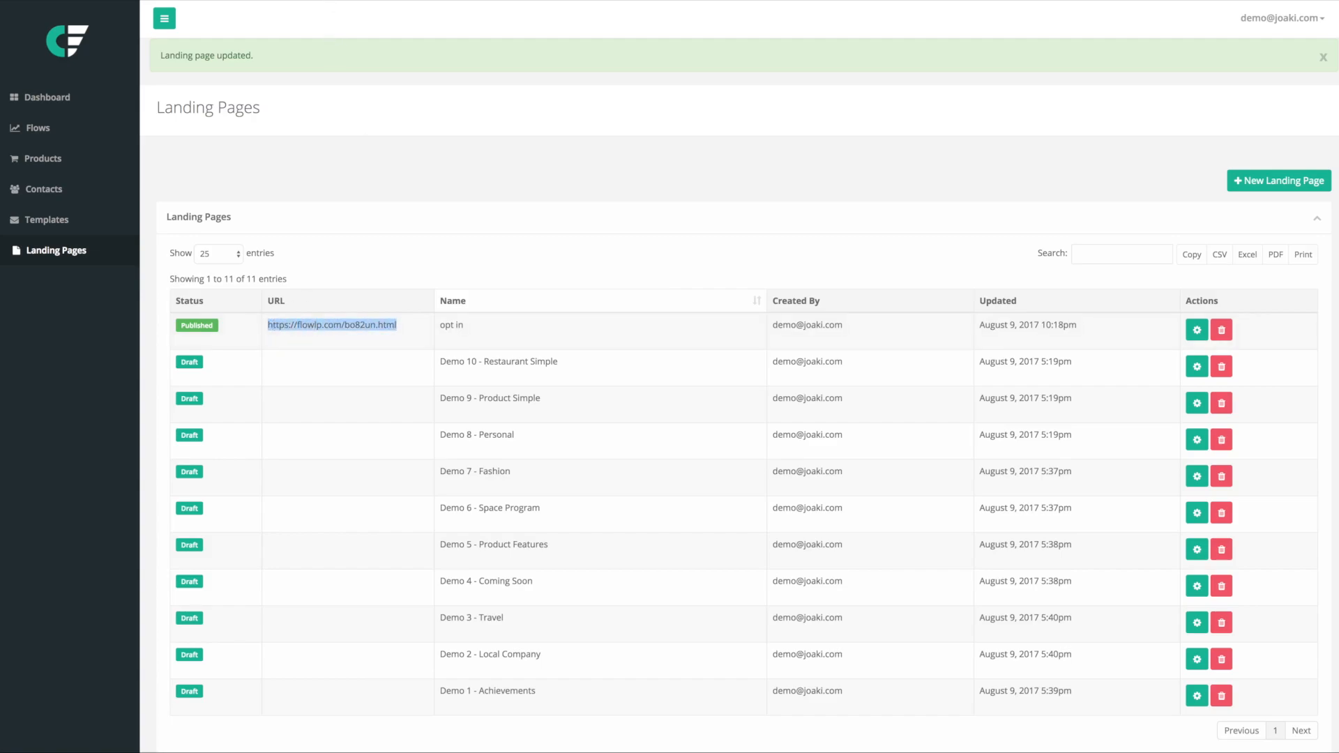
Enter a test sign-up on the live opt in page using a suggested name
click(332, 325)
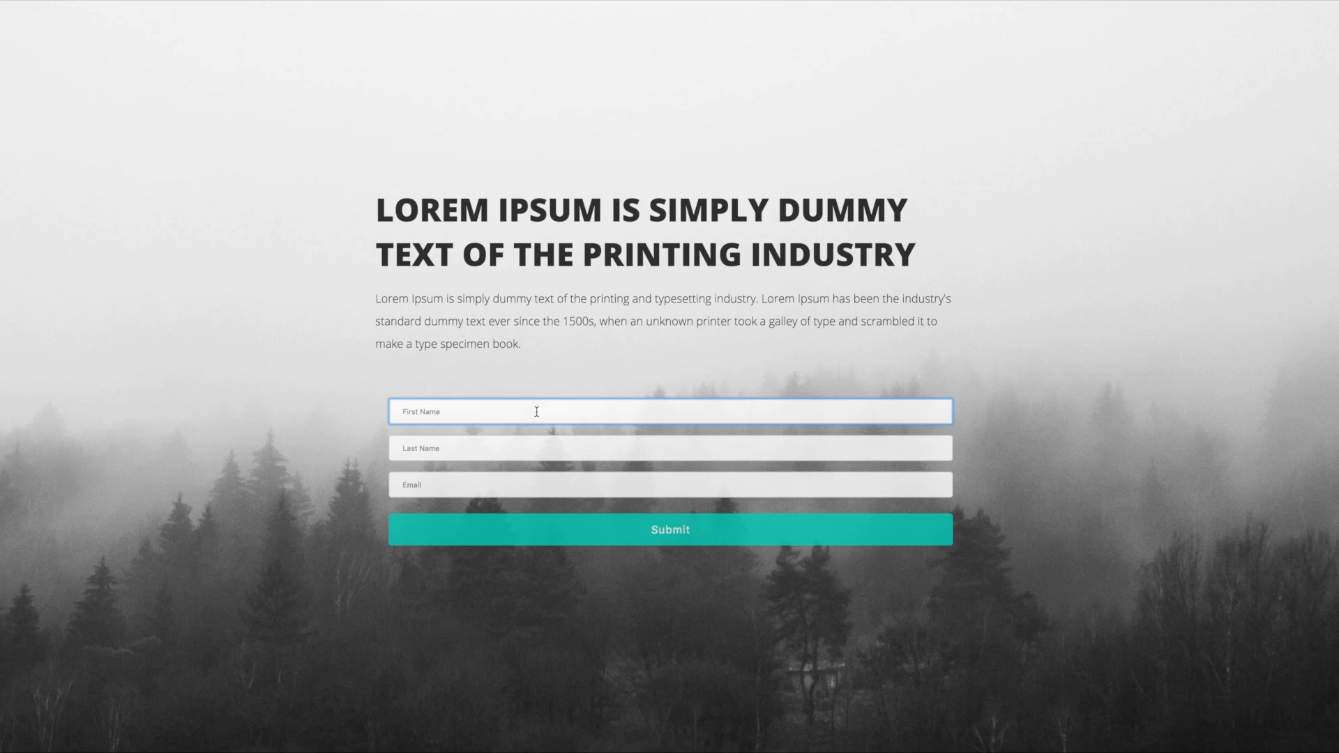
text(c)
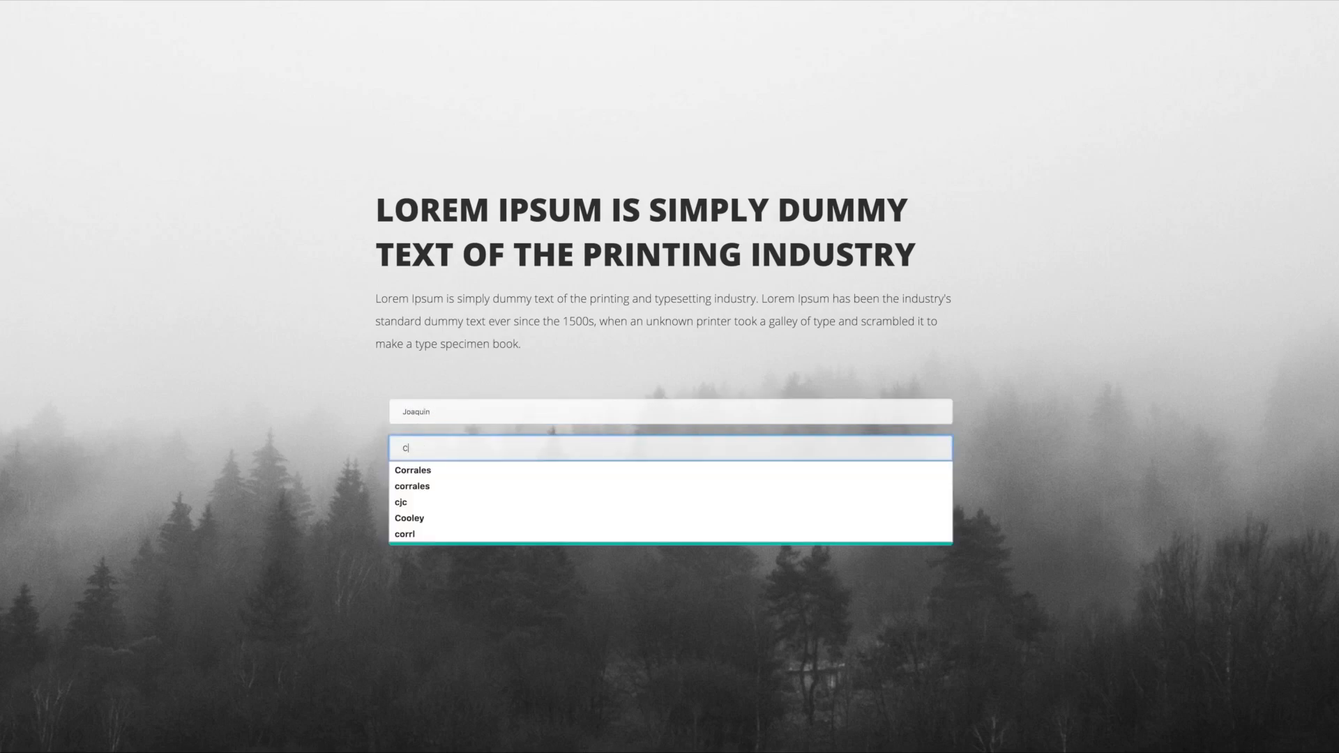
click(413, 470)
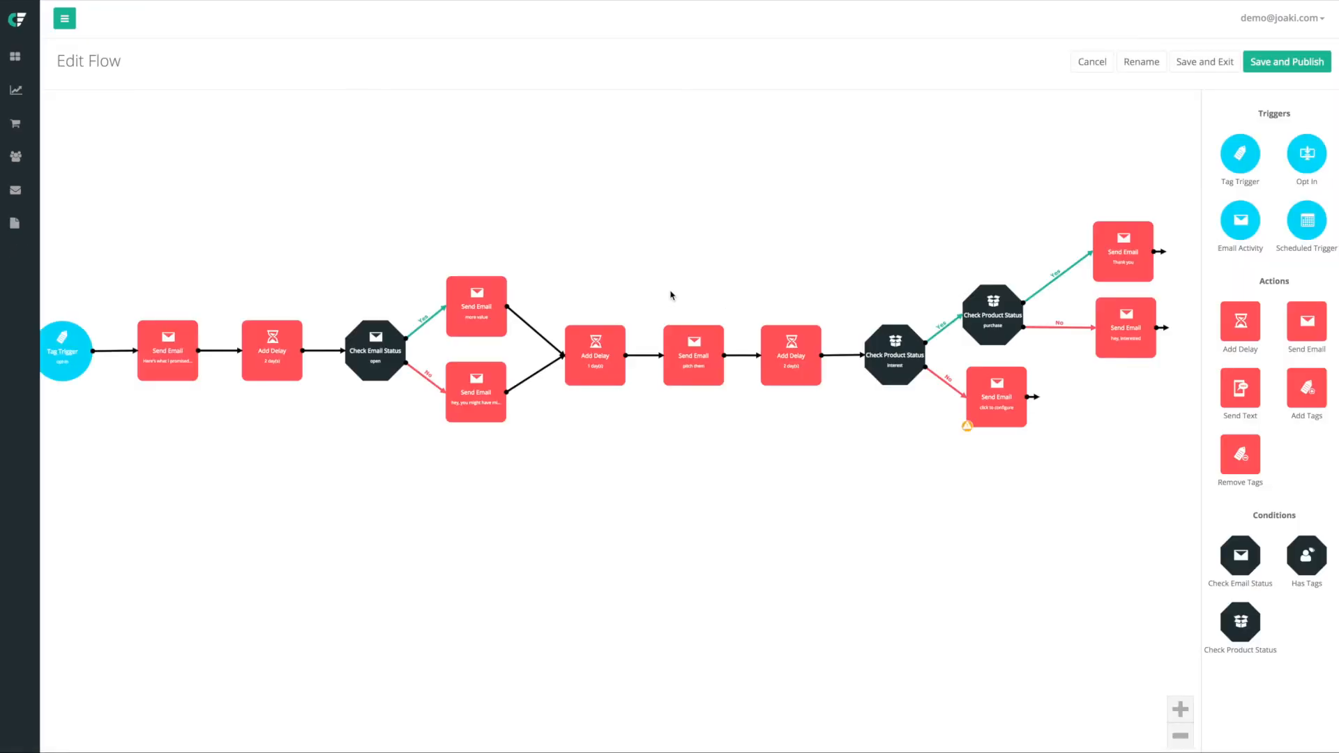
click(1286, 61)
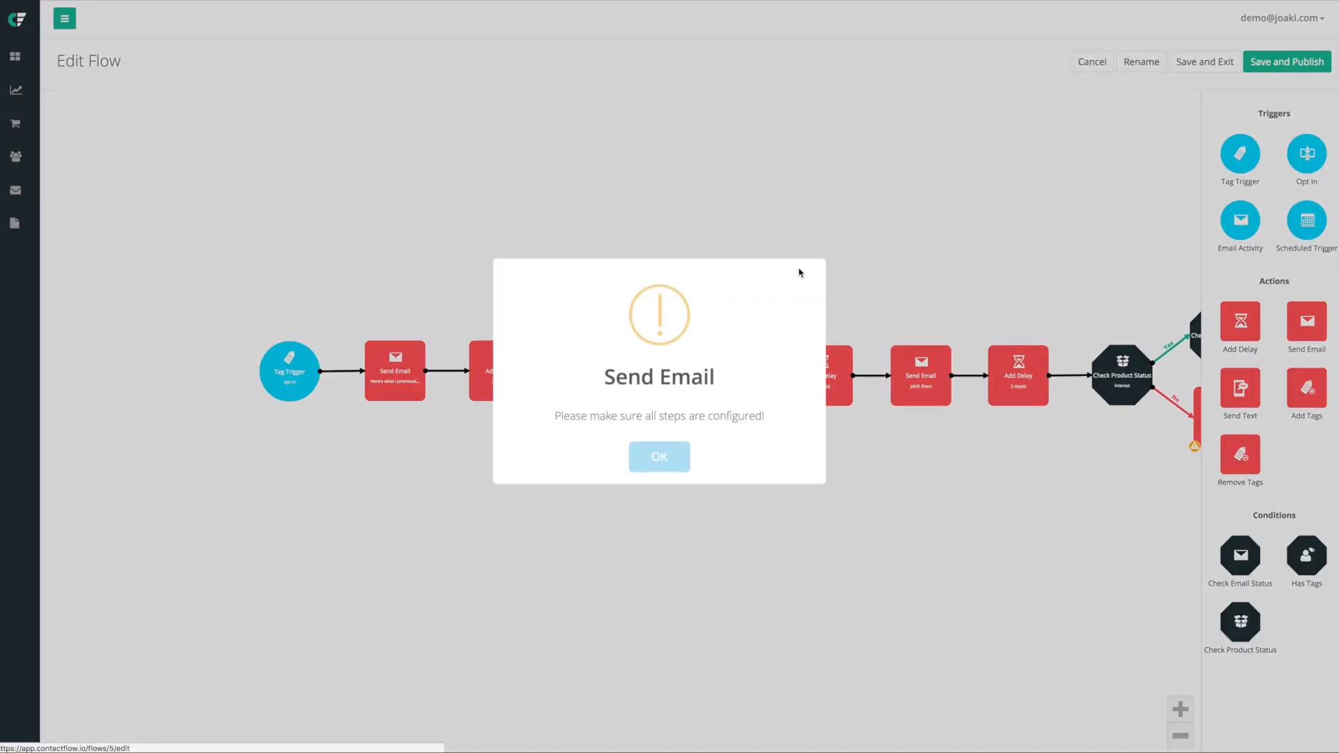
click(658, 456)
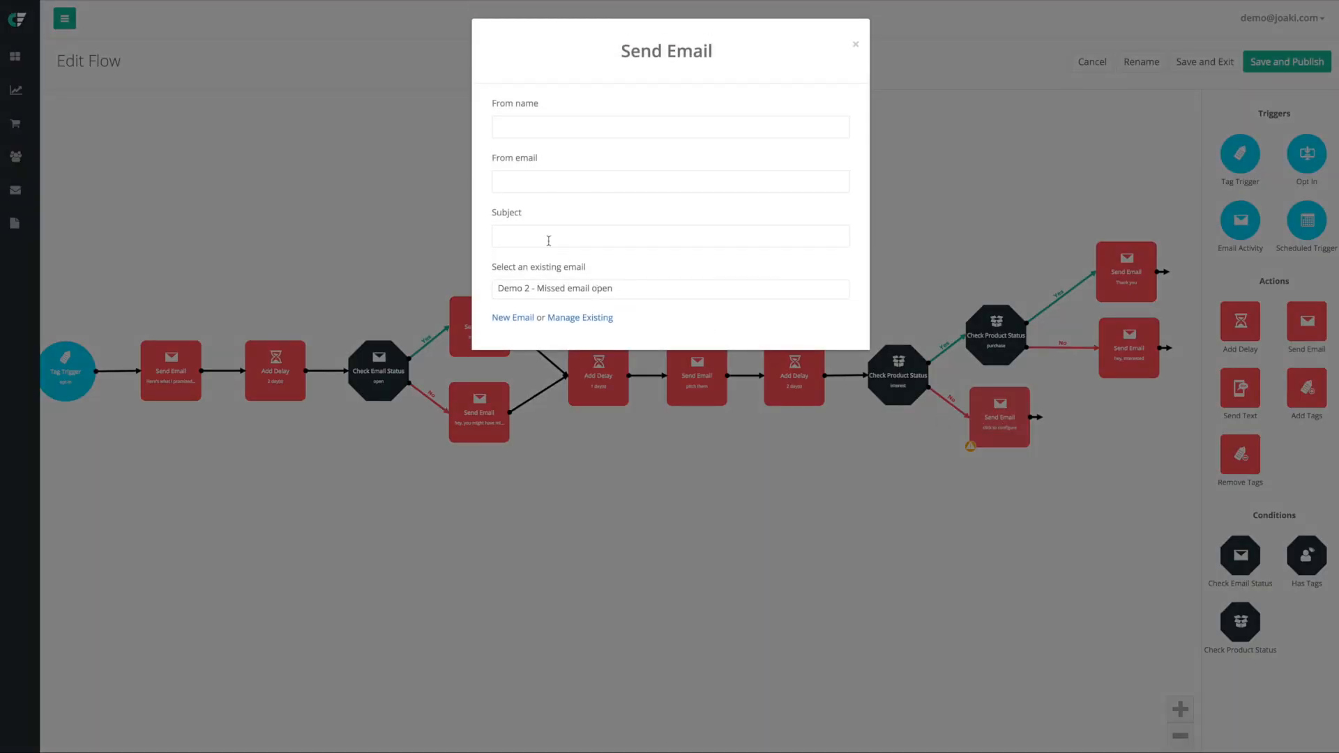
text(name)
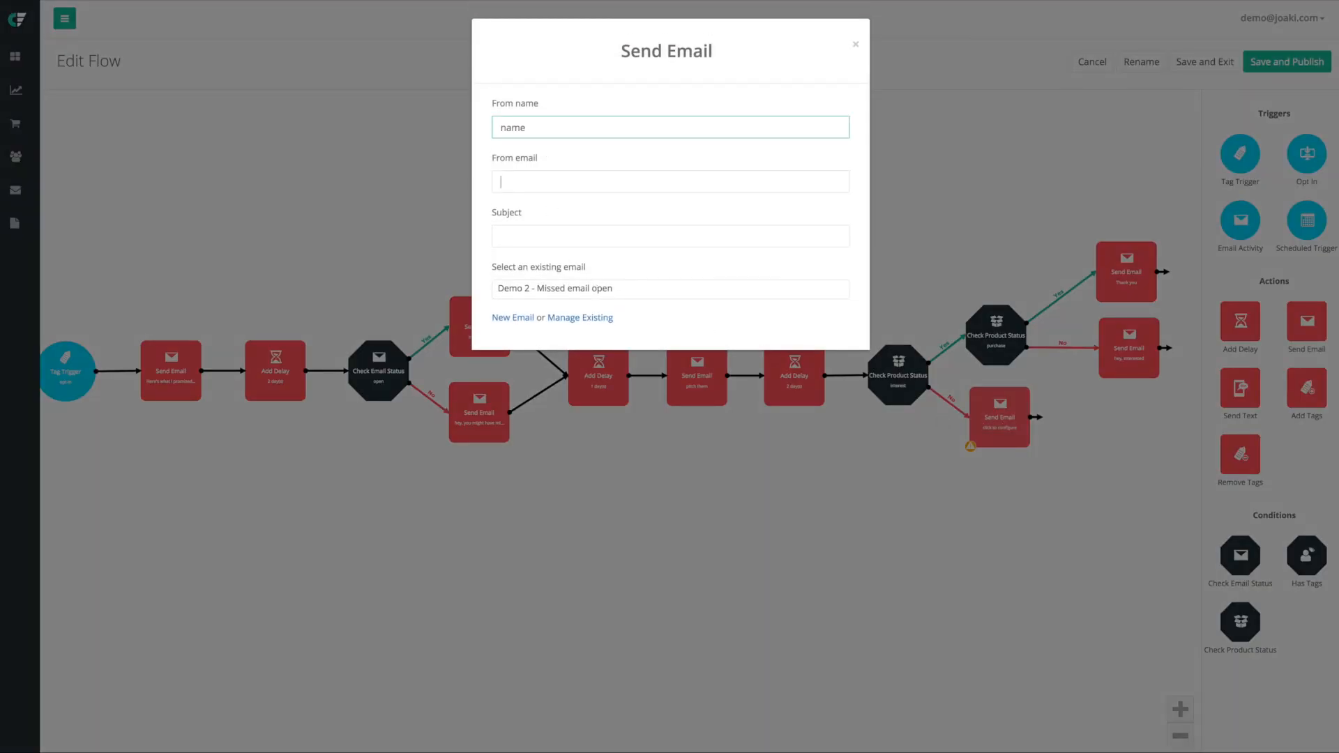
click(670, 180)
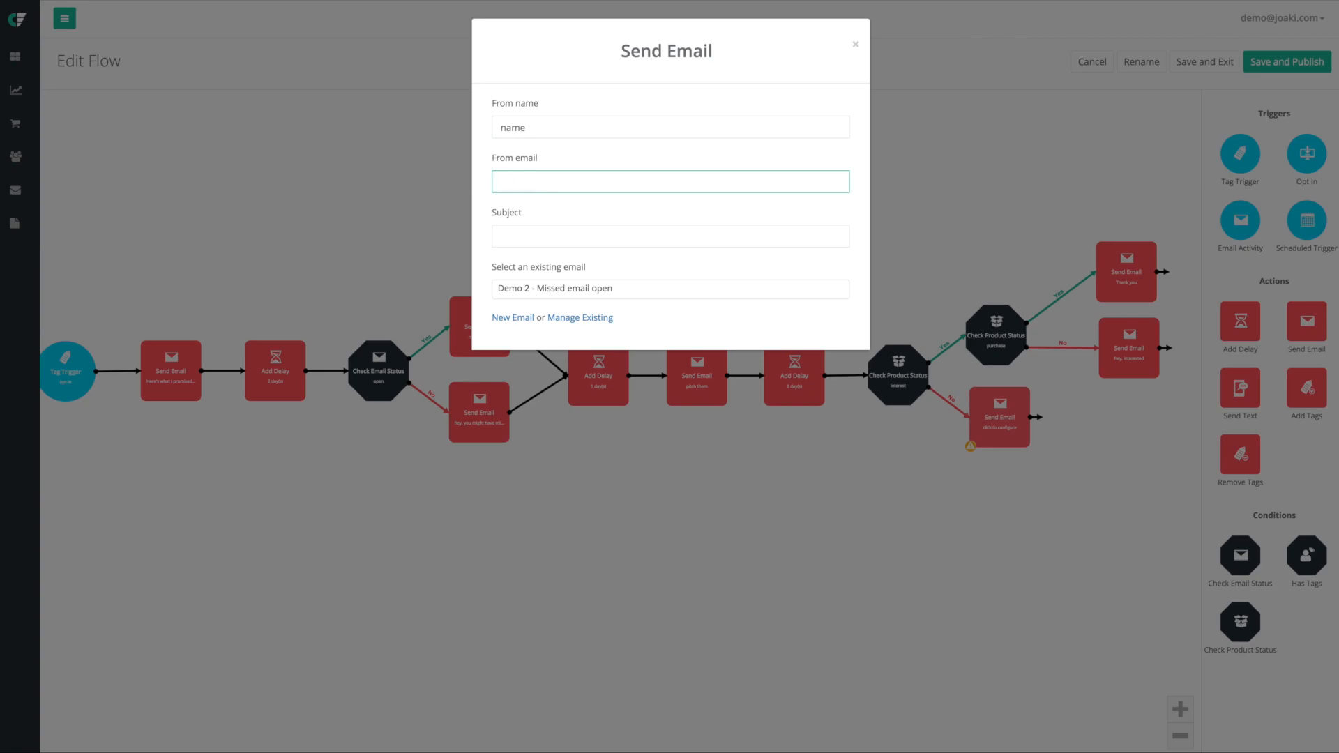
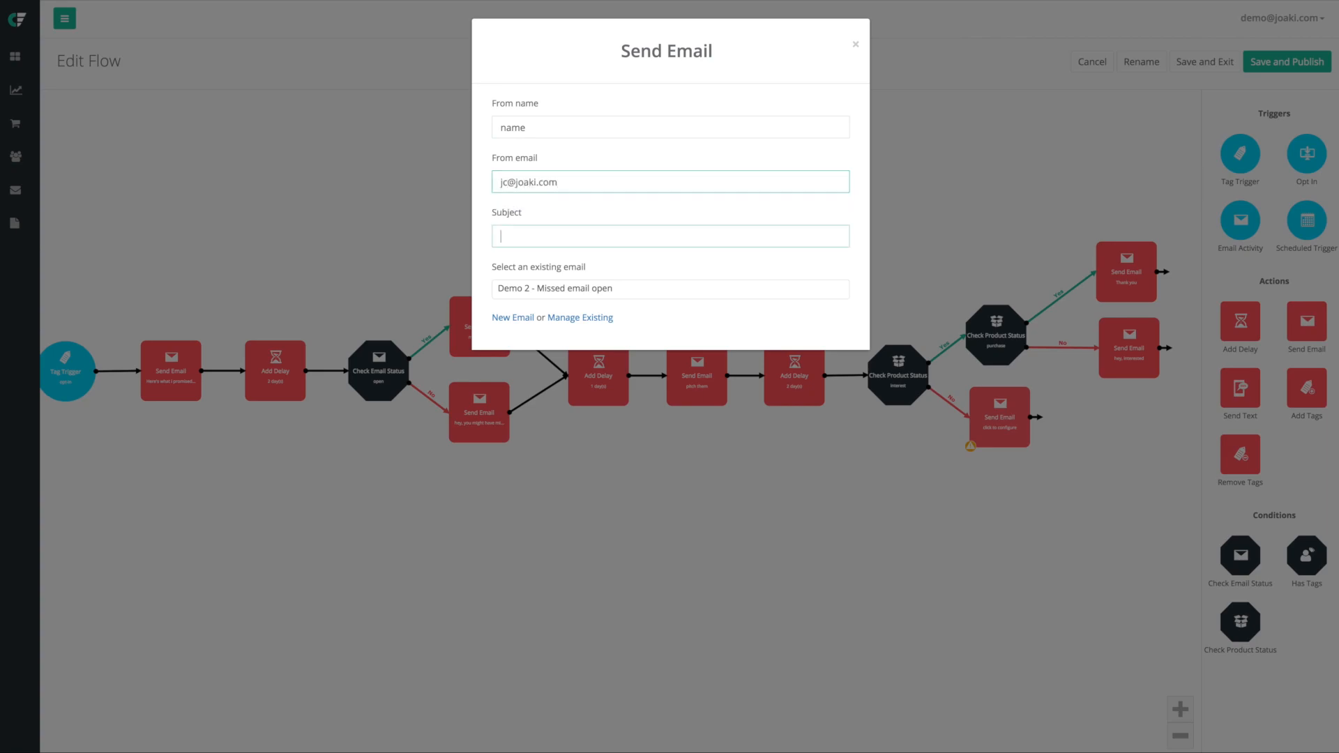
text(Subject)
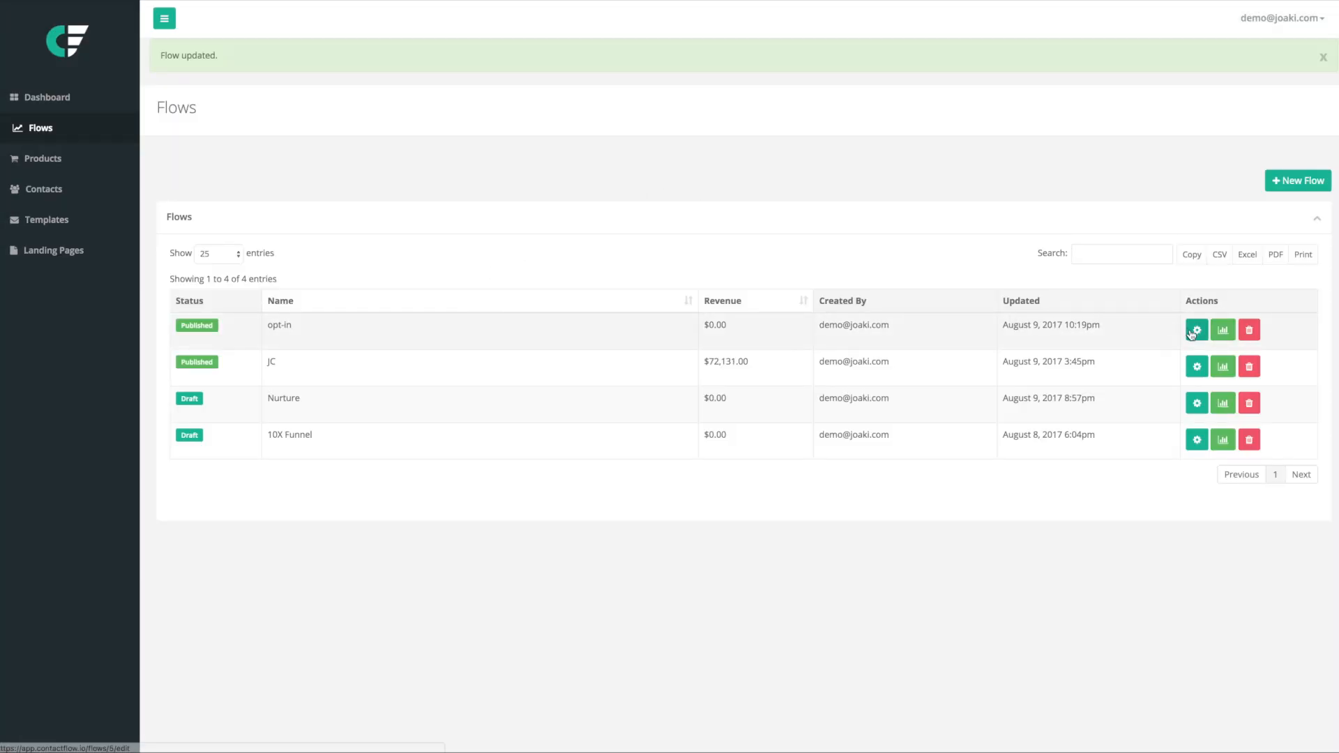
Reopen the published opt-in flow and view its steps, showing 1 contact and $0.0 revenue
click(1197, 329)
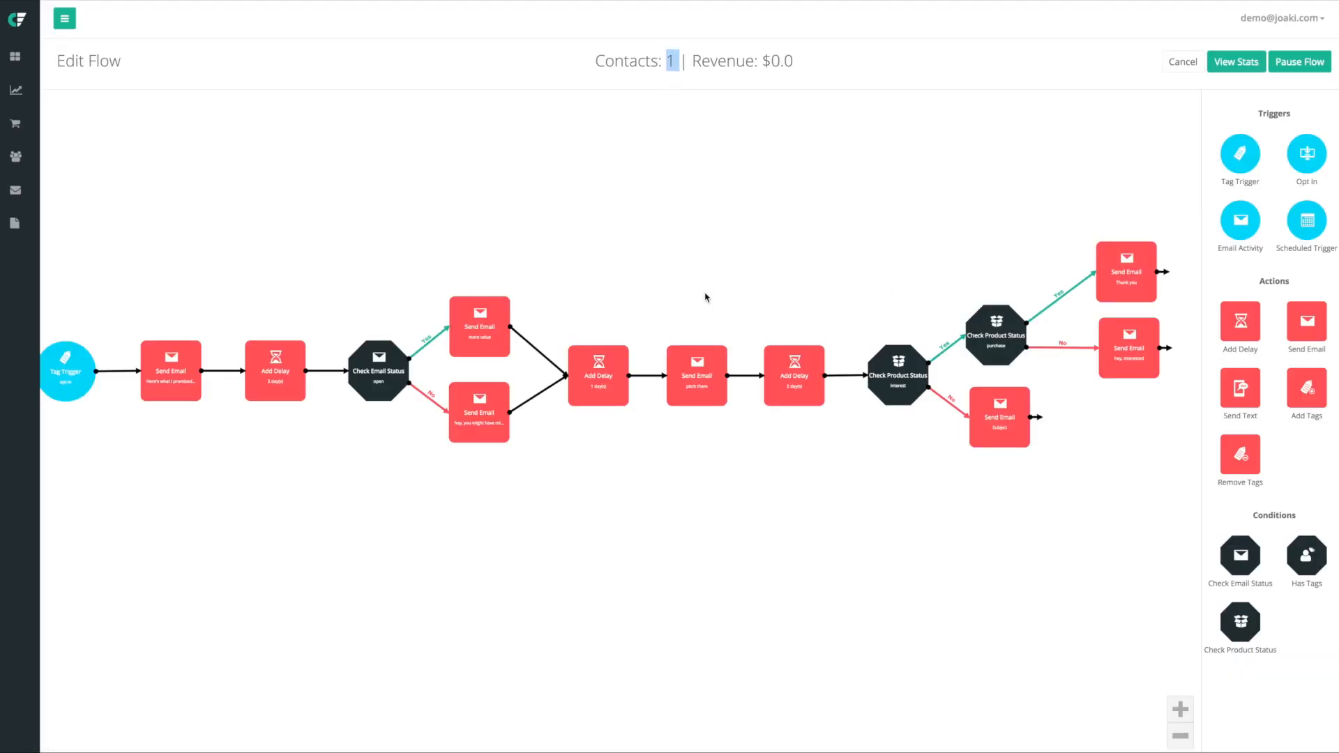
drag(706, 298, 636, 101)
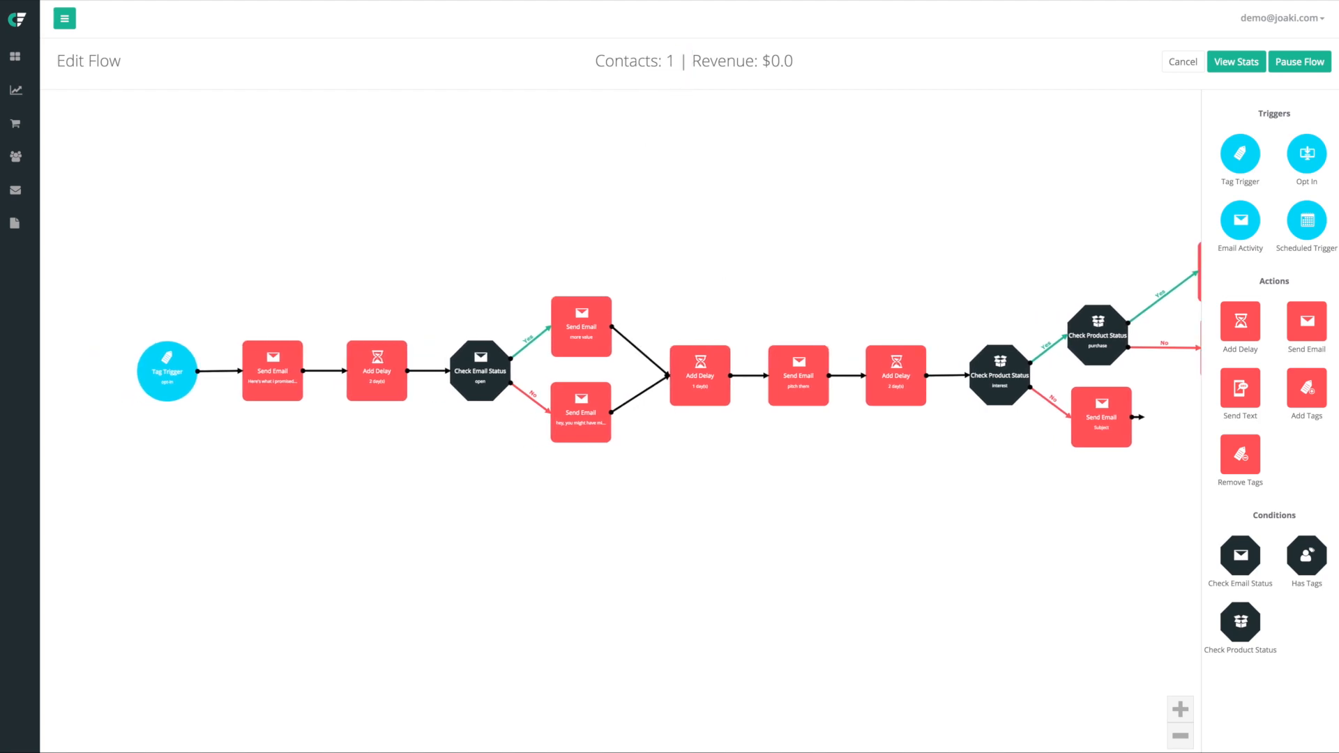
mouse_move(197, 394)
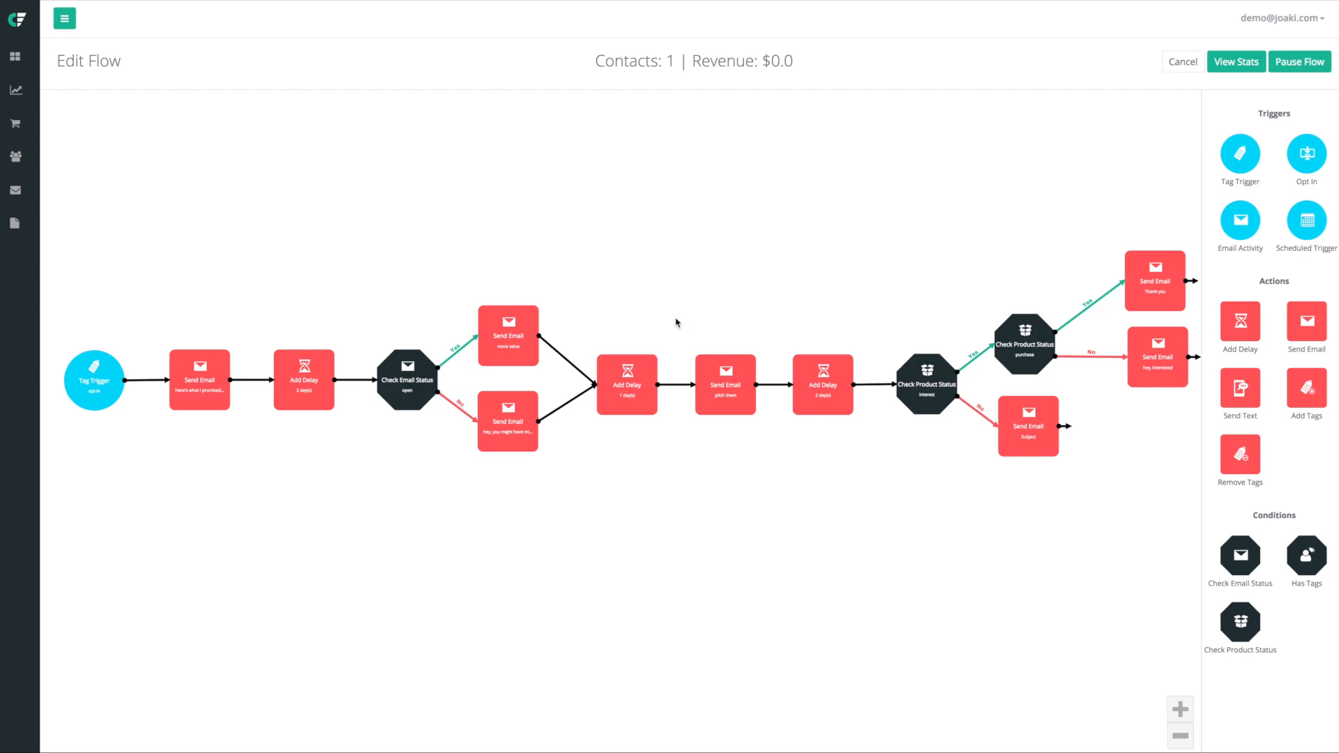
mouse_move(14, 223)
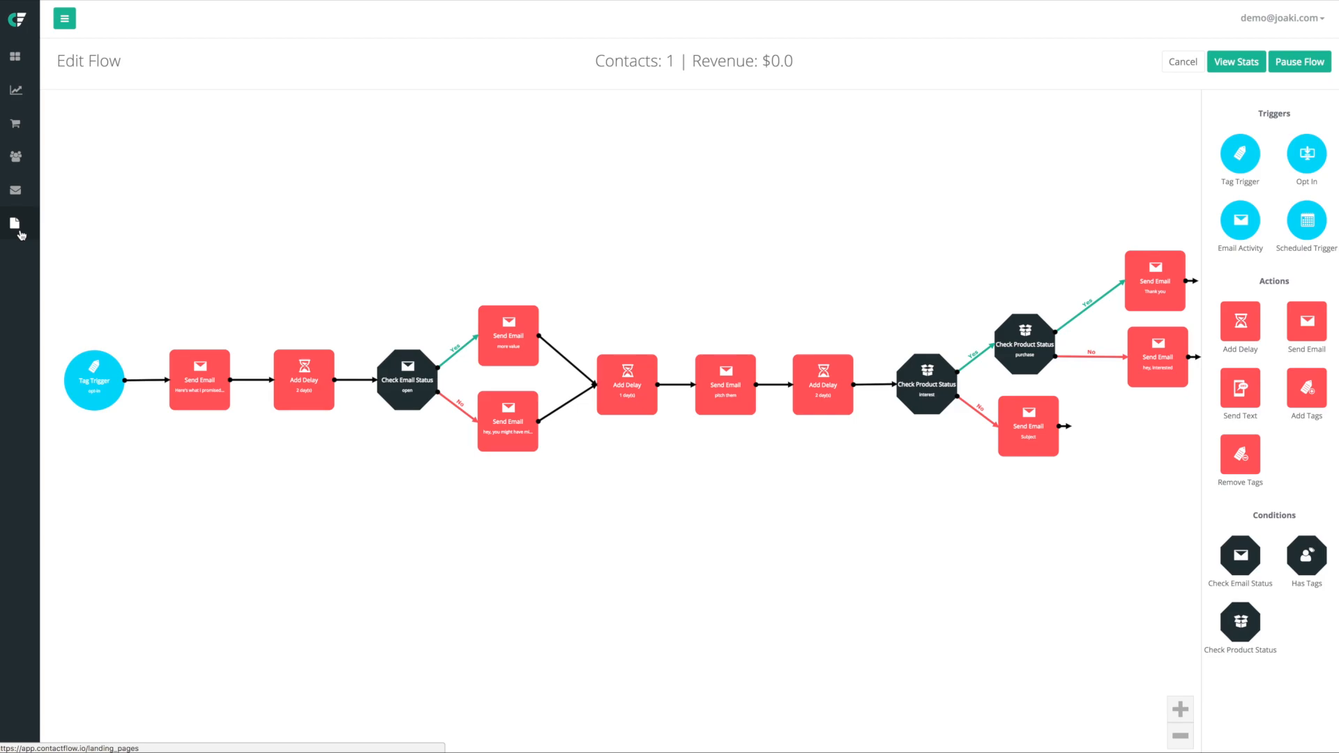
Go to Landing Pages, then to the Email Templates list
click(17, 230)
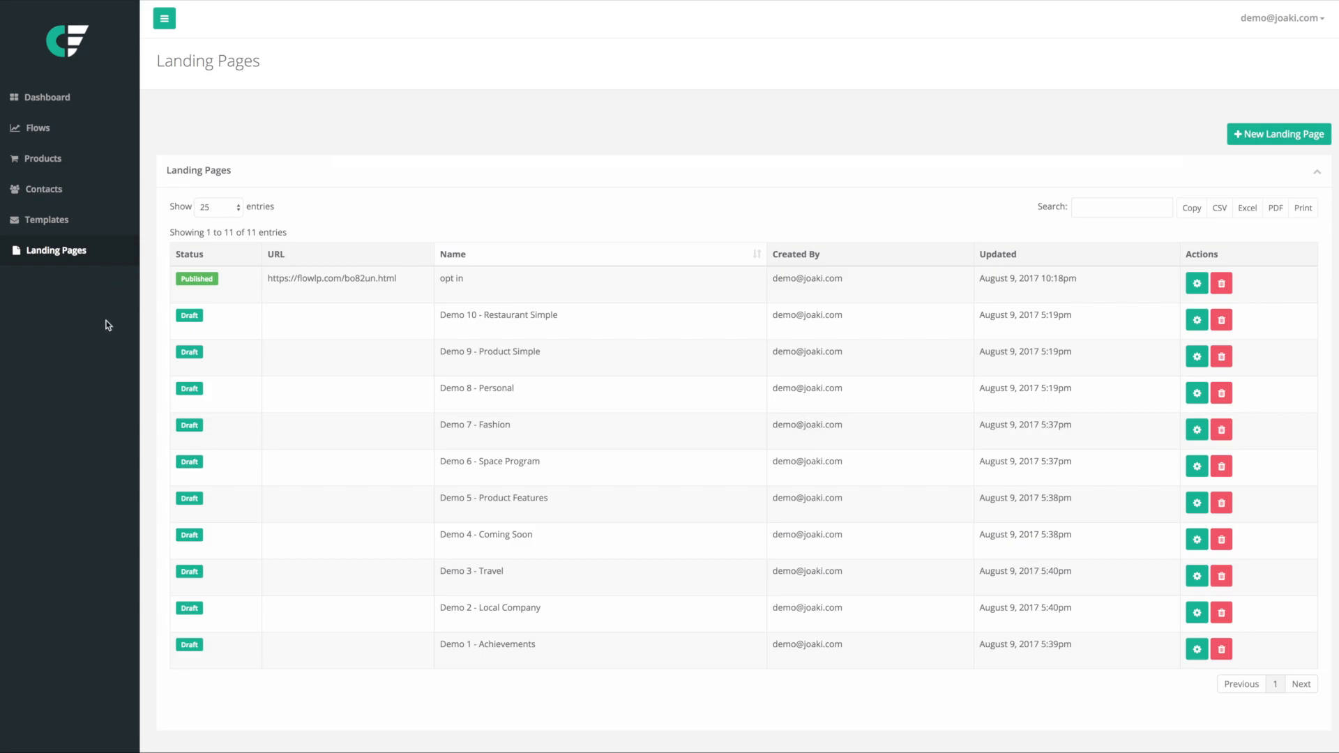
click(49, 219)
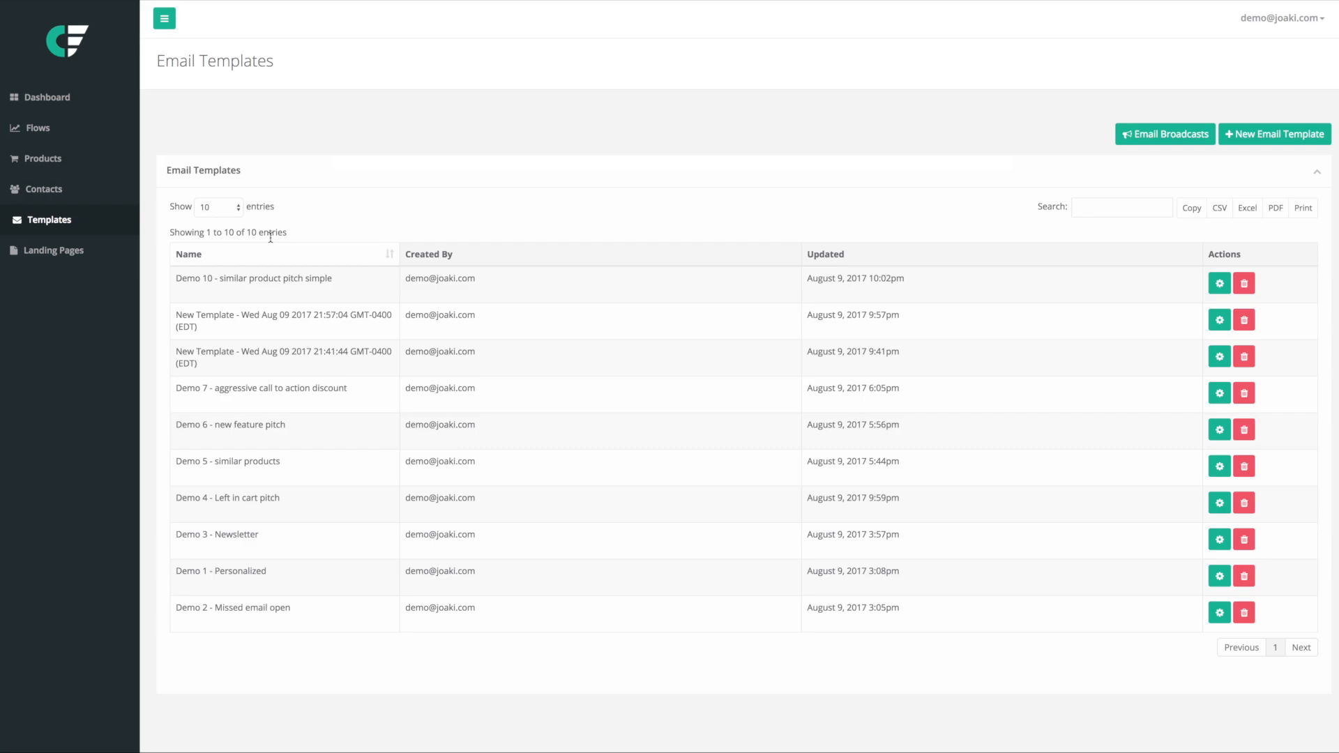
mouse_move(269, 237)
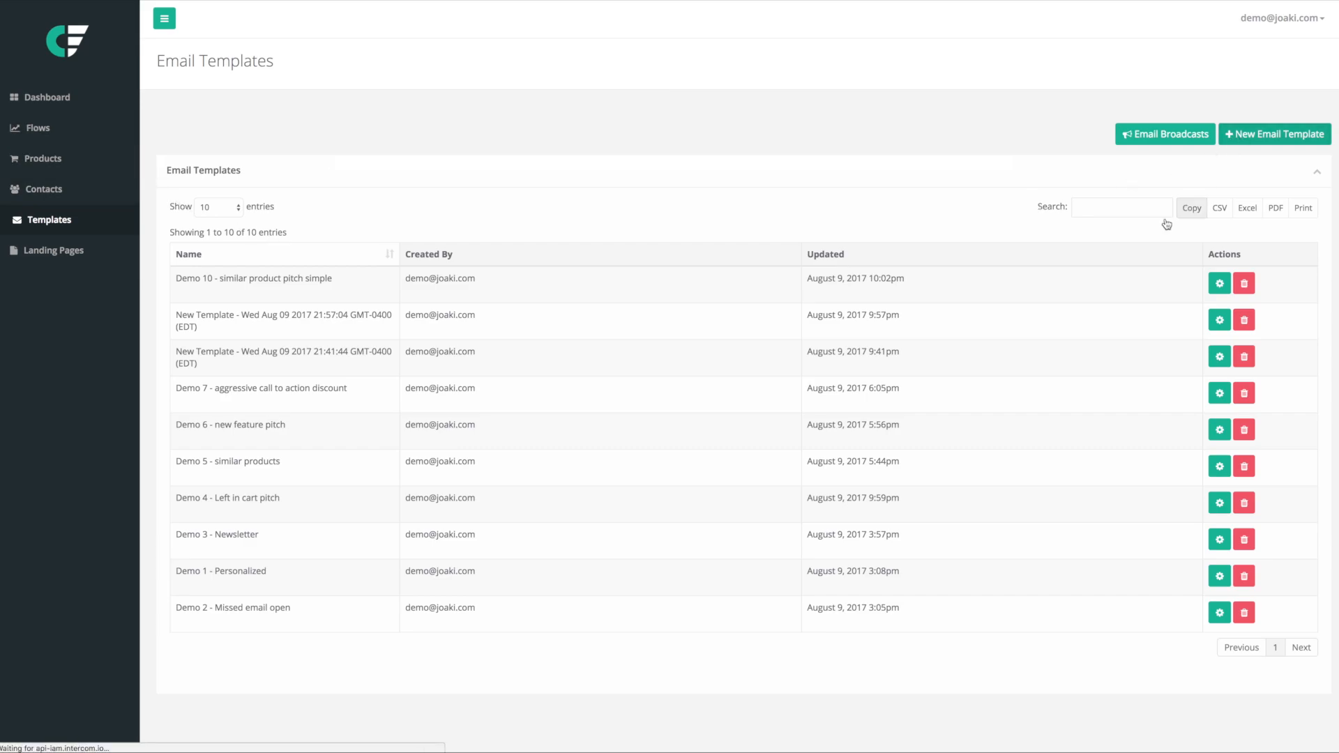
click(1273, 134)
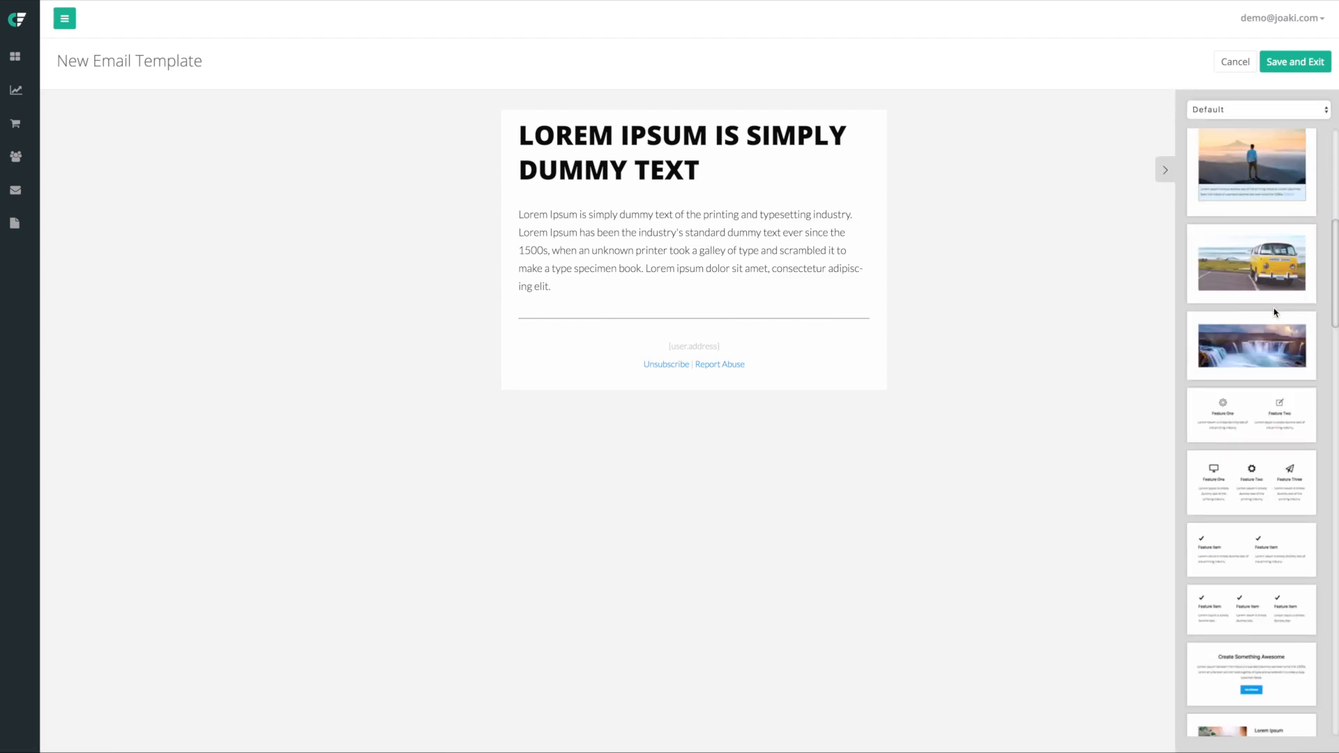
scroll(down, 3)
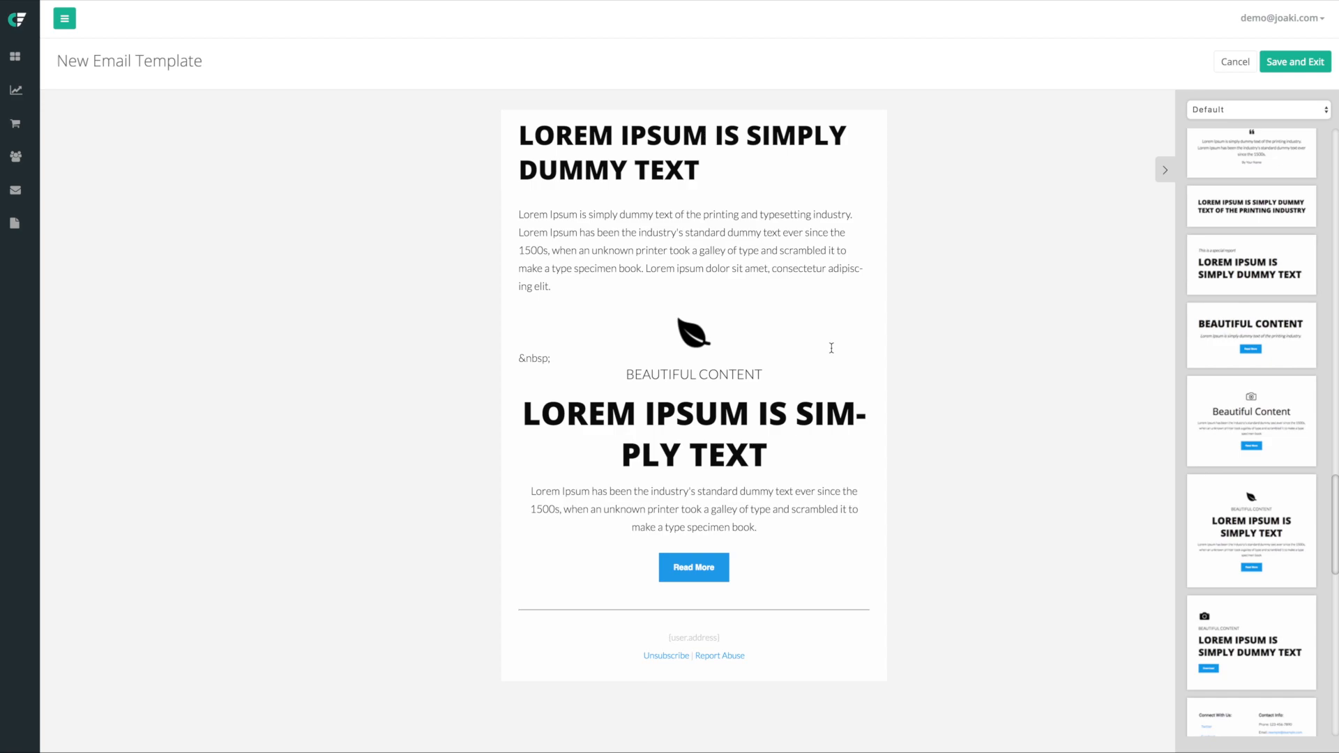
click(1234, 61)
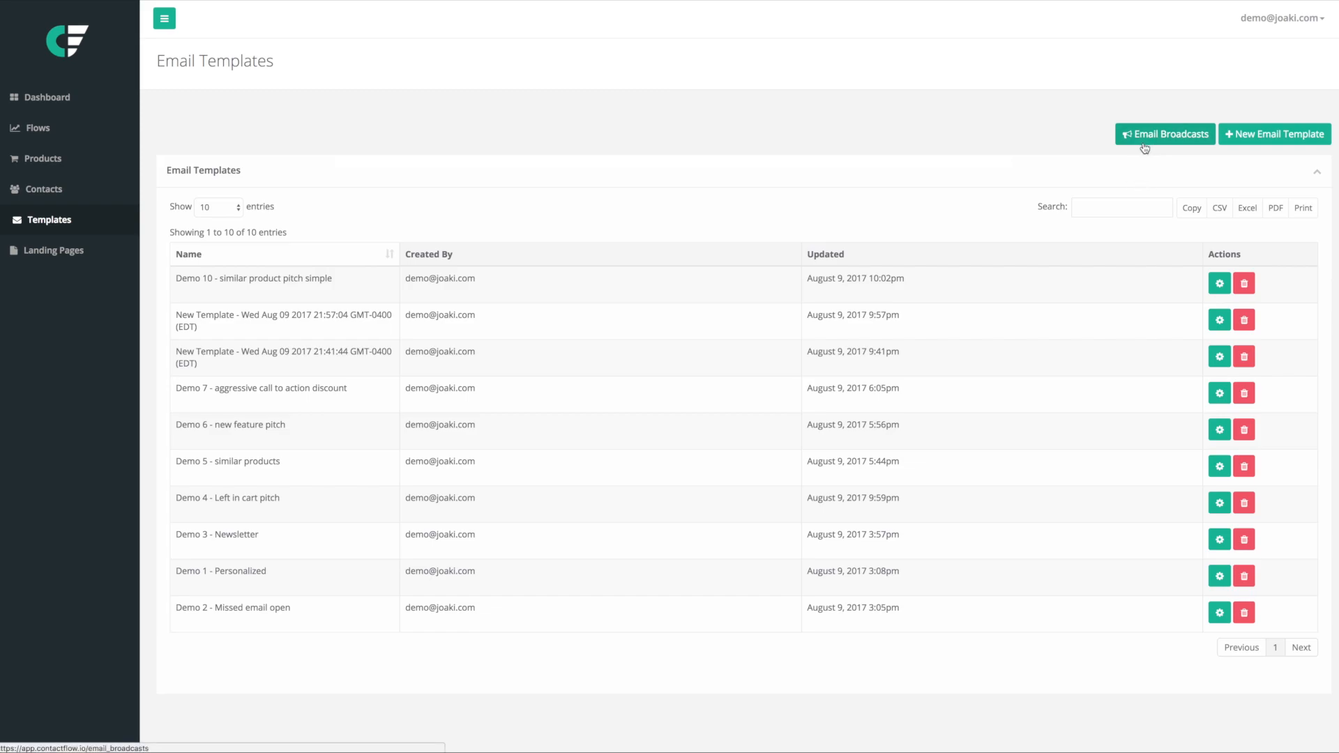
Start a new email broadcast with audience matching set to 'Has all' tags
click(1163, 133)
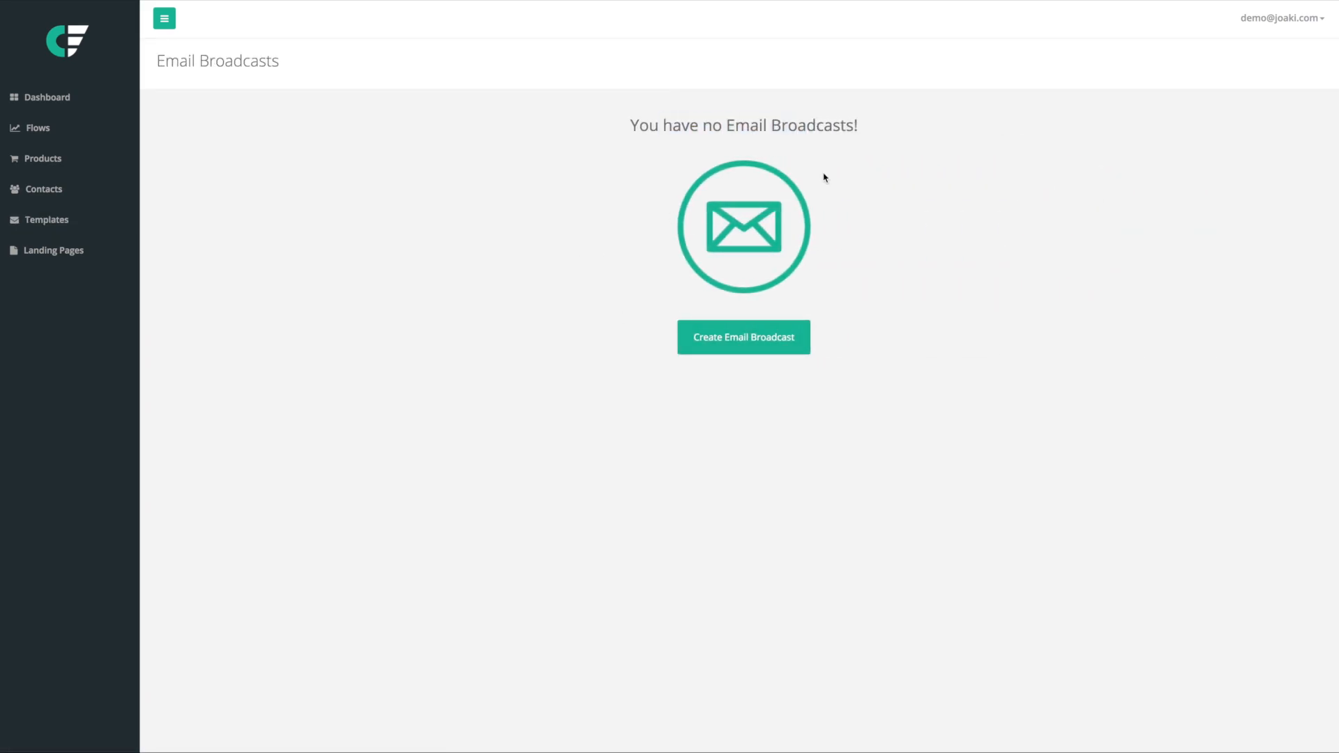
click(742, 336)
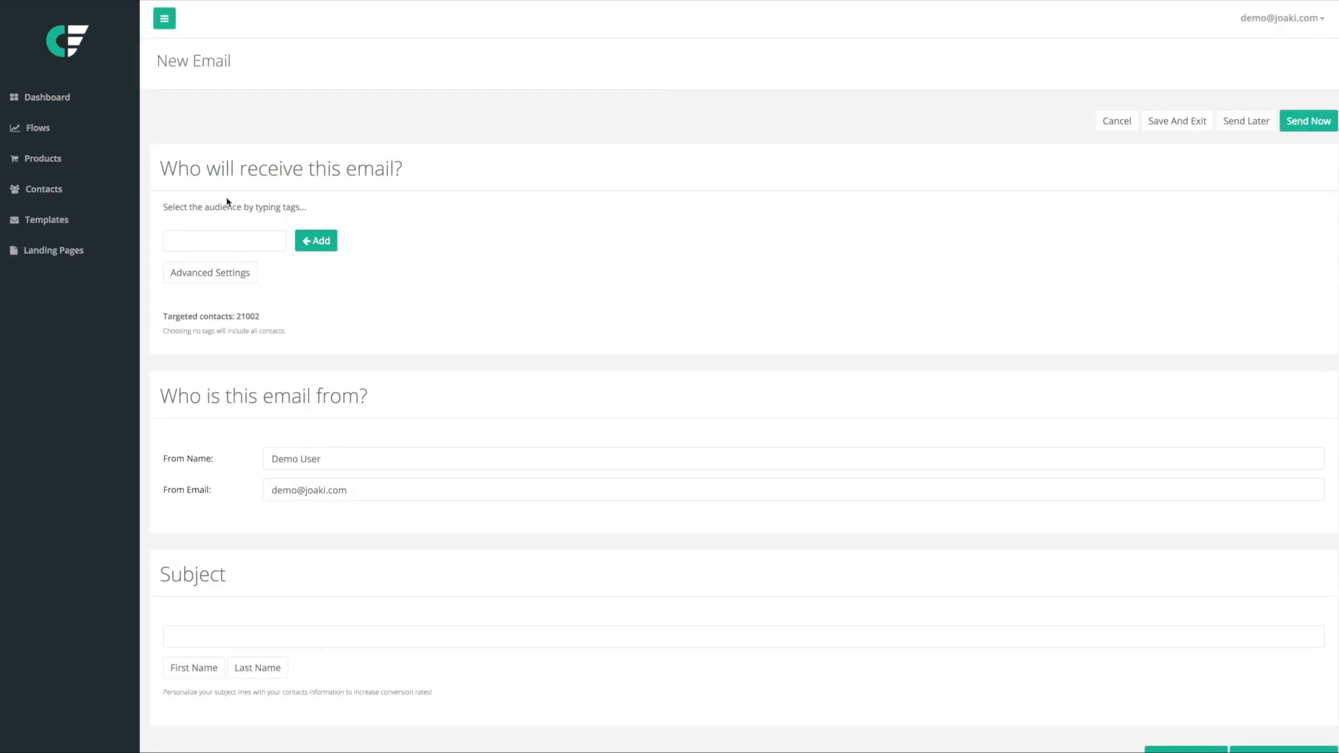
click(209, 272)
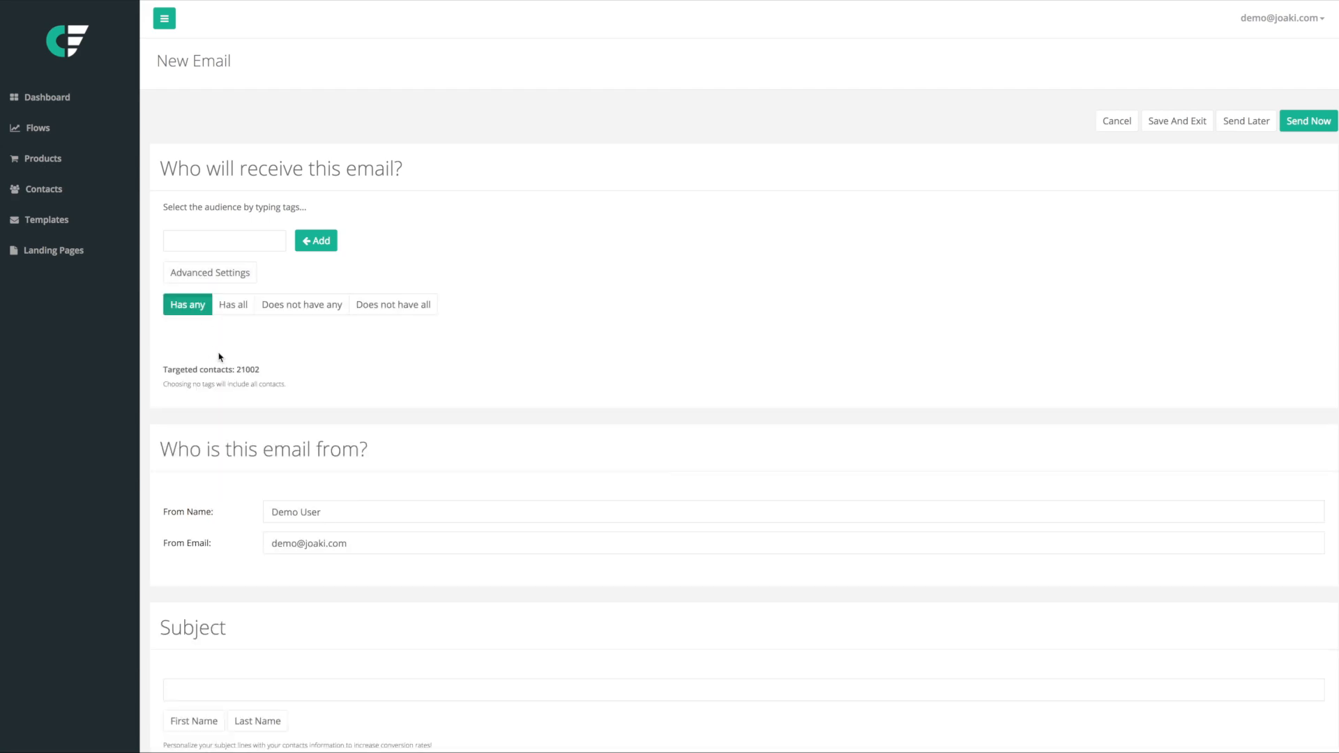
click(233, 304)
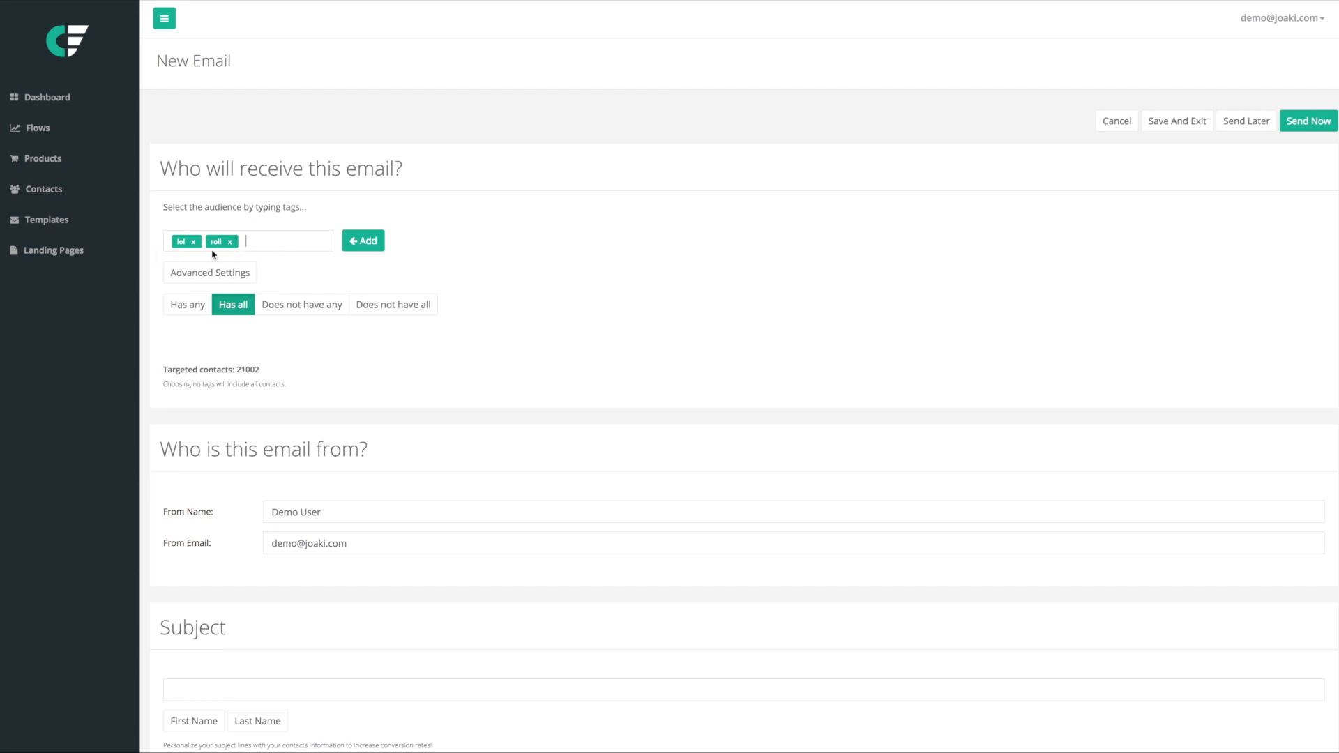
mouse_move(220, 256)
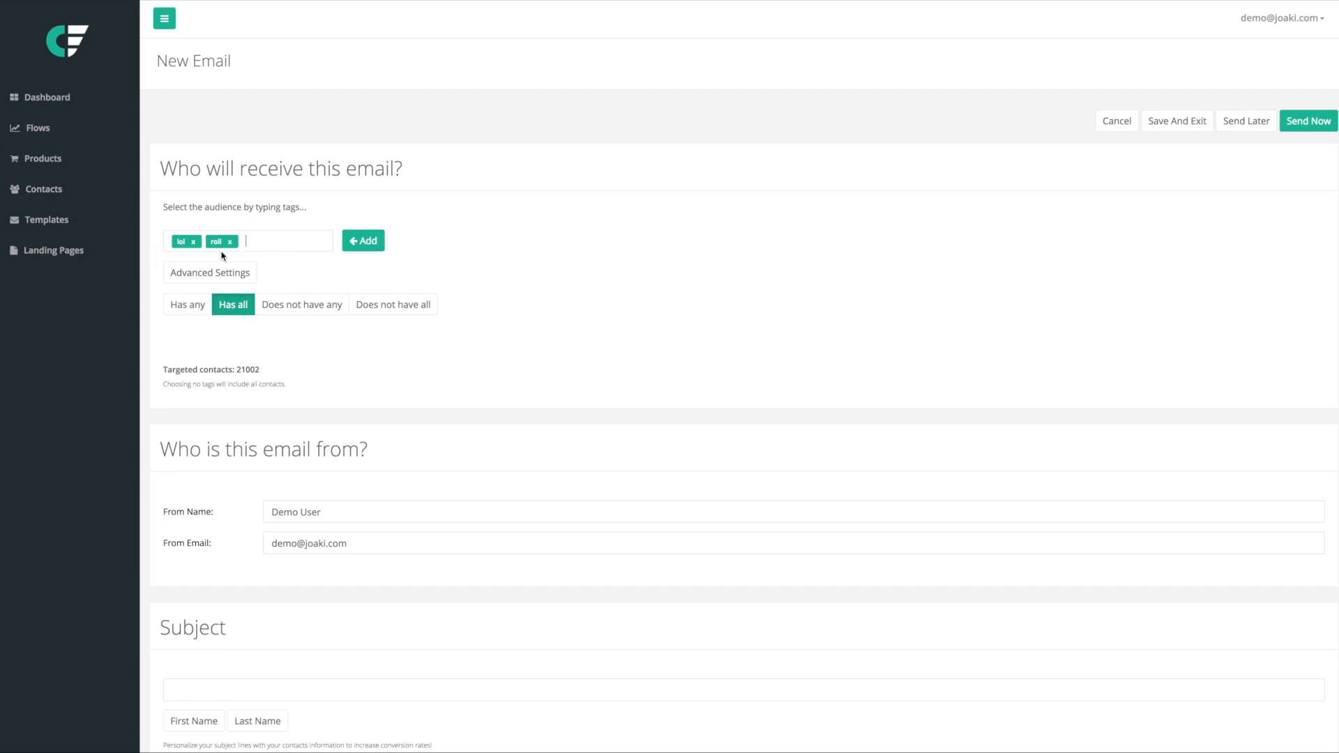
Add then remove a 'lol, roll' tag rule and switch matching to 'Has any'
click(363, 240)
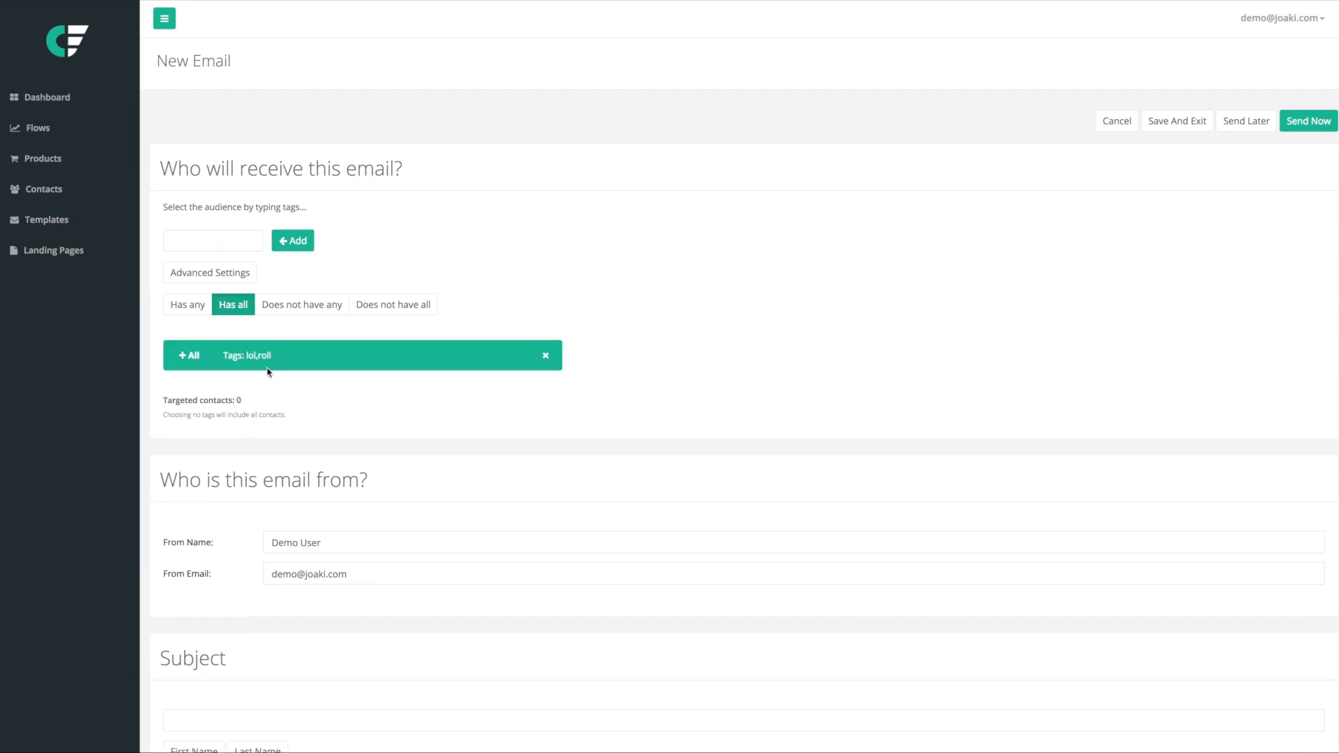
click(545, 356)
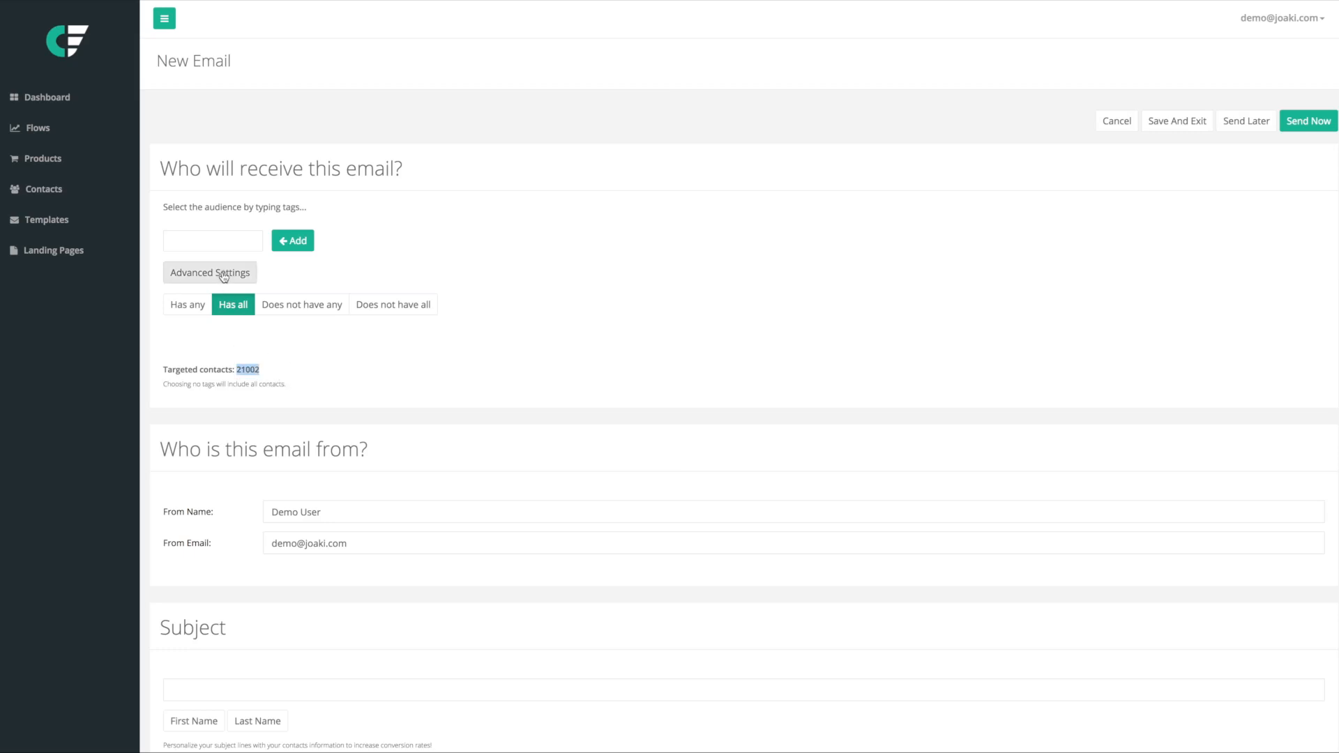
mouse_move(189, 288)
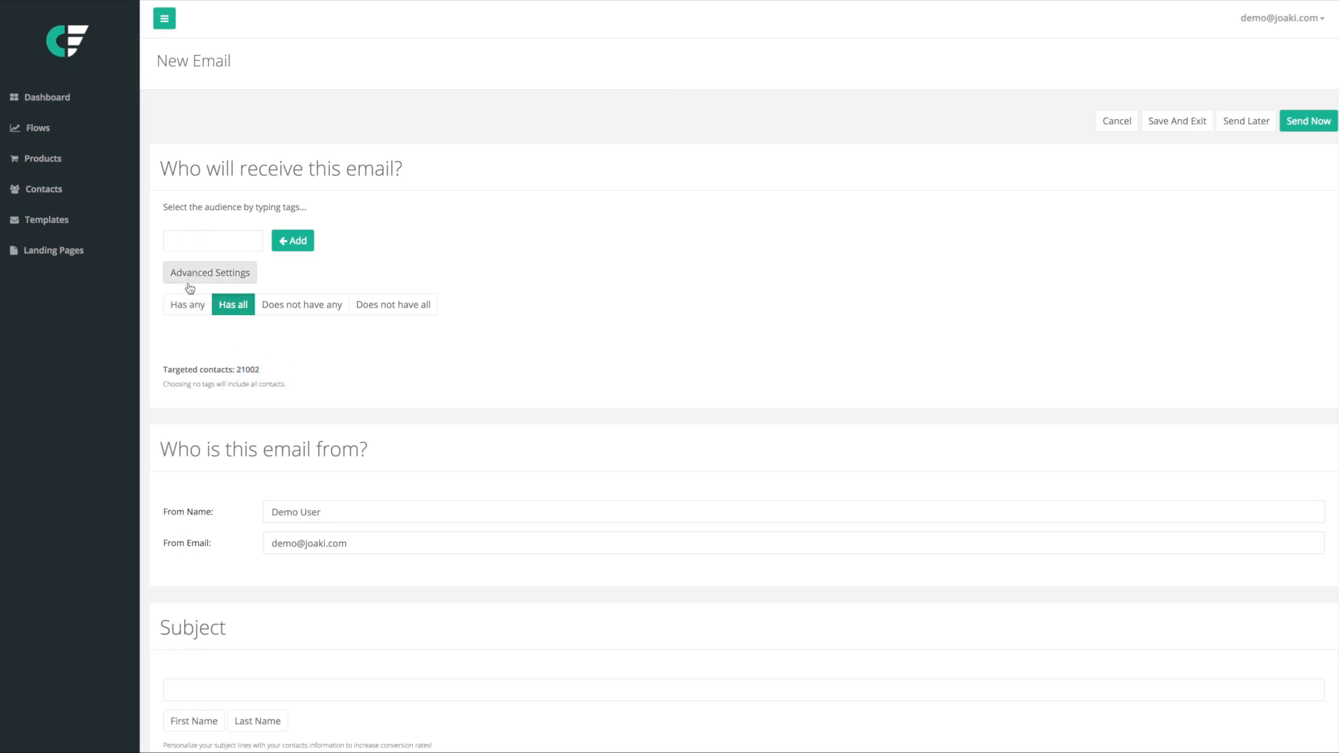
click(186, 304)
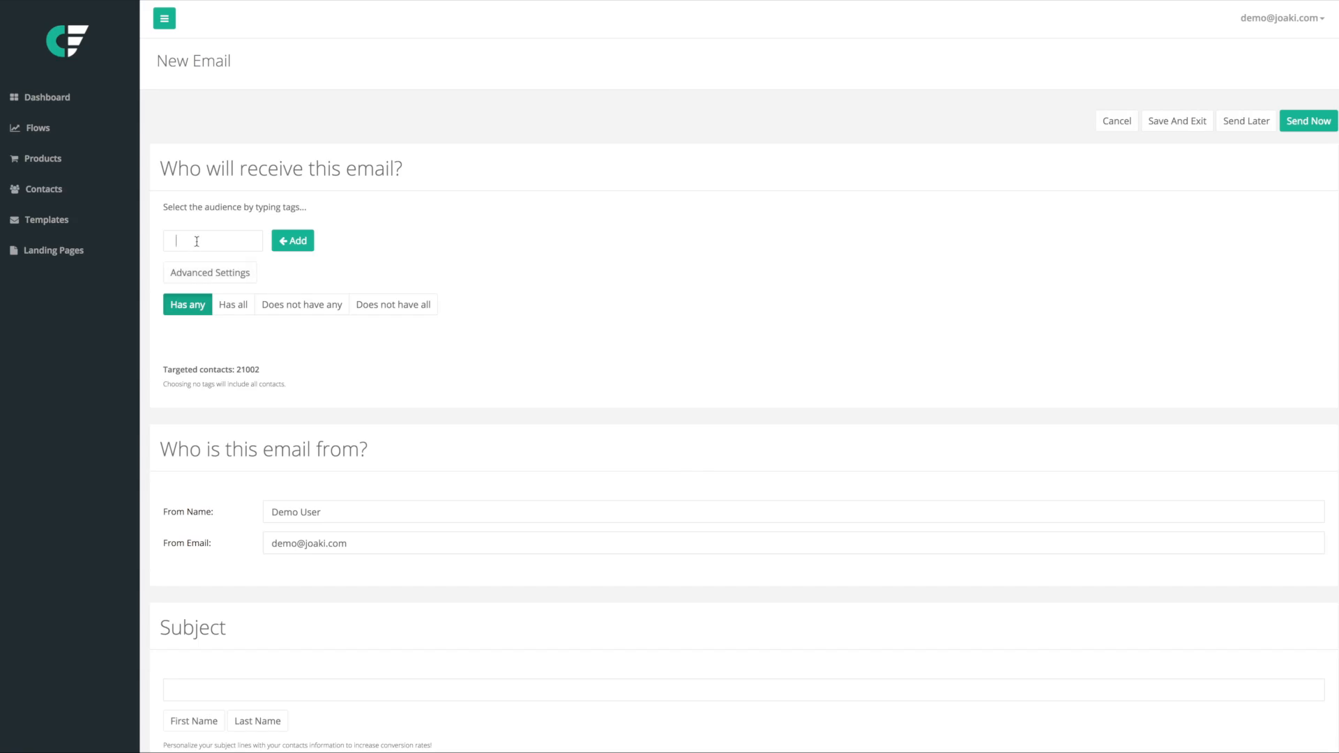
Target the email at contacts tagged opt-in (1 contact)
text(opt-)
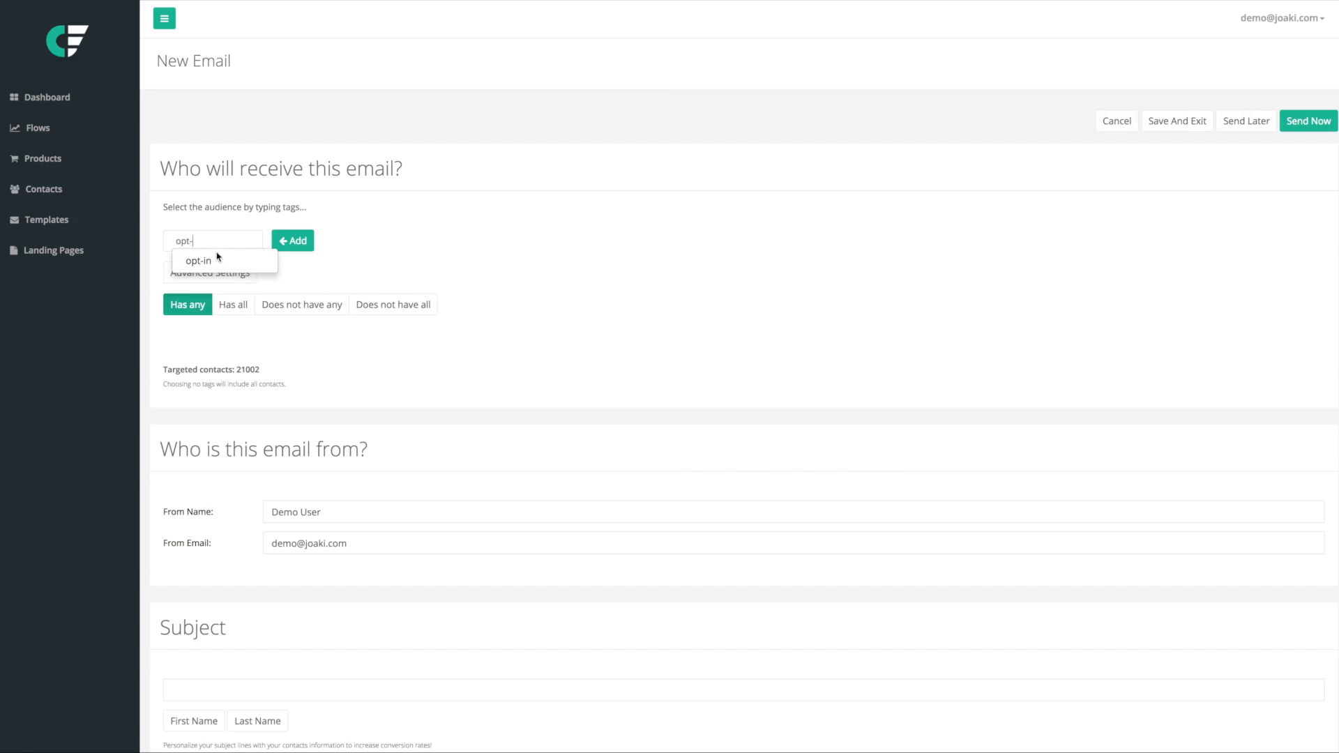
click(198, 261)
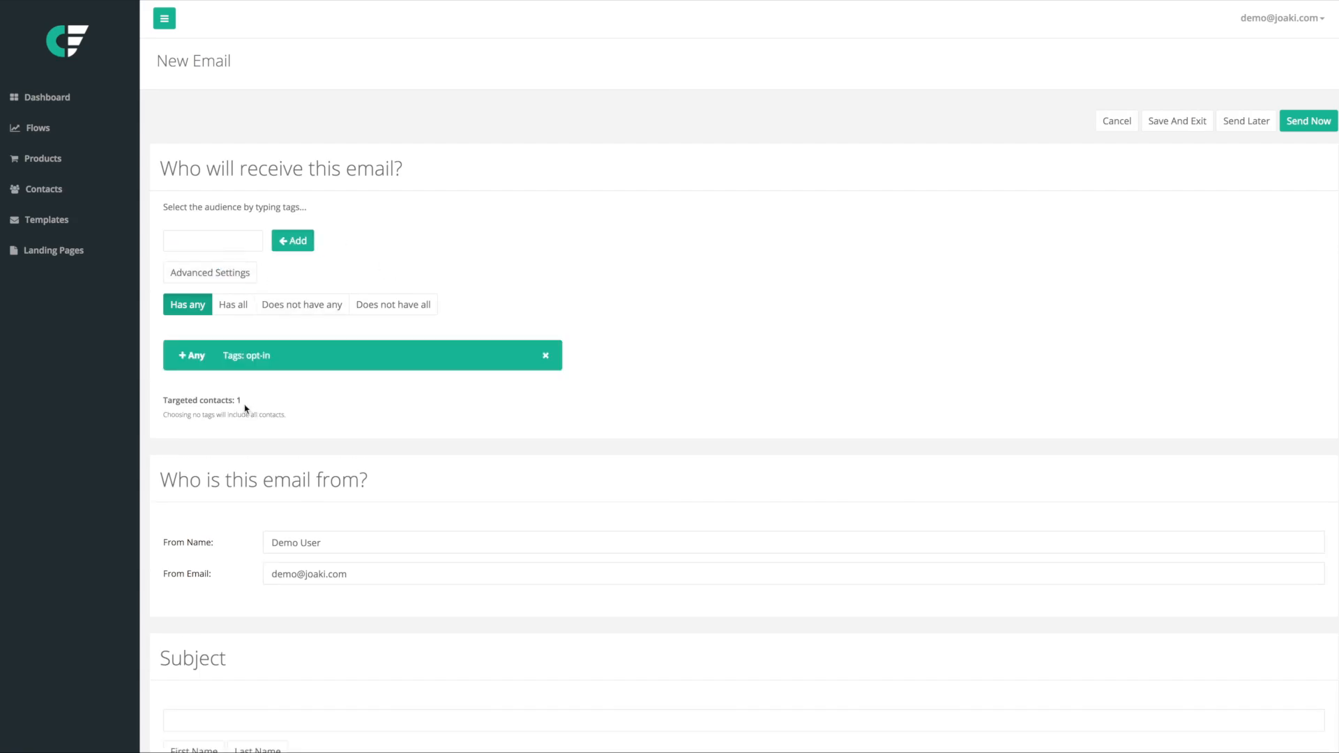
scroll(down, 3)
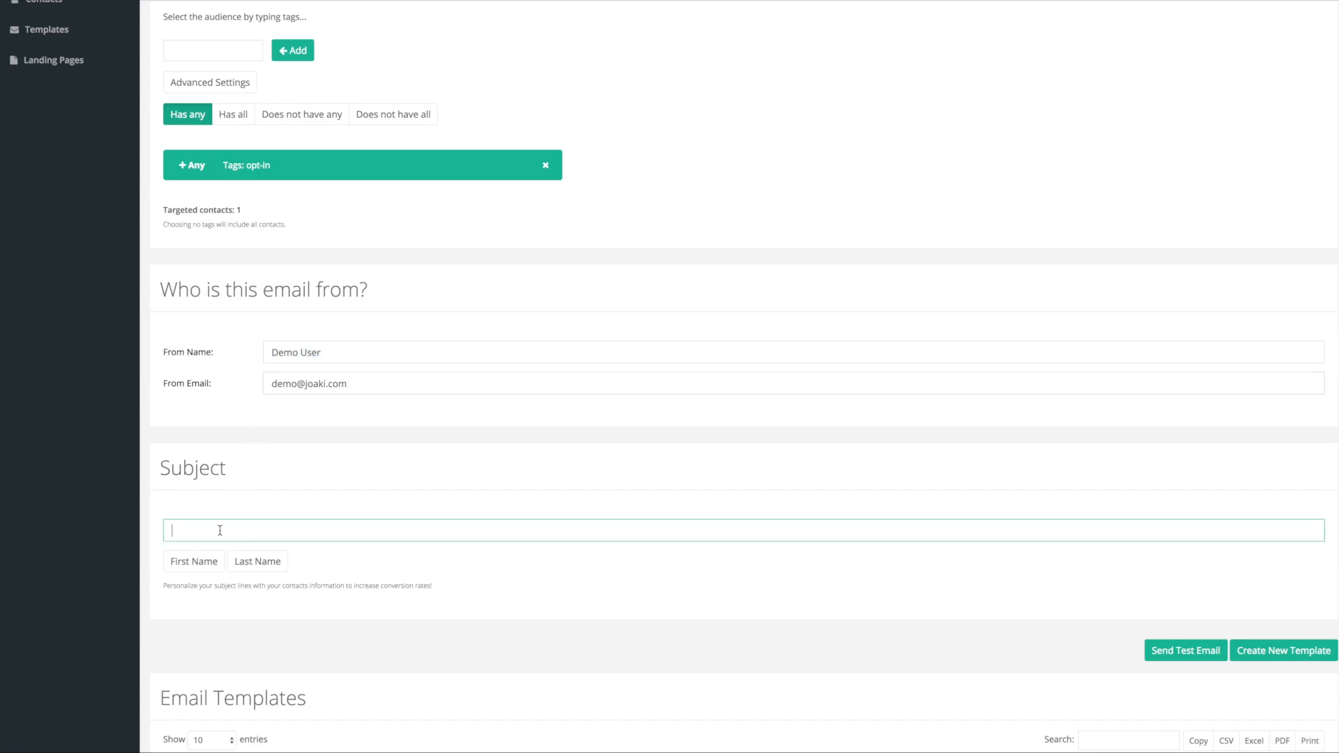
scroll(down, 3)
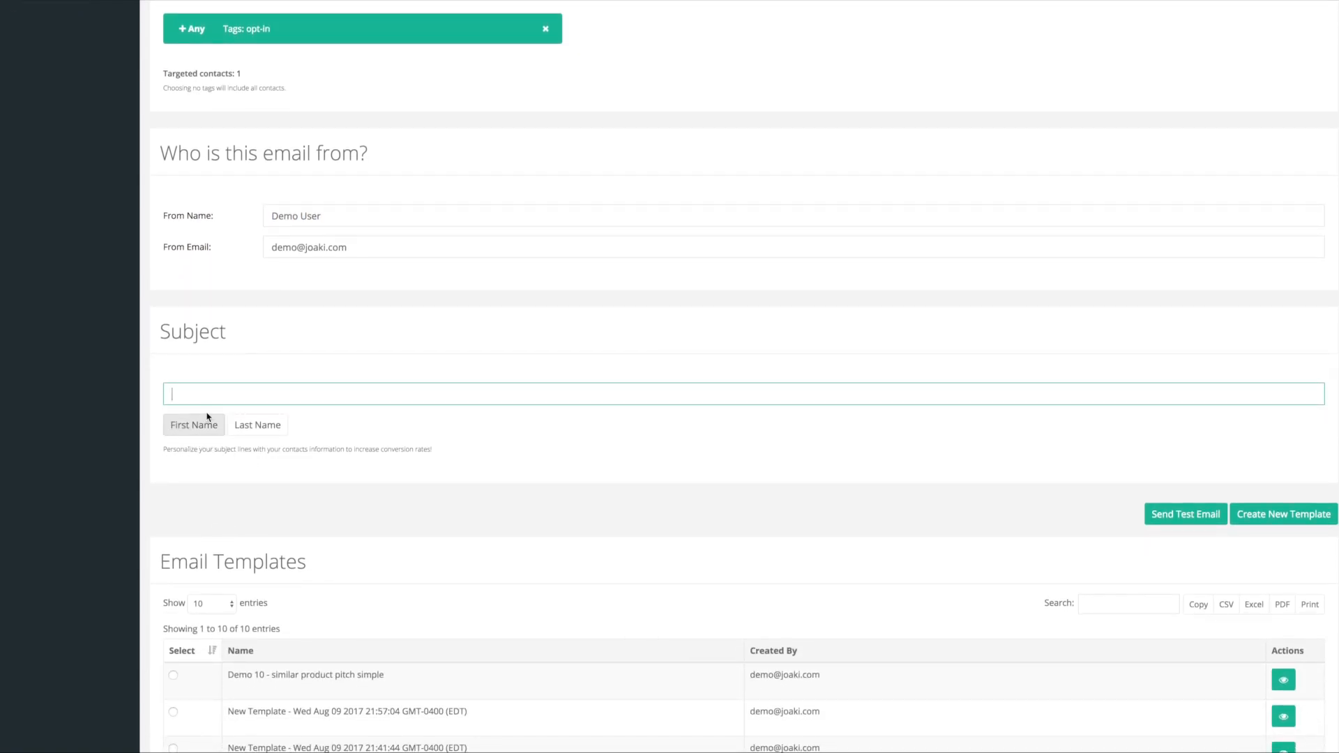
Set the subject to '{first_name}, how are you?' using the First Name placeholder
click(194, 424)
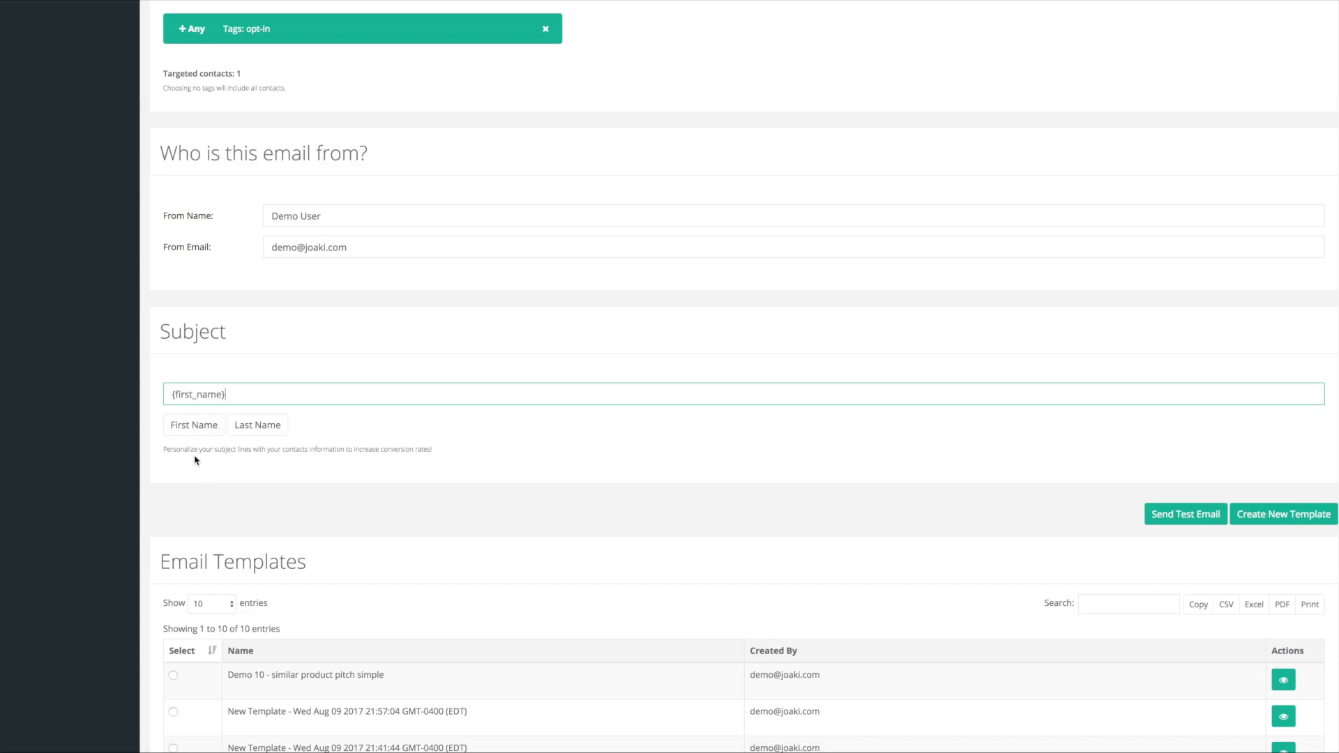
text(, how are you?)
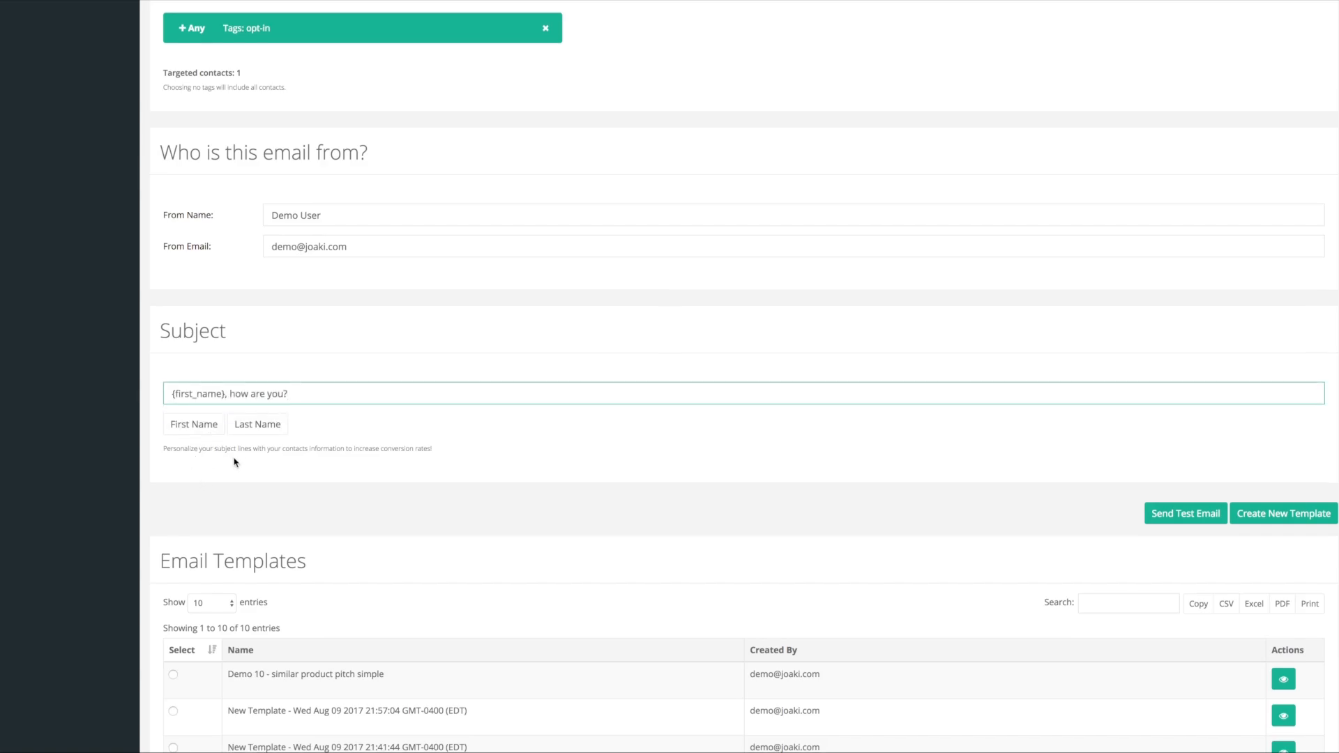
scroll(down, 3)
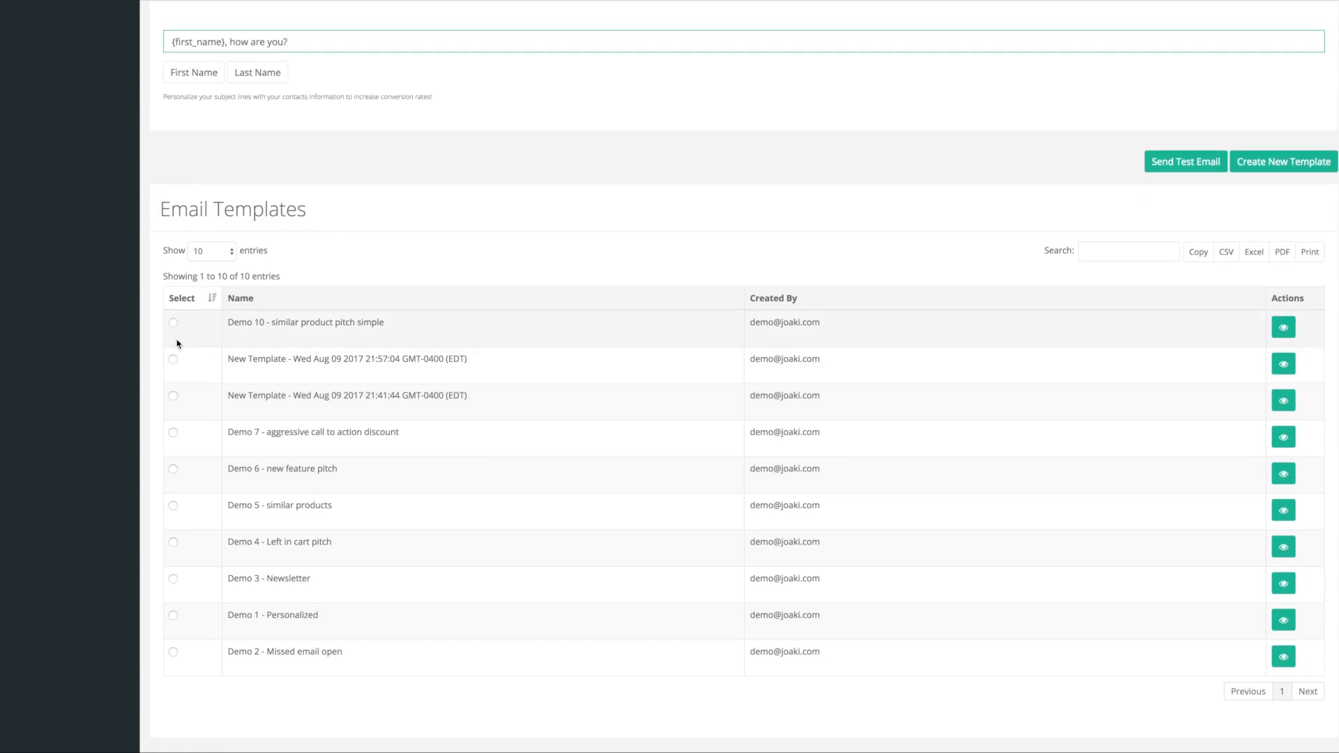
click(173, 322)
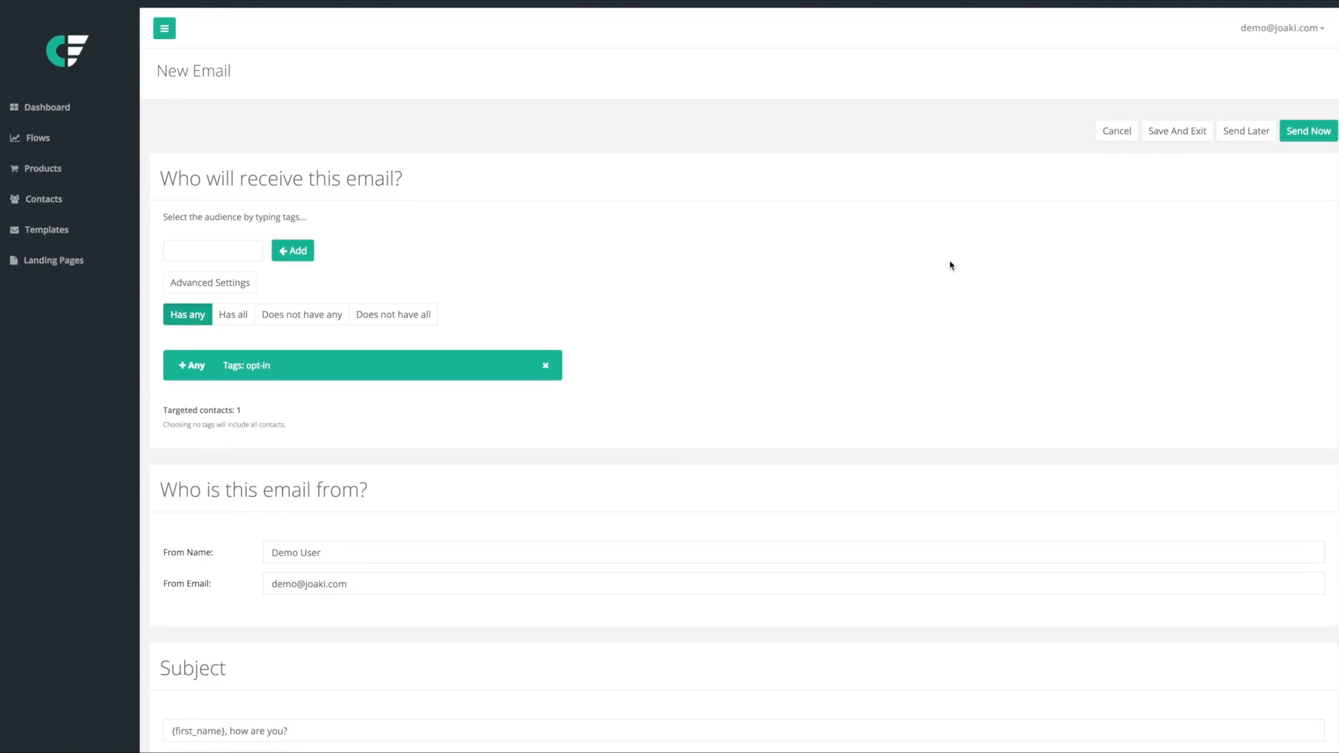
click(1246, 132)
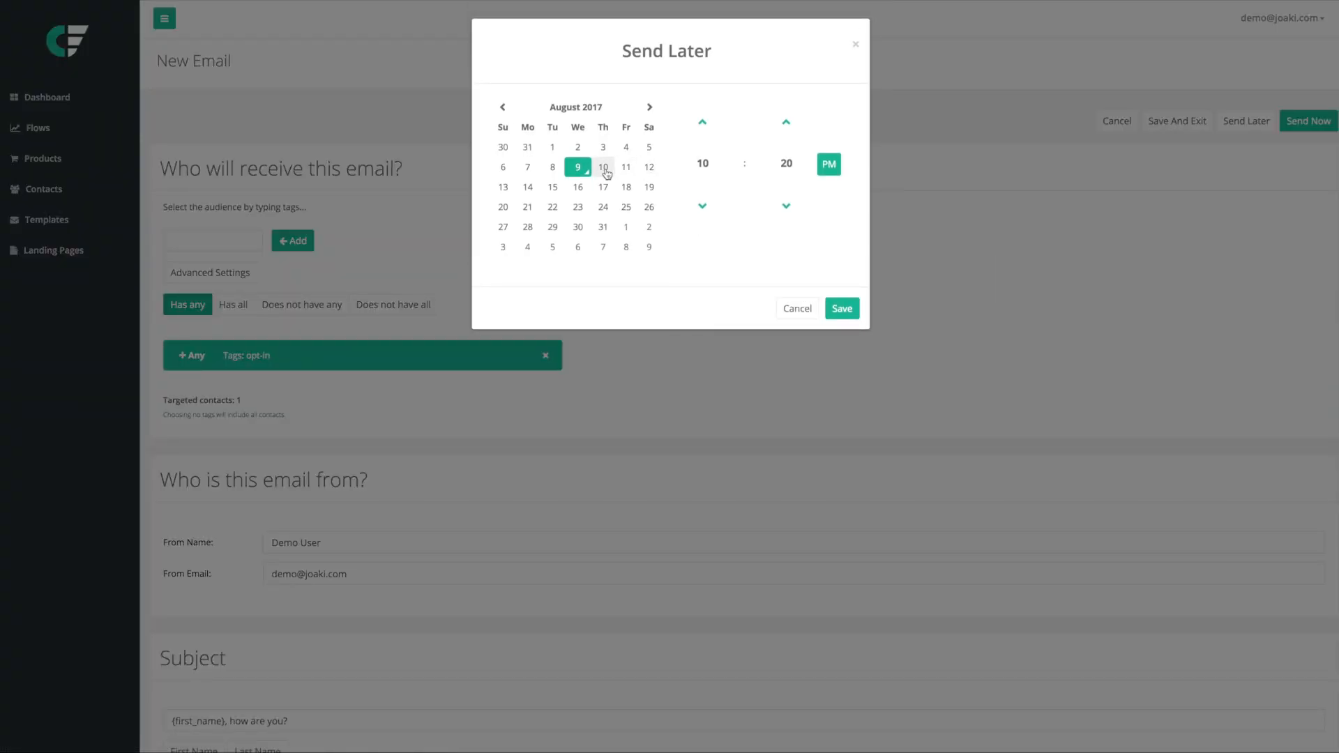
click(603, 166)
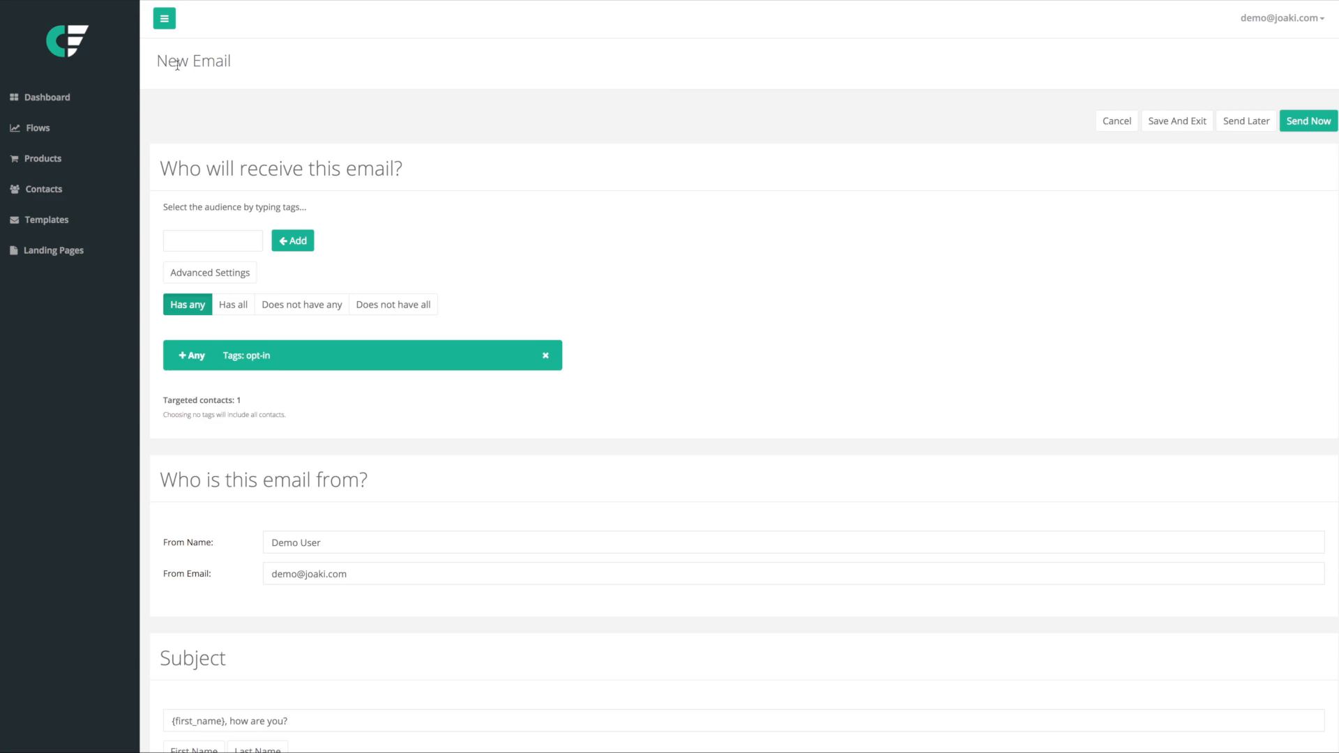
mouse_move(1171, 87)
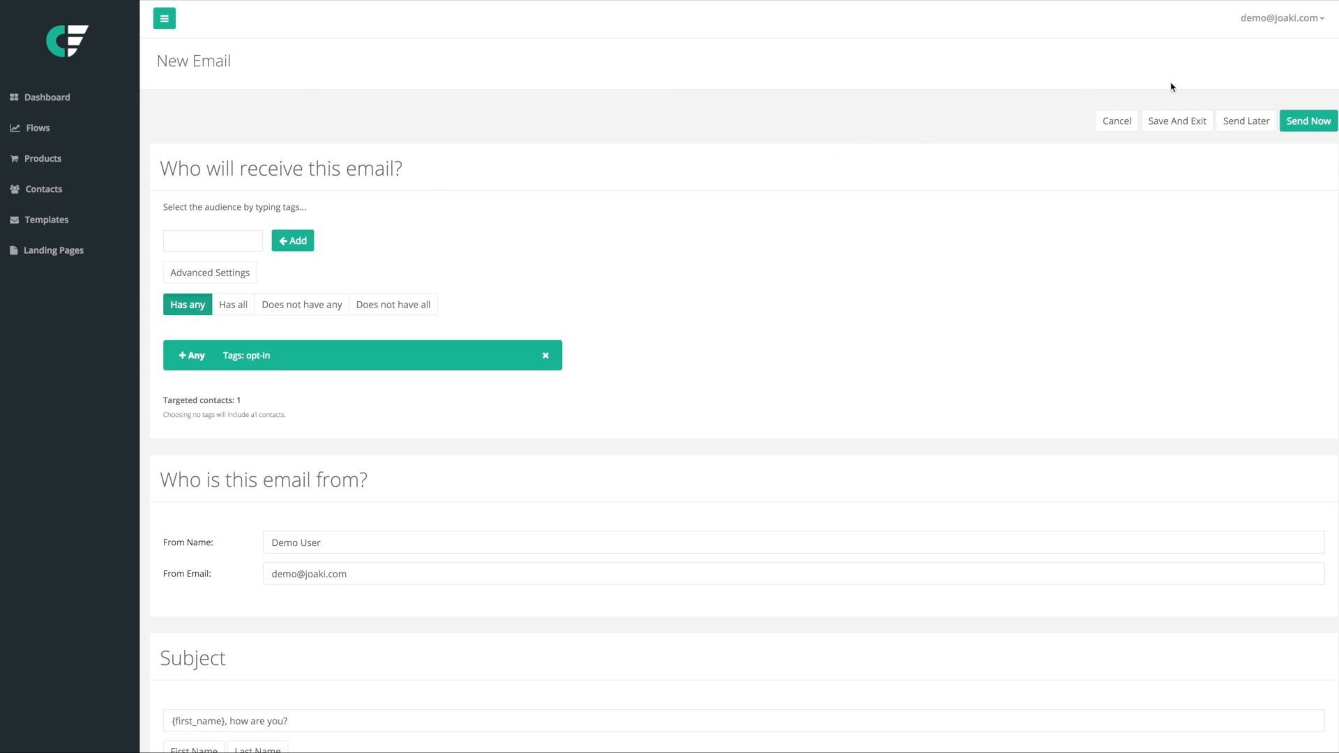
Look at the live chat Conversations panel, then return to the Dashboard
click(1281, 17)
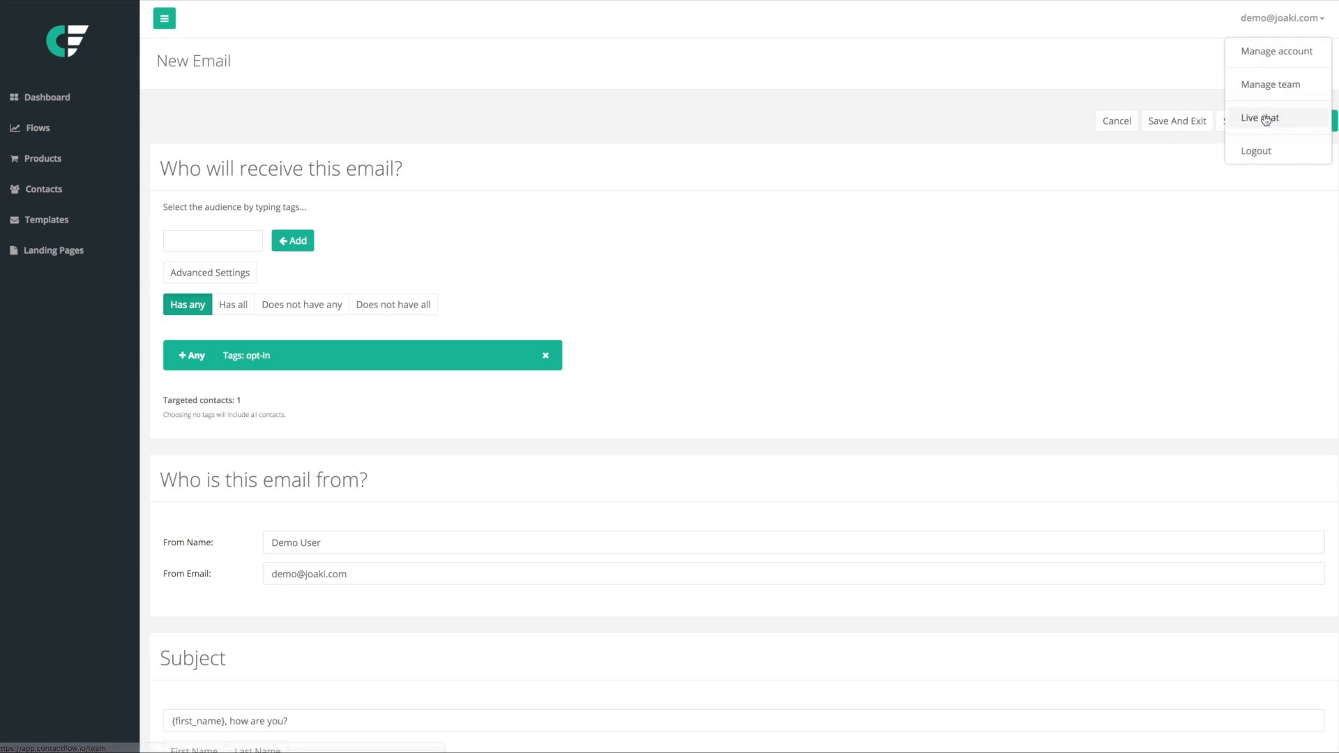
click(1261, 117)
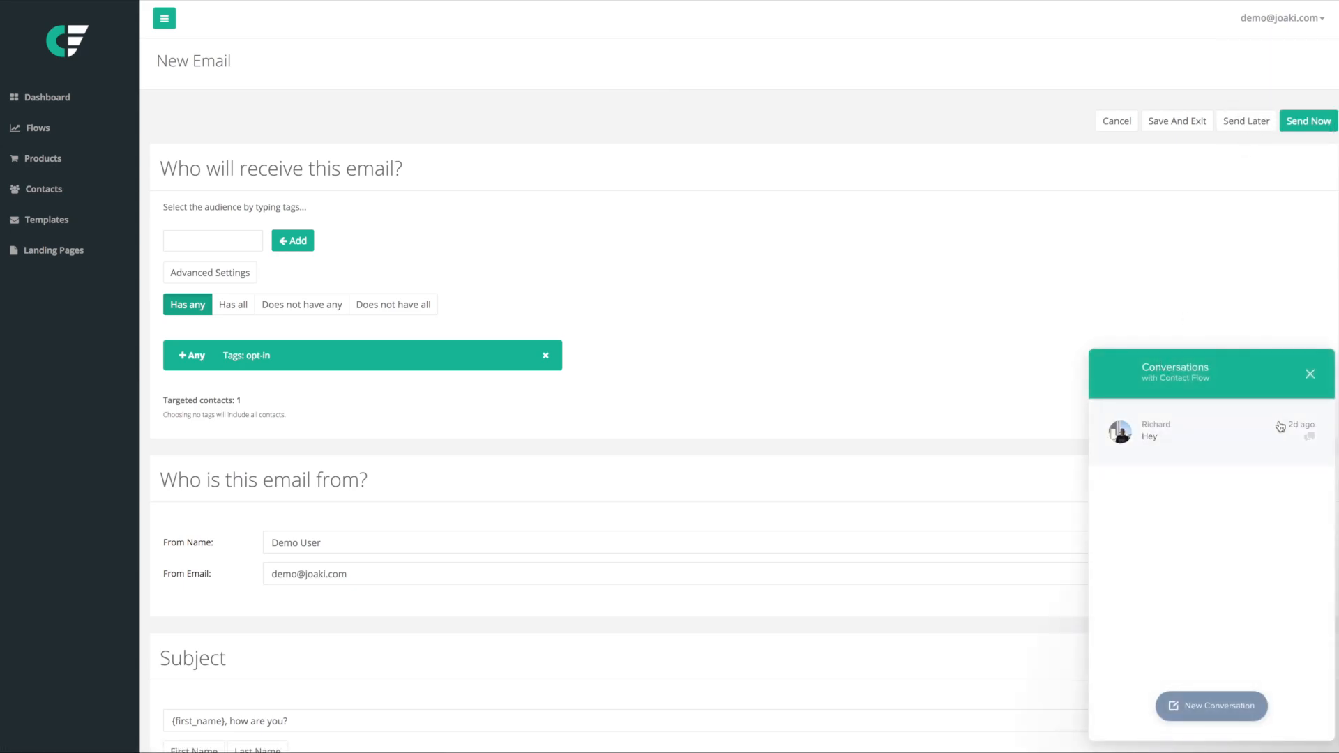
click(1310, 374)
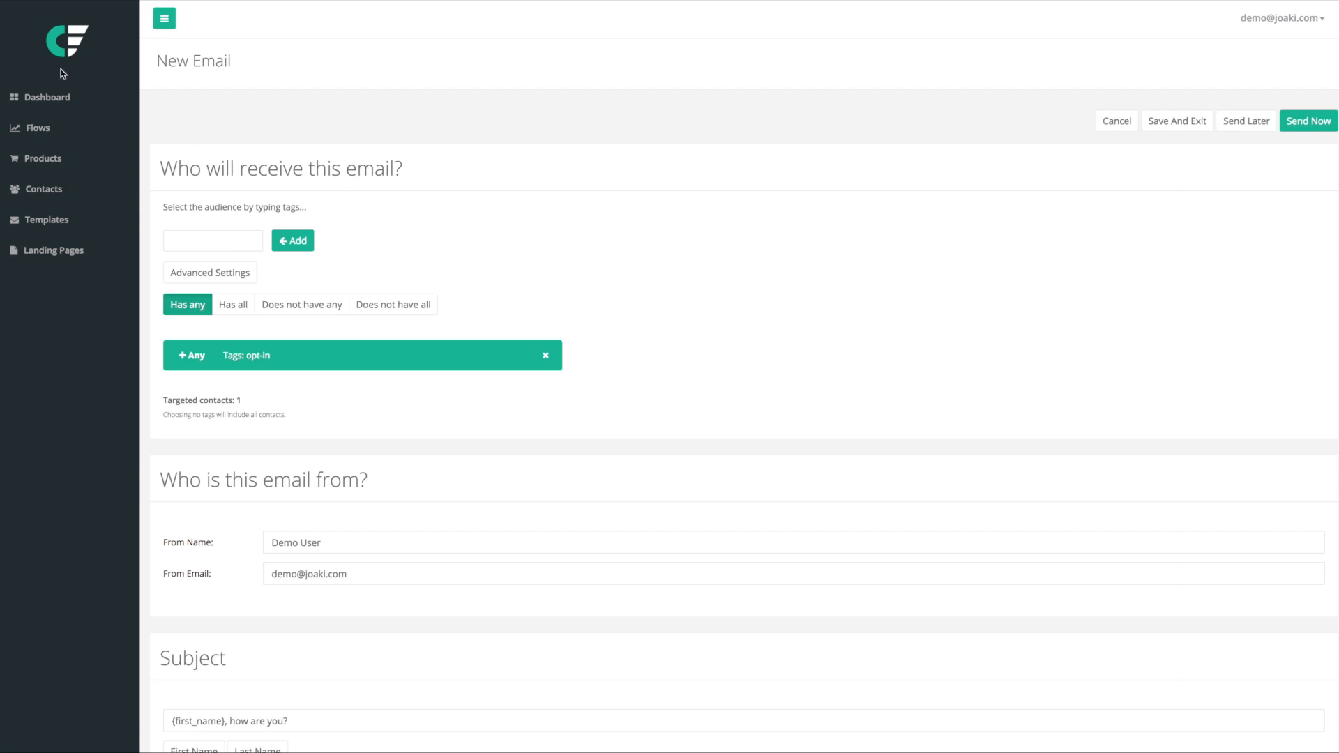
click(48, 96)
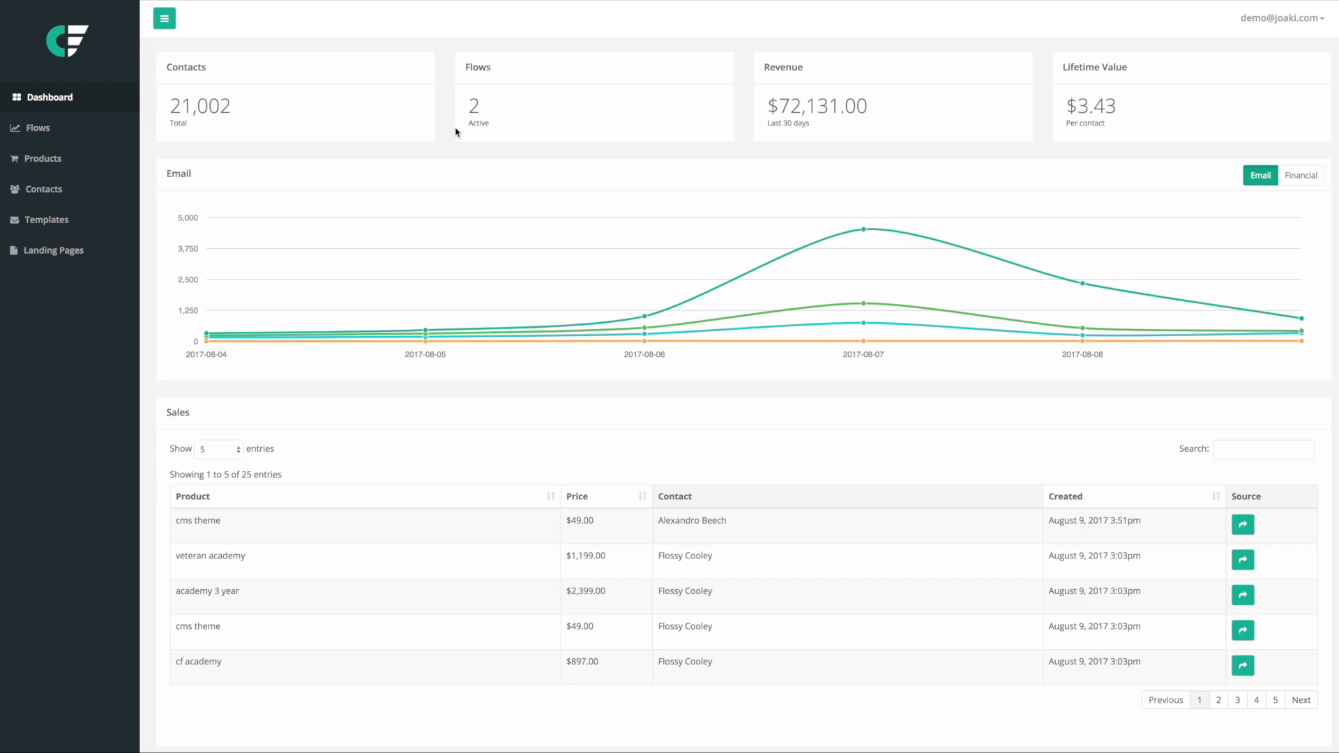
mouse_move(886, 116)
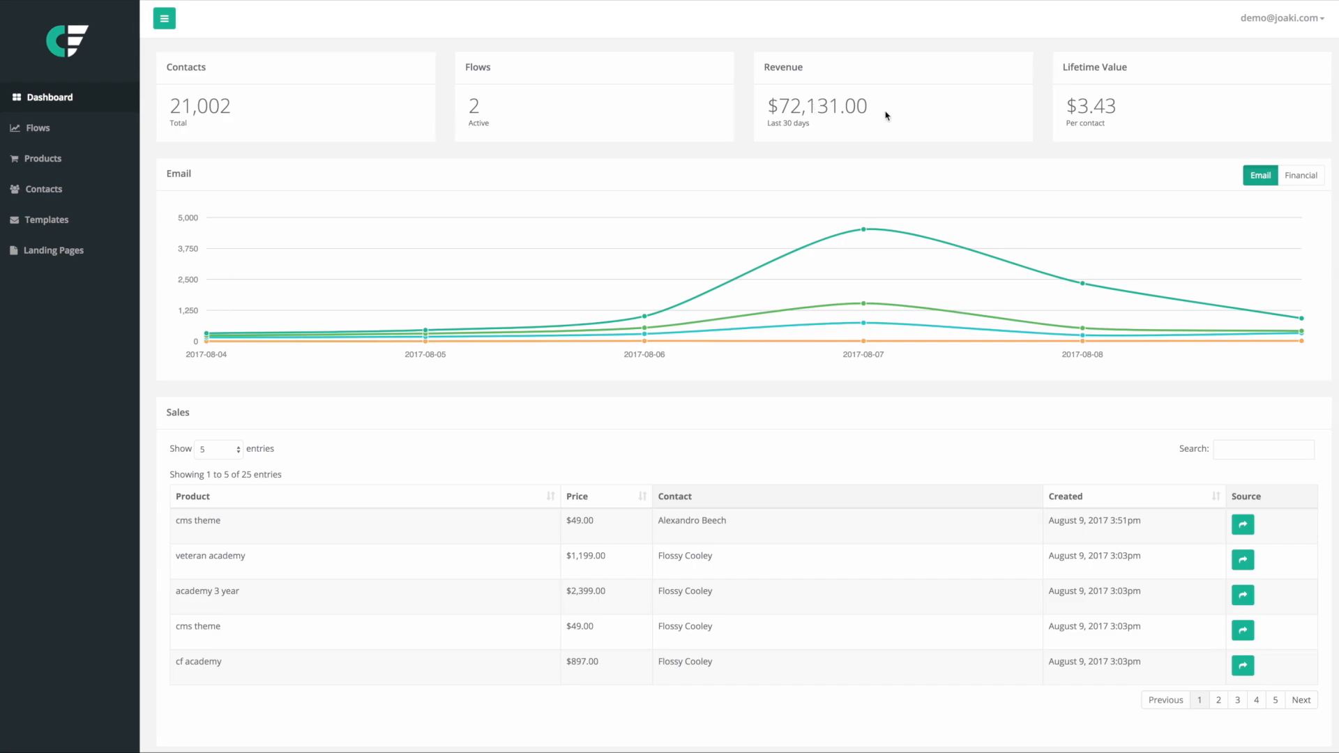
View the Manage team page listing one Owner, then return to the Dashboard
click(1280, 17)
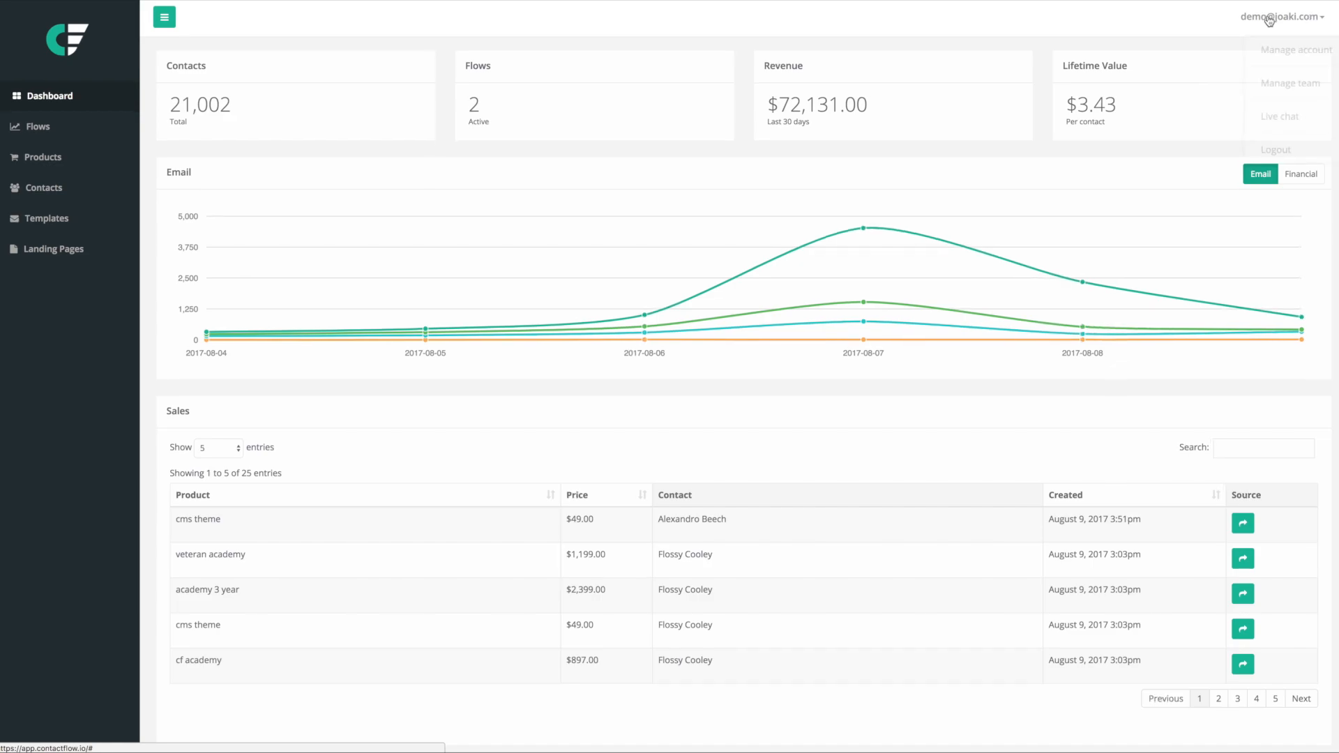
click(1290, 82)
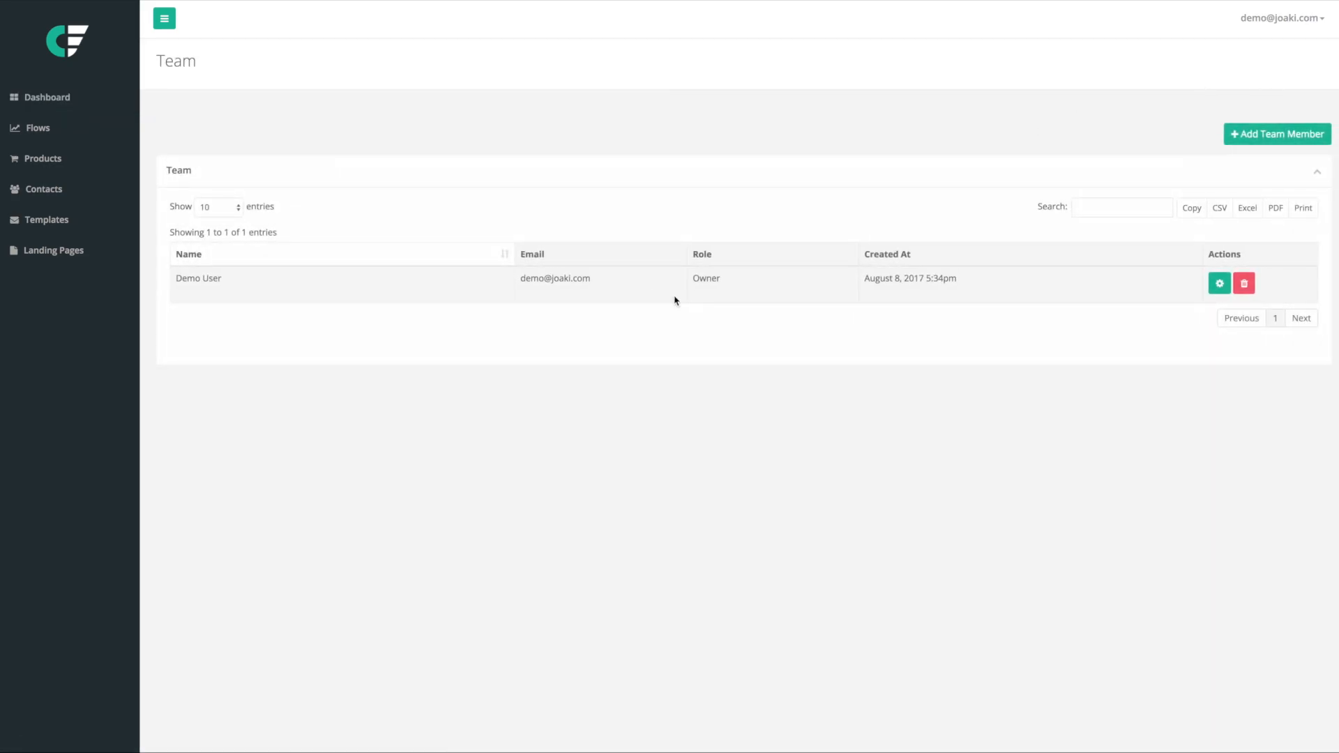
mouse_move(302, 276)
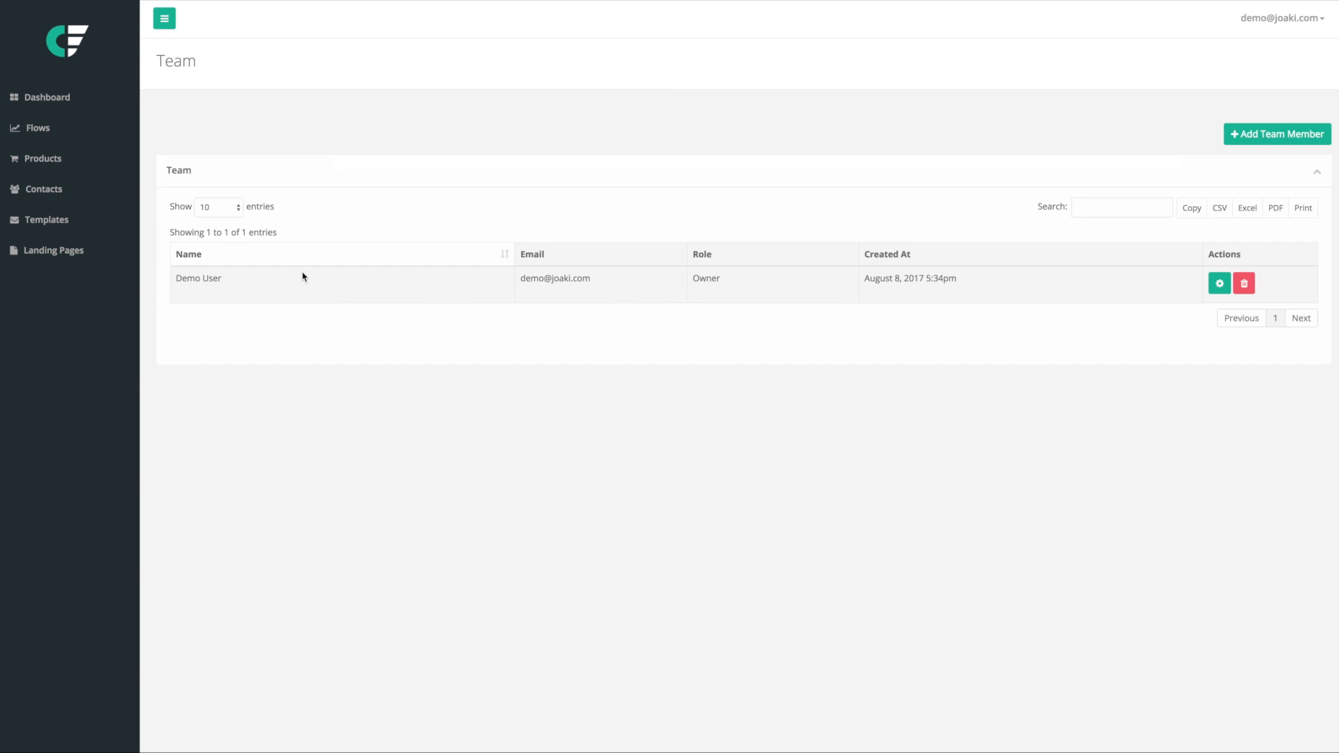
mouse_move(300, 272)
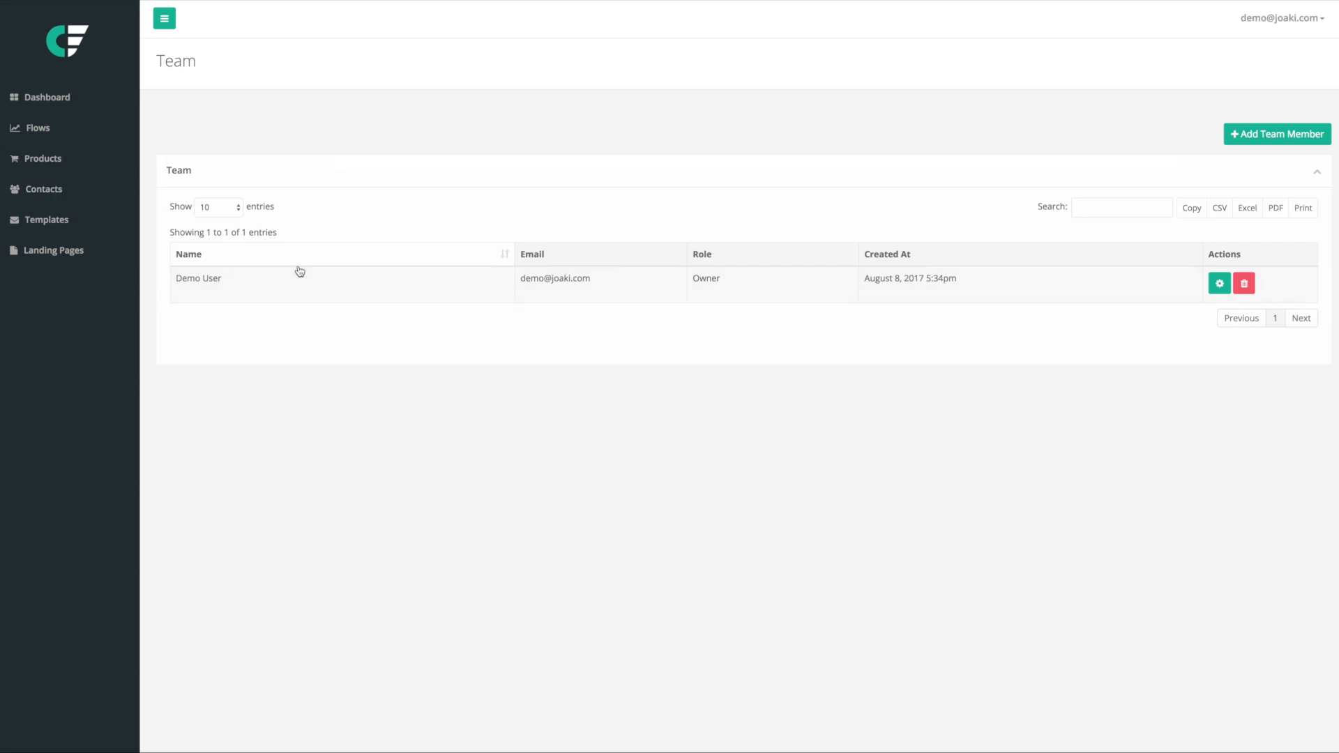
mouse_move(260, 220)
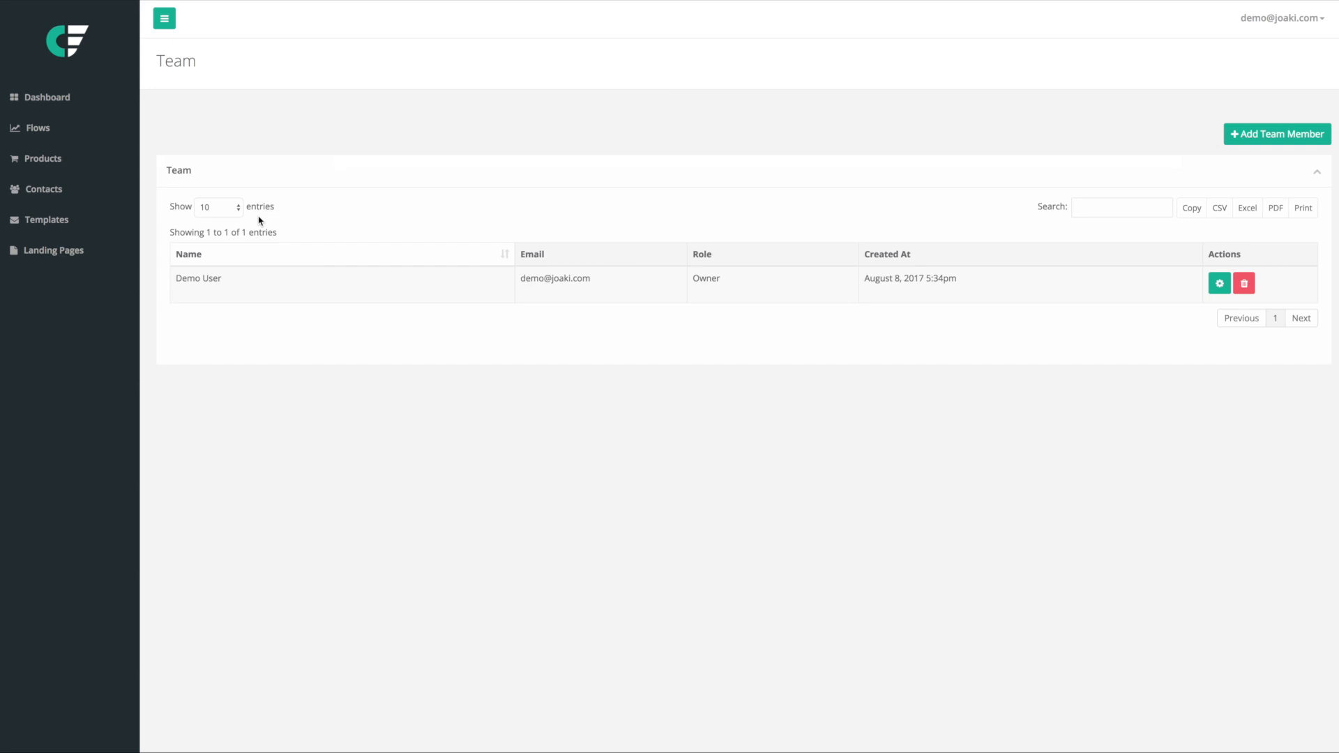
click(51, 96)
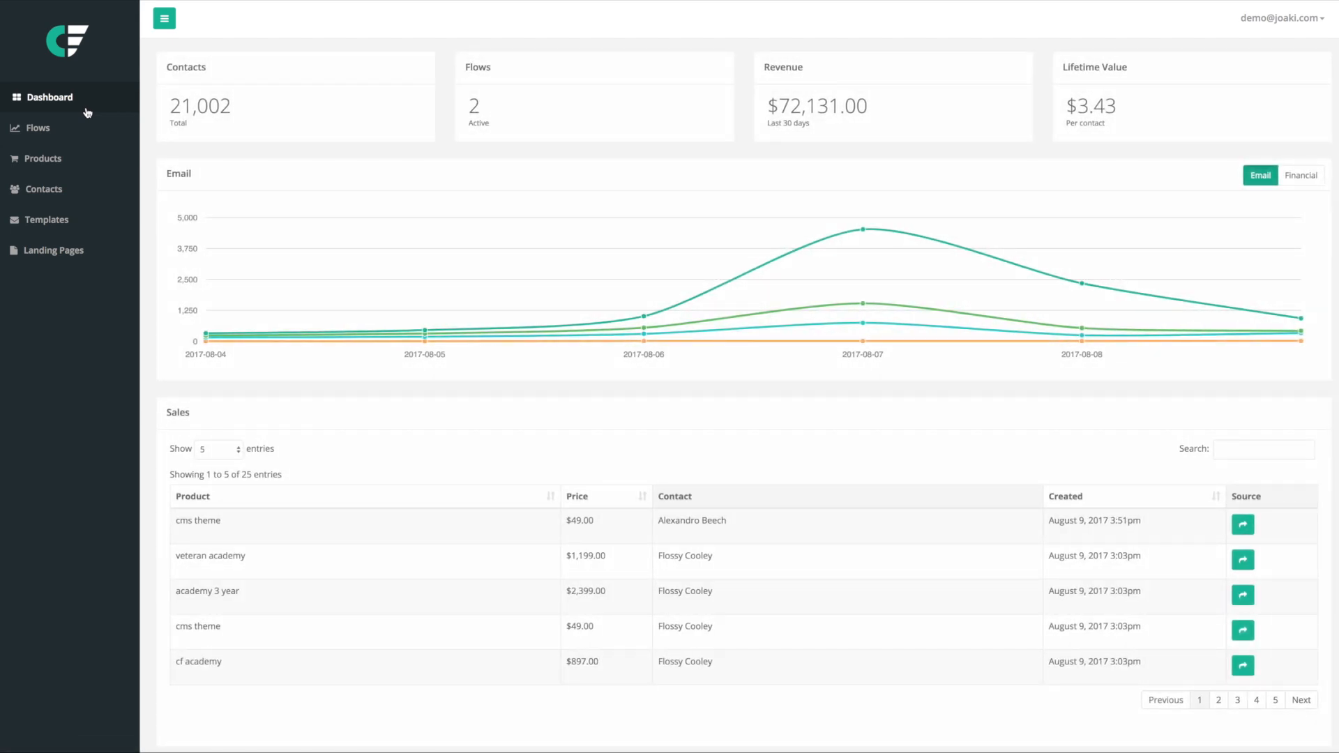
mouse_move(424, 338)
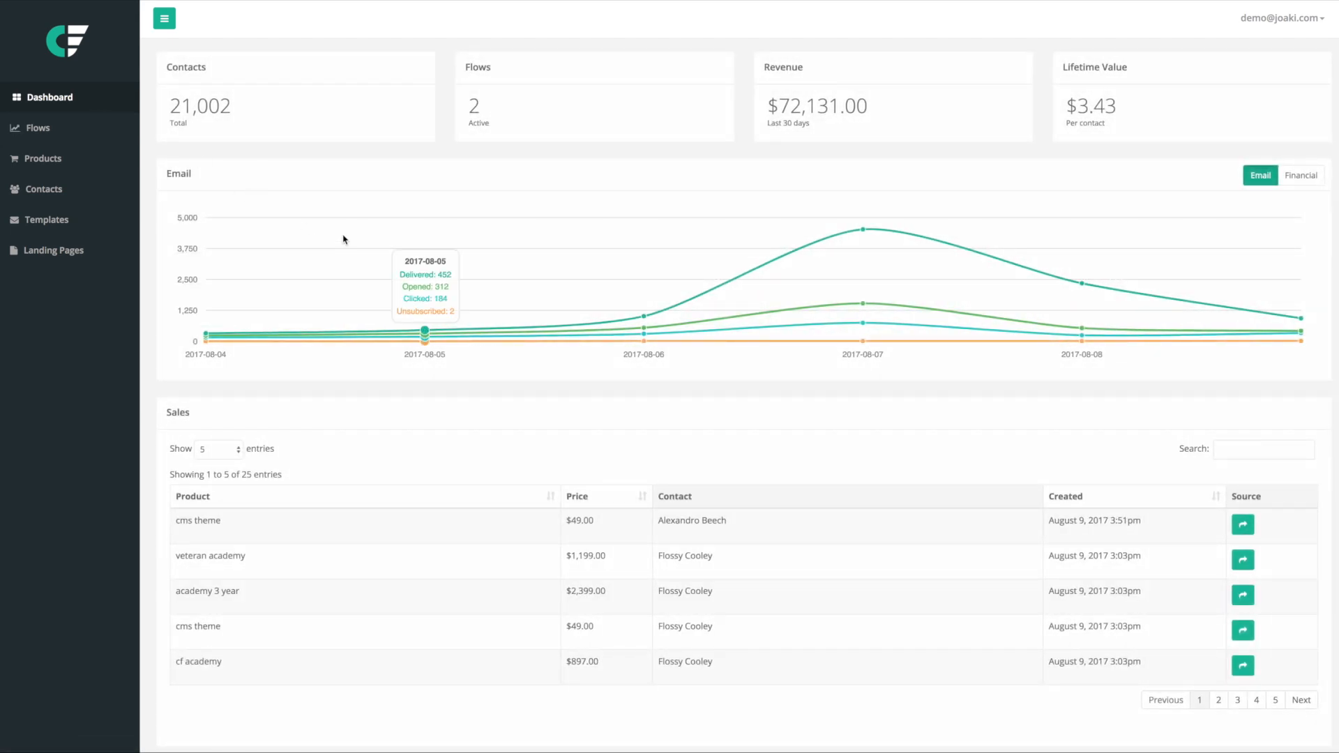